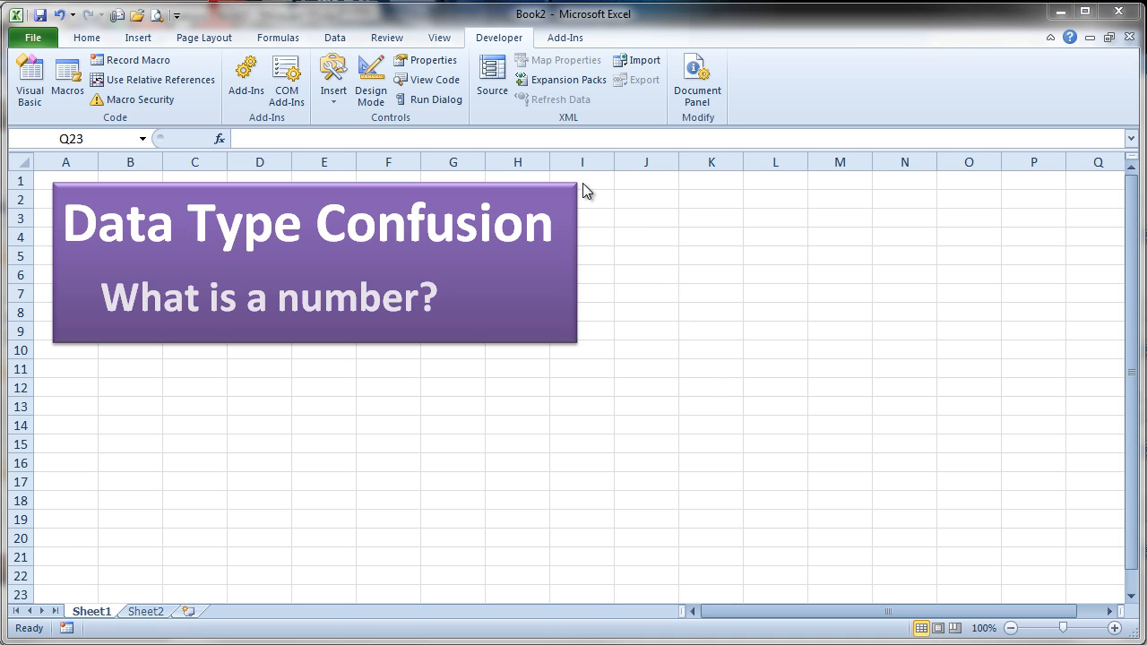
mouse_move(57, 96)
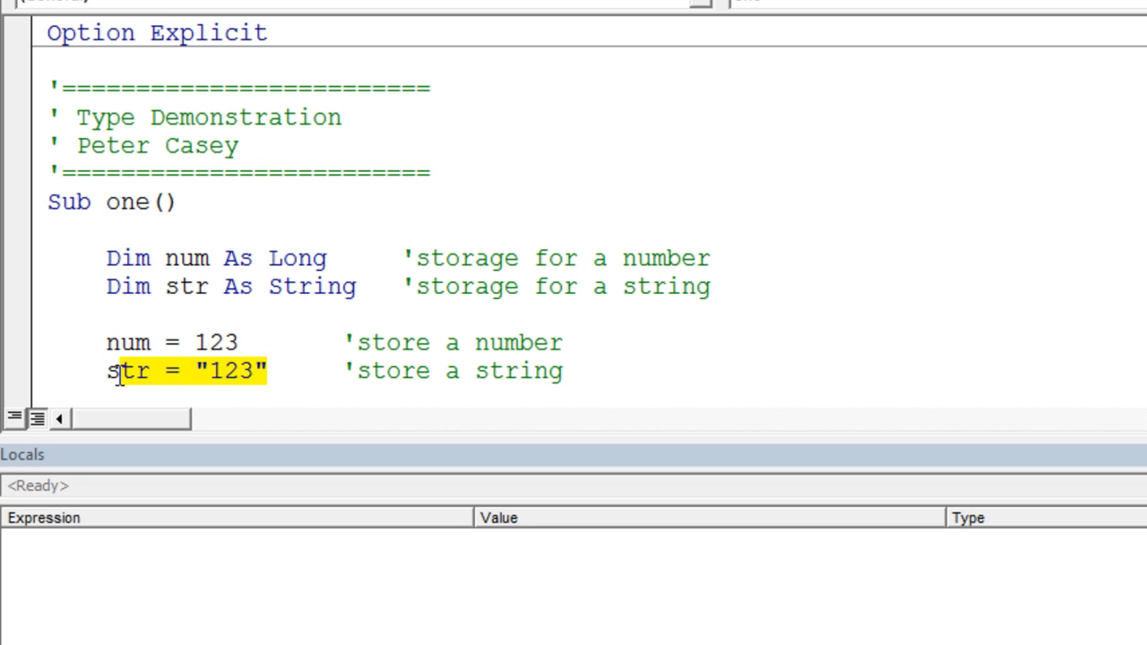
mouse_move(870, 430)
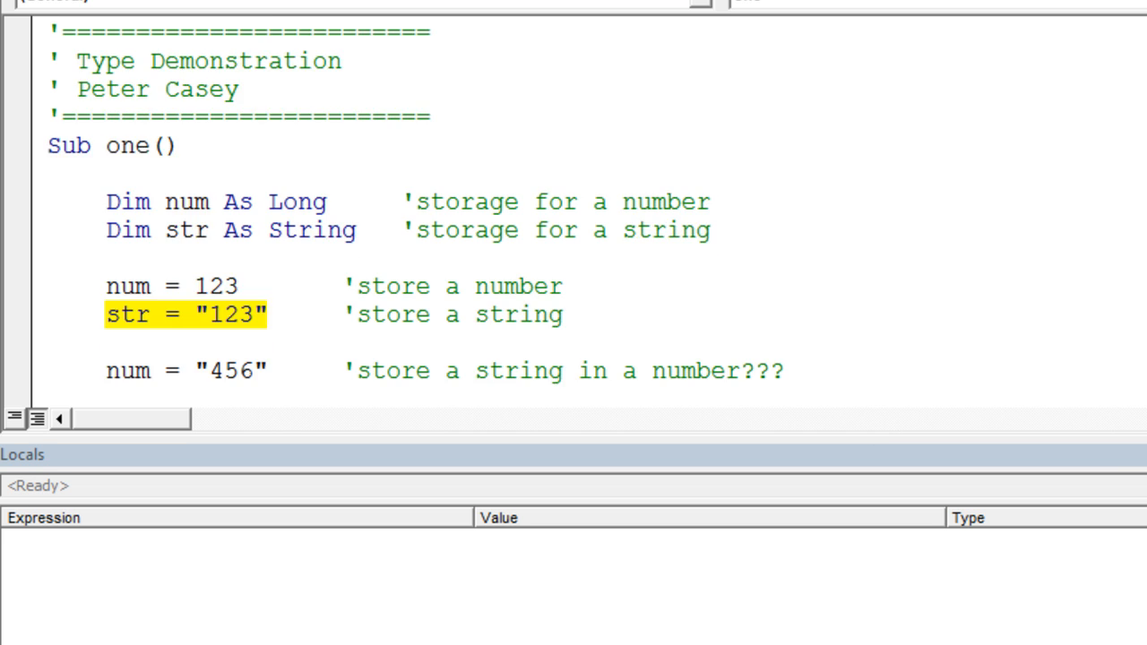
Add the line str = 456 and select the quoted "456" stored in num
text(str = 456       'store a number in a string???)
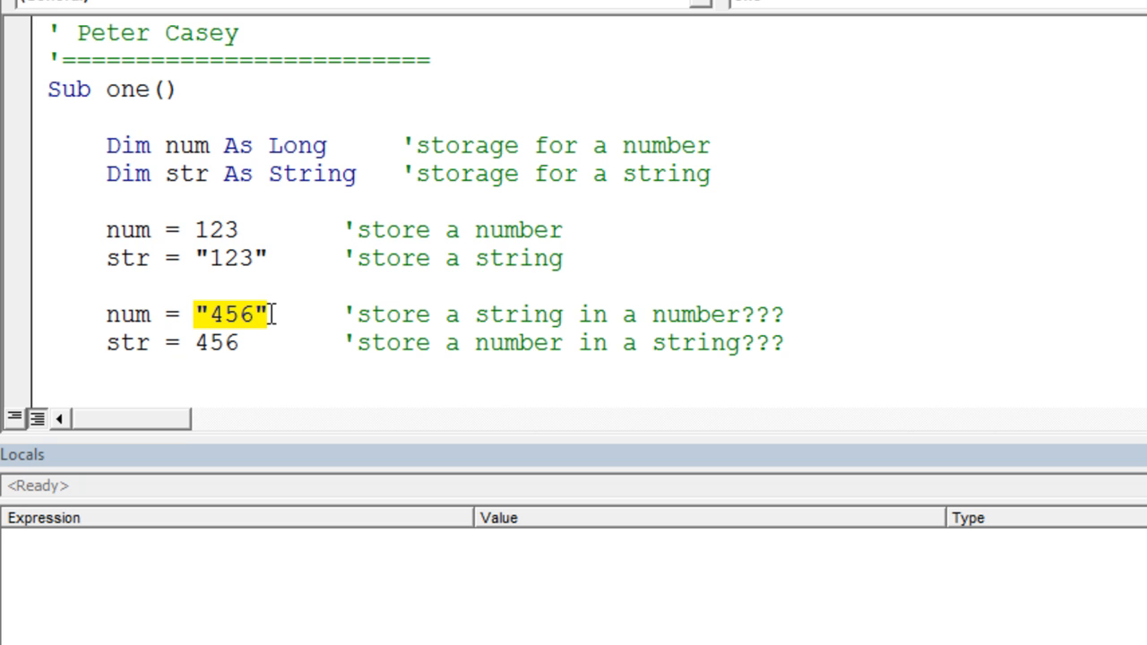
mouse_move(135, 314)
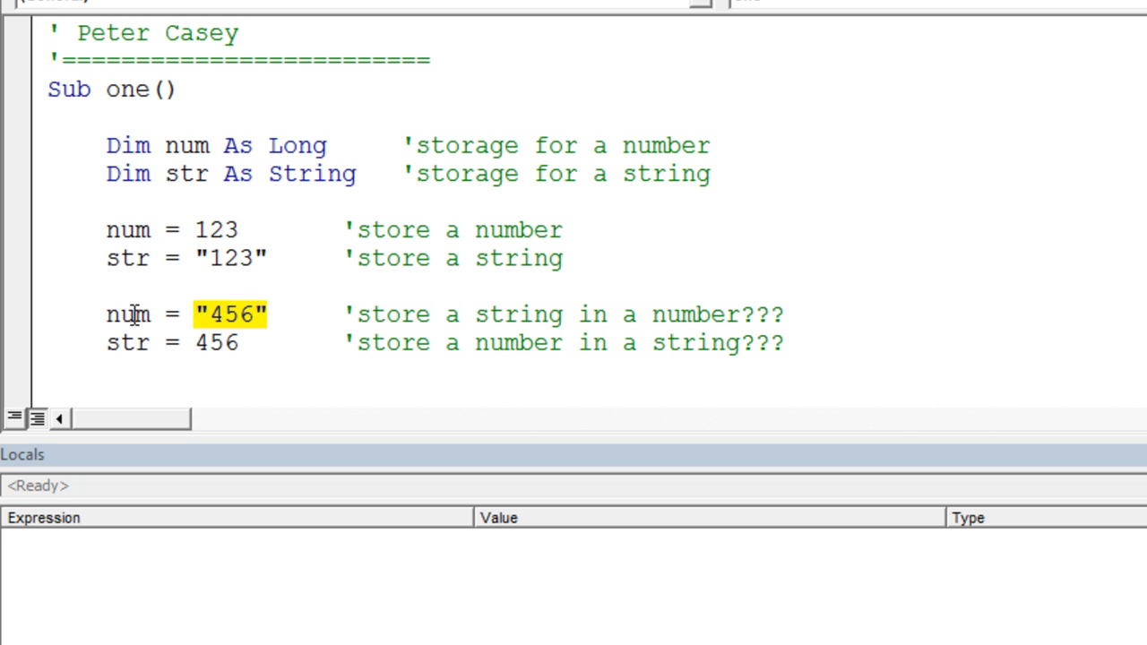
double_click(127, 315)
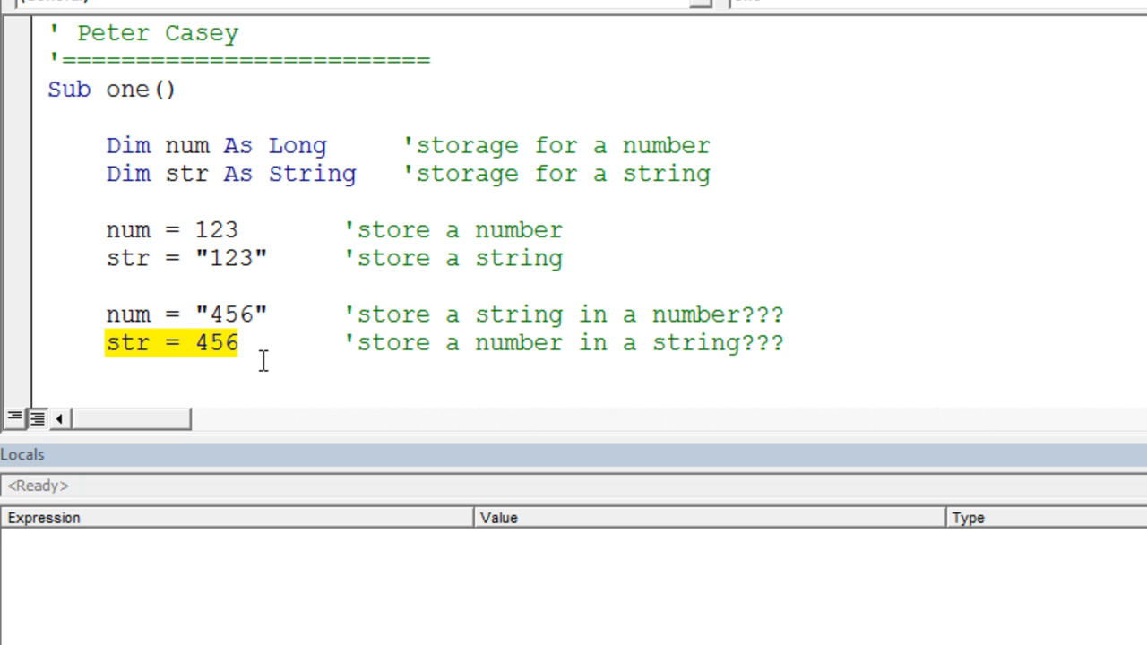
mouse_move(139, 345)
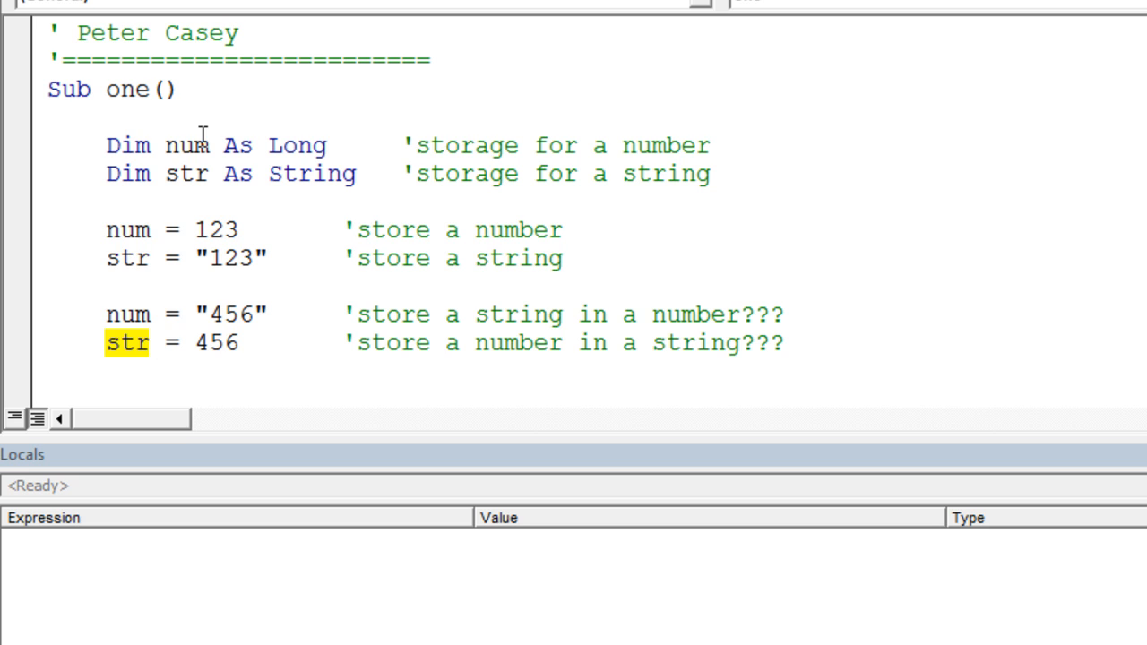
mouse_move(176, 145)
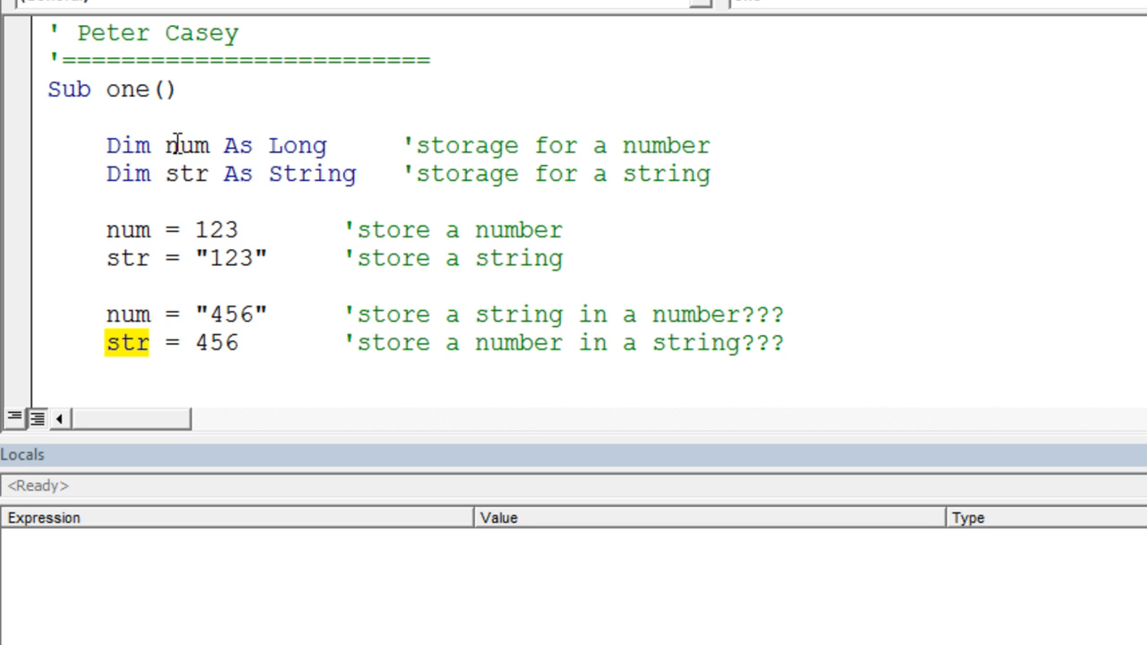
mouse_move(905, 308)
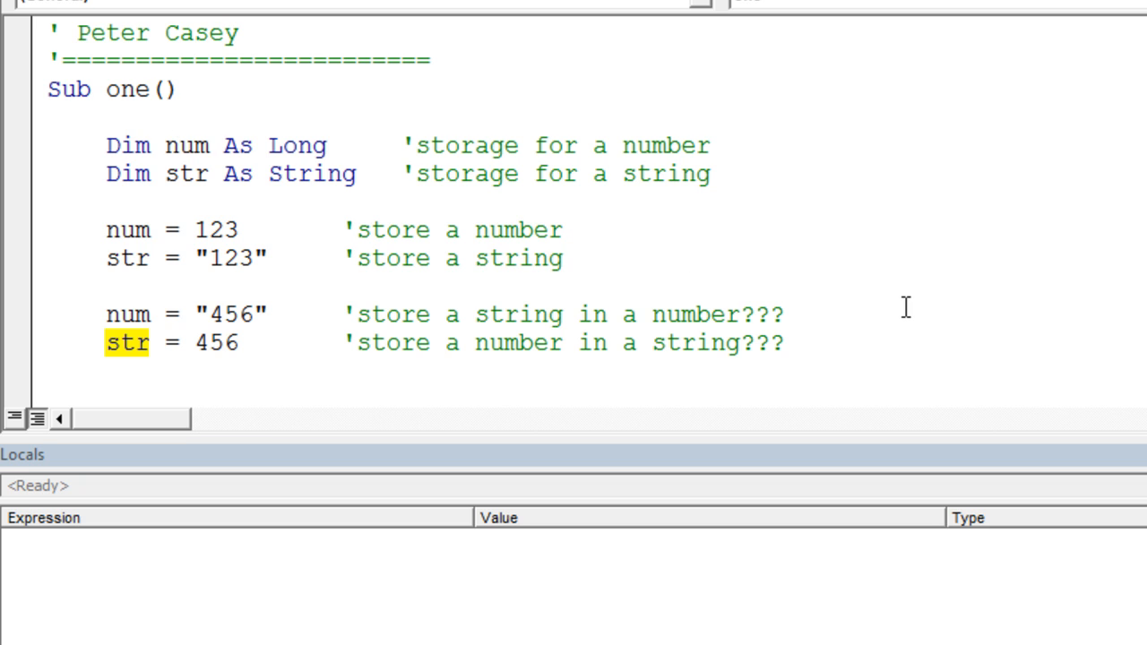
mouse_move(850, 452)
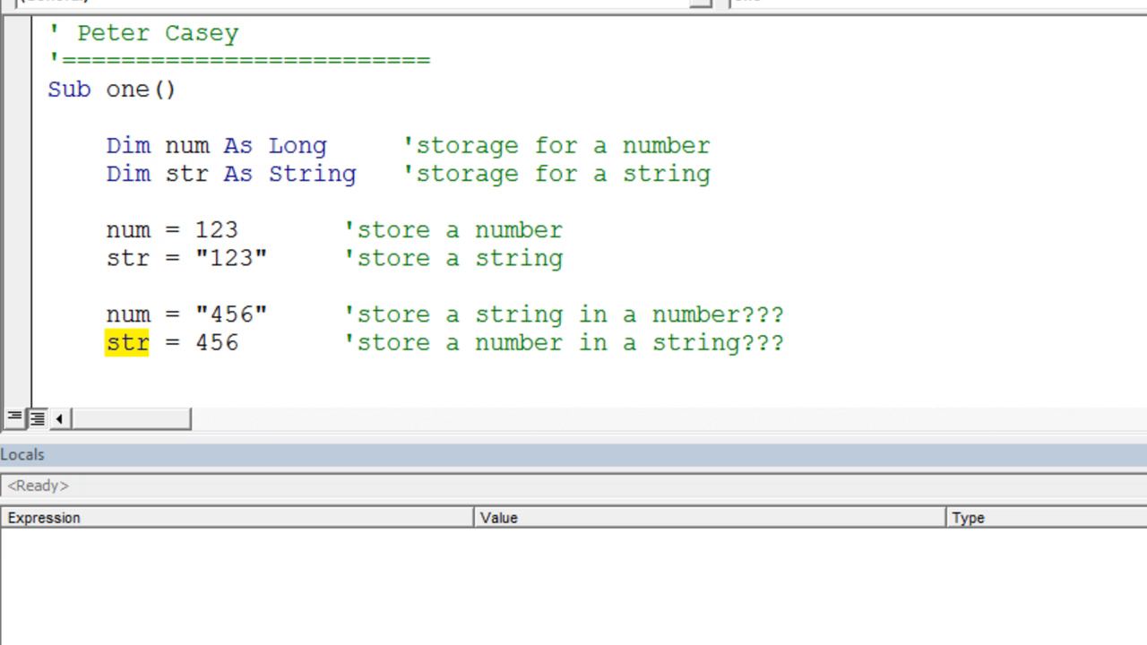
mouse_move(594, 613)
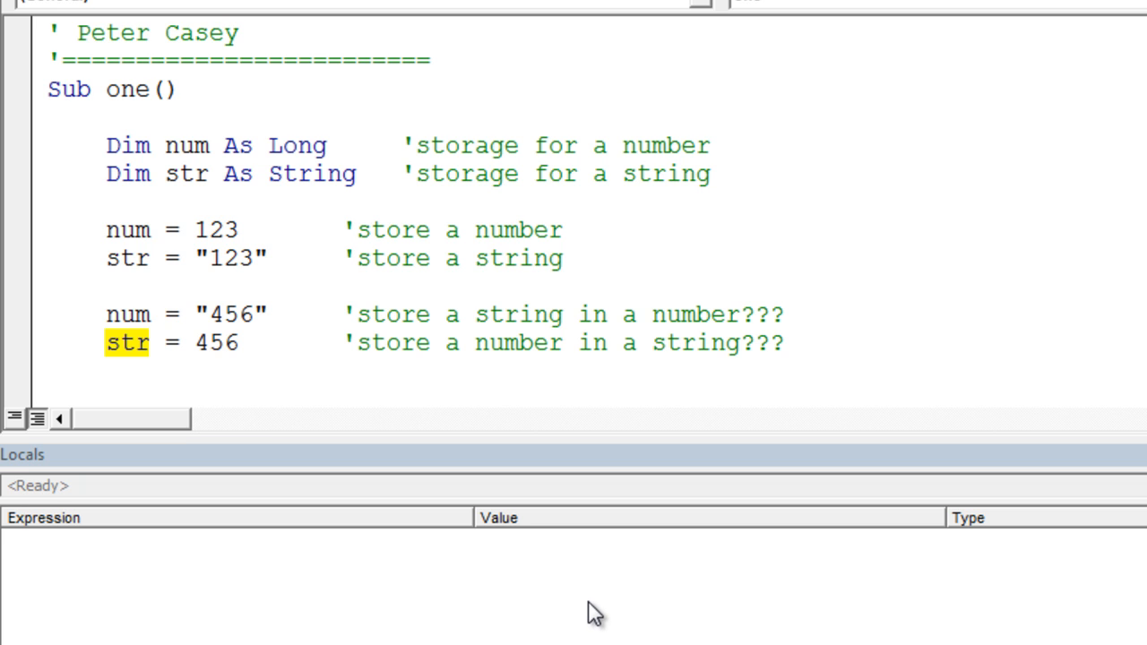
mouse_move(361, 311)
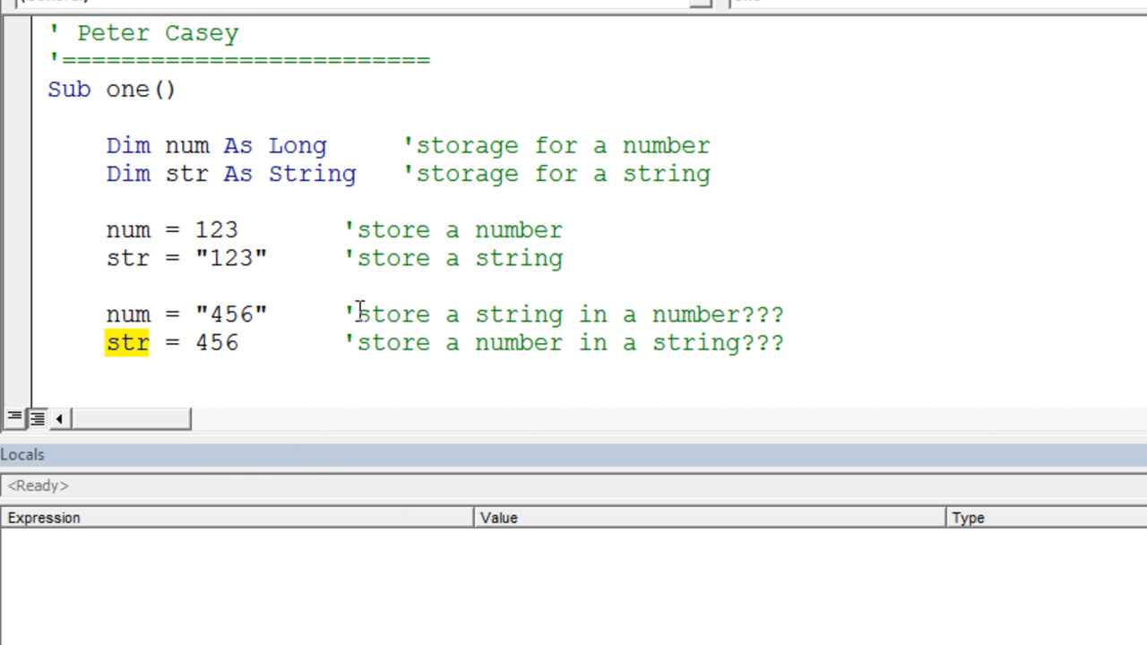
Start stepping into Sub one and inspect the initial num and empty str in Locals
key(F8)
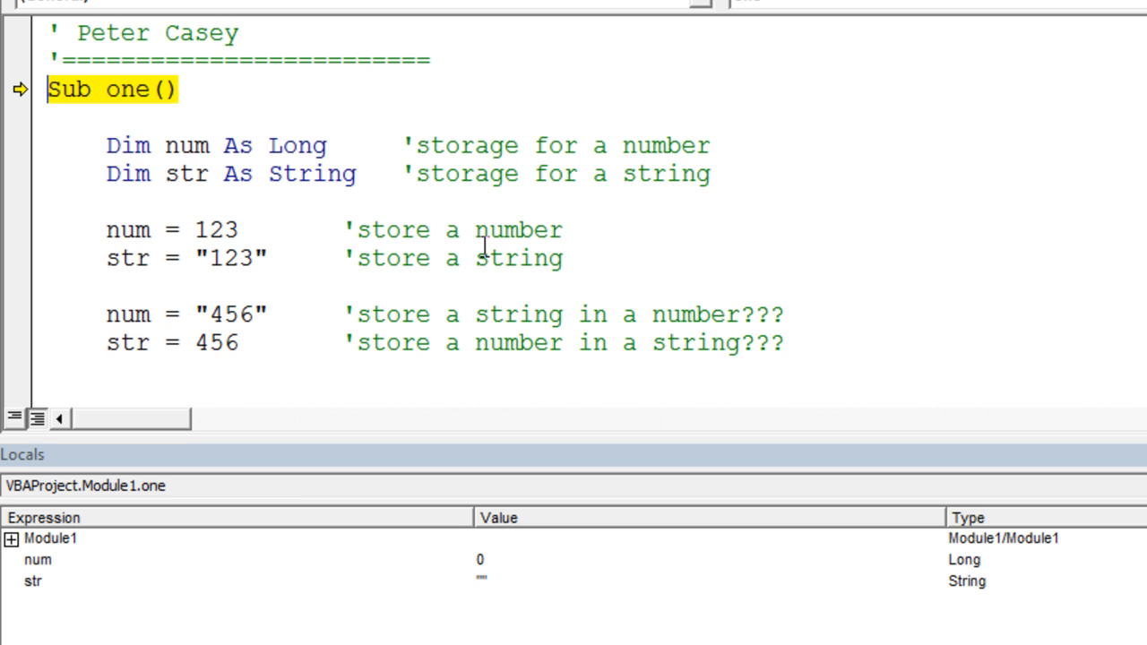
mouse_move(363, 553)
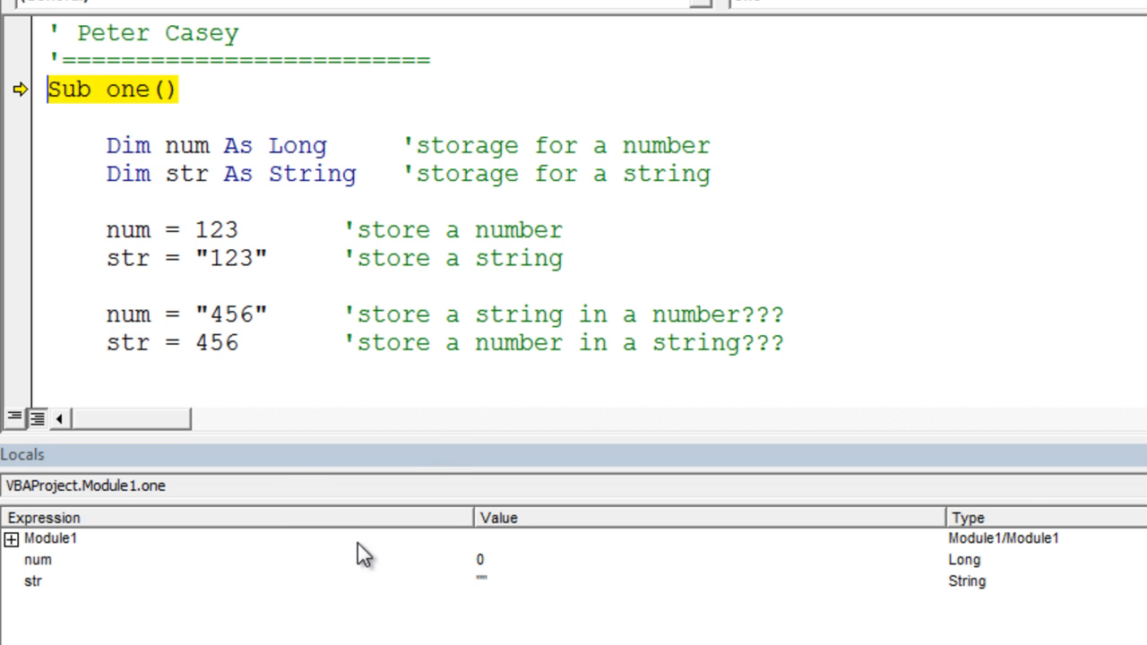
click(38, 559)
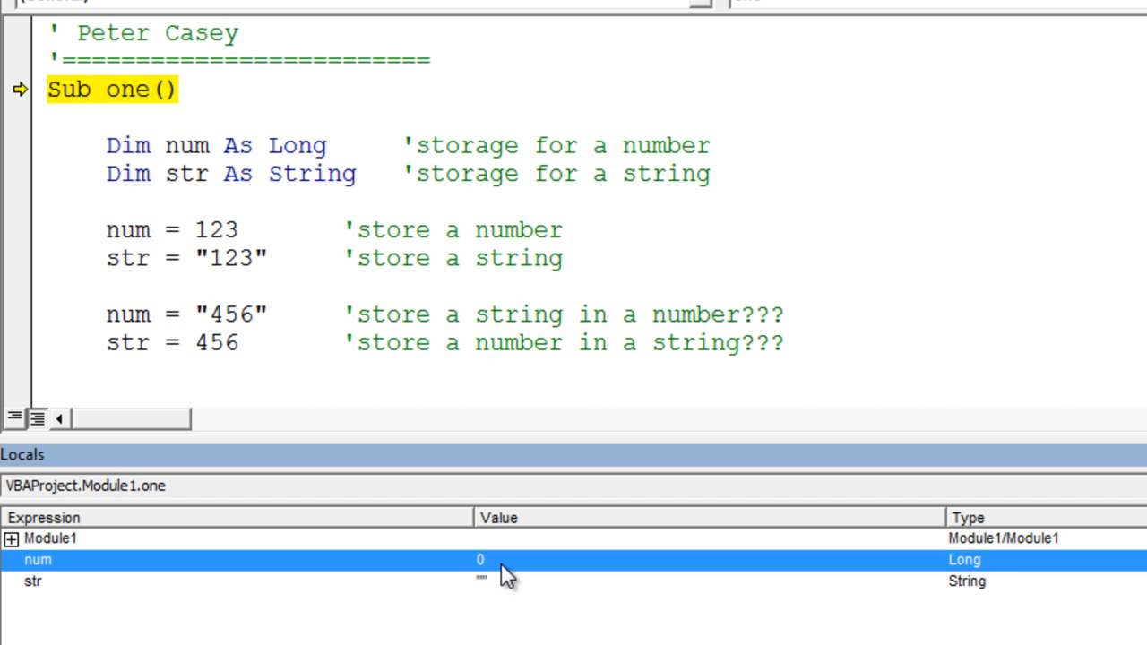
mouse_move(525, 591)
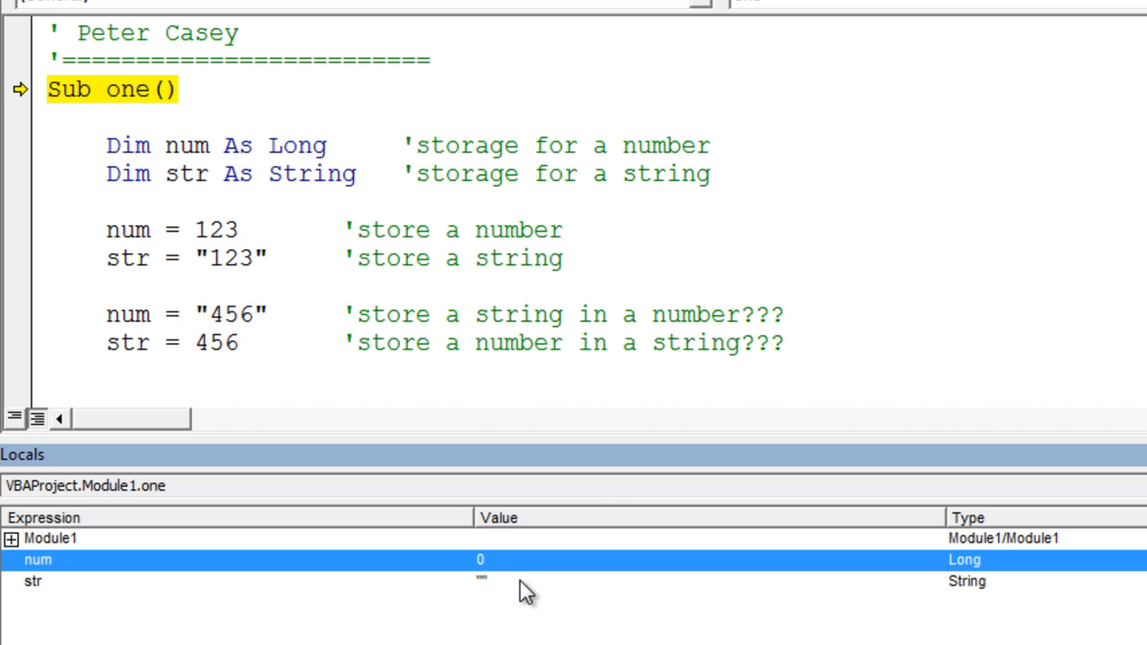
click(33, 581)
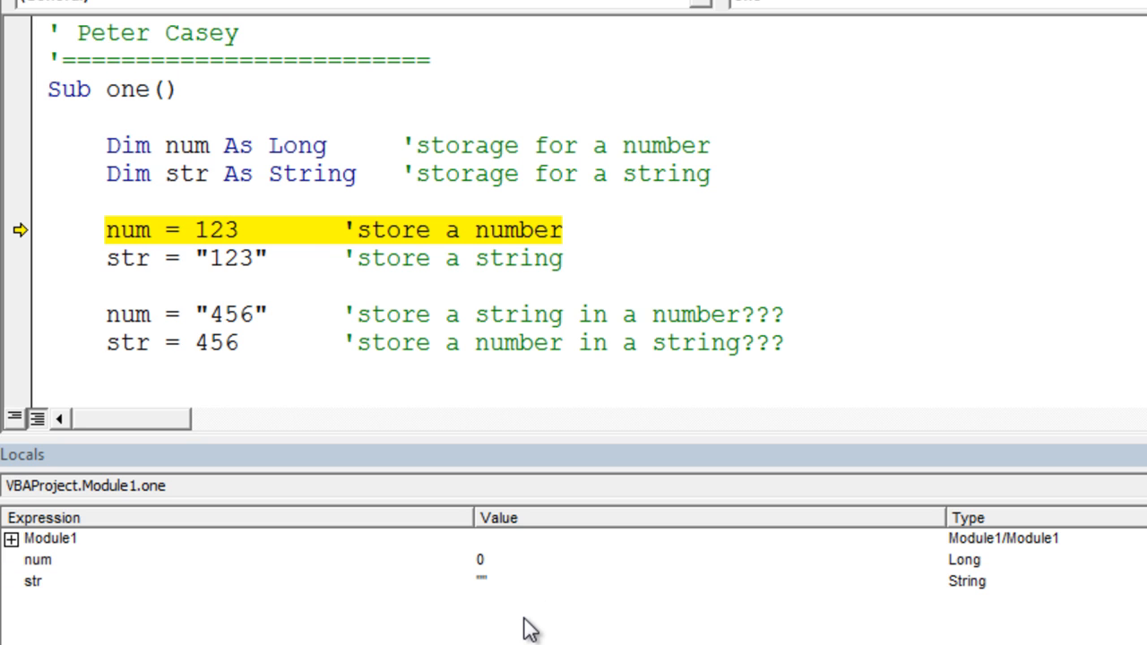
Run the lines storing 123, confirming num is 123 and str is "123"
key(F8)
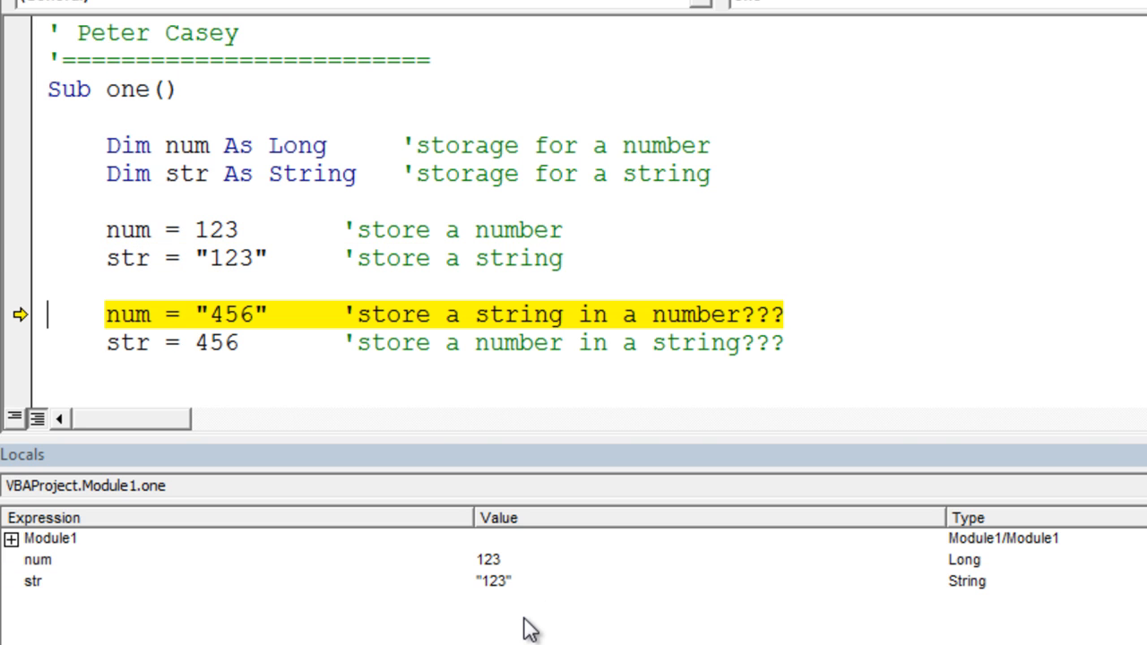
mouse_move(534, 576)
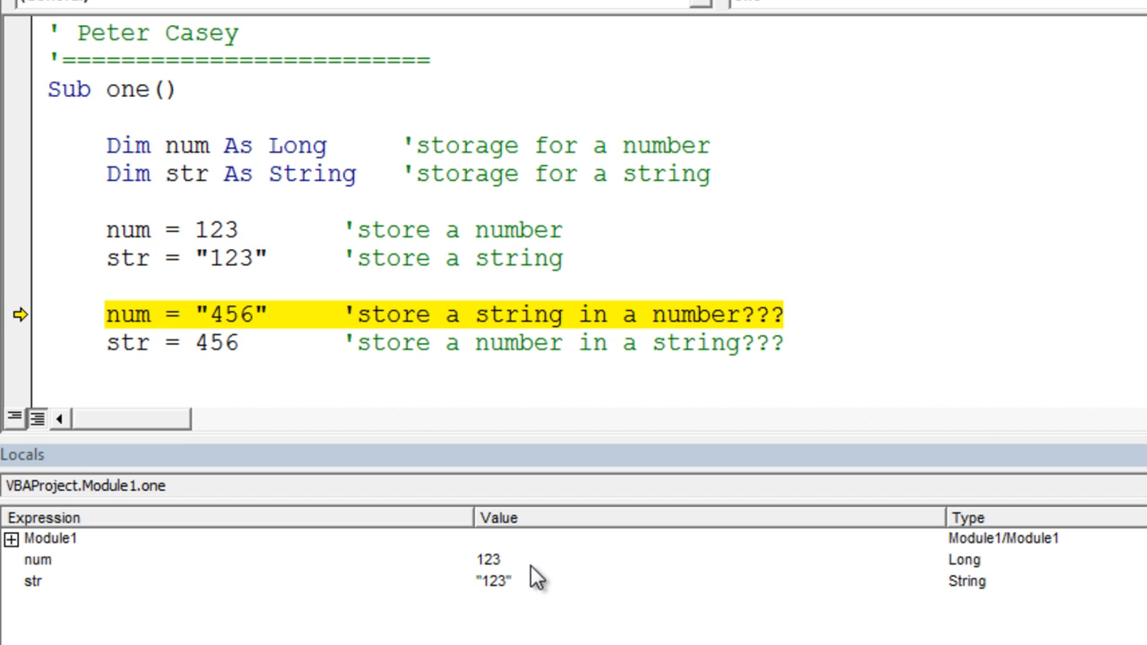
click(38, 559)
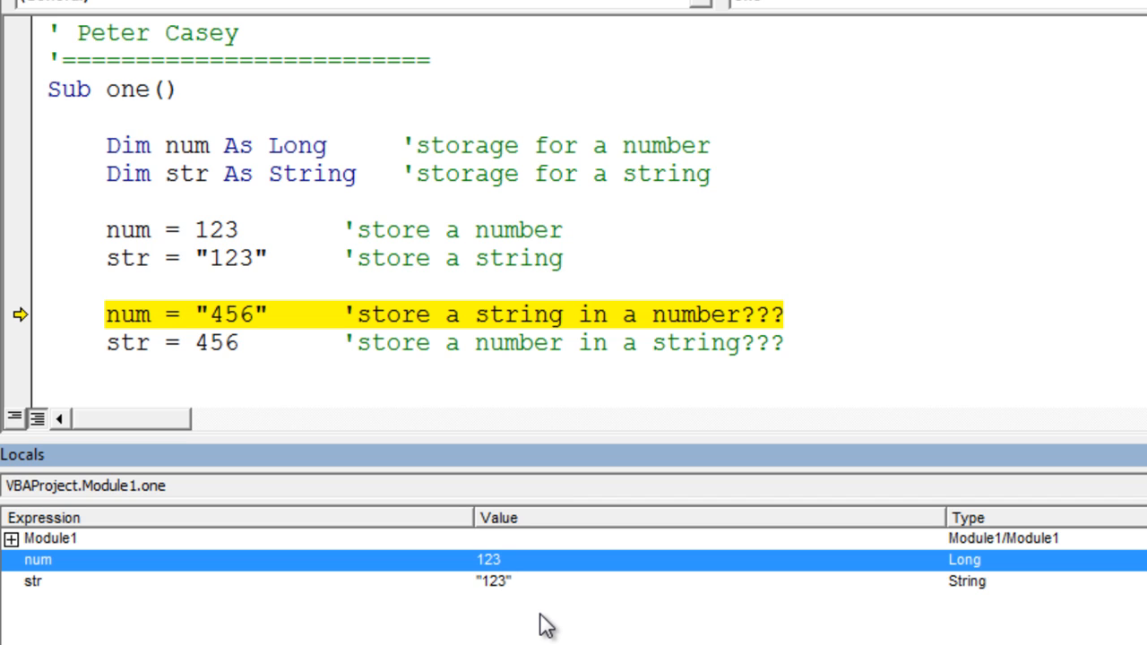
mouse_move(507, 596)
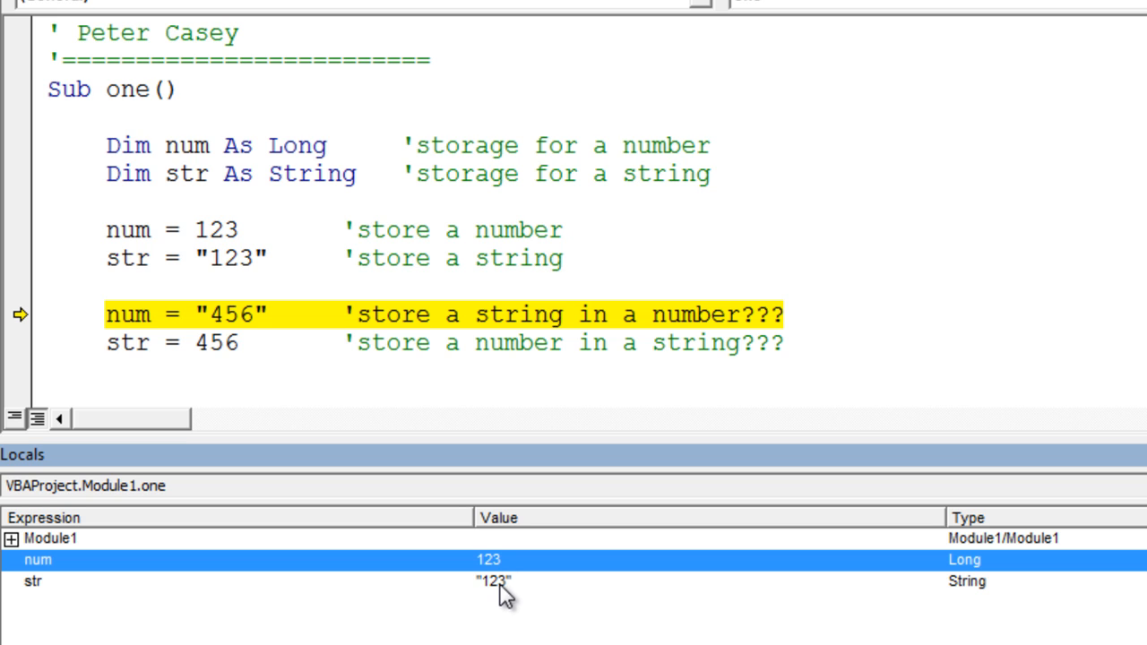
click(33, 581)
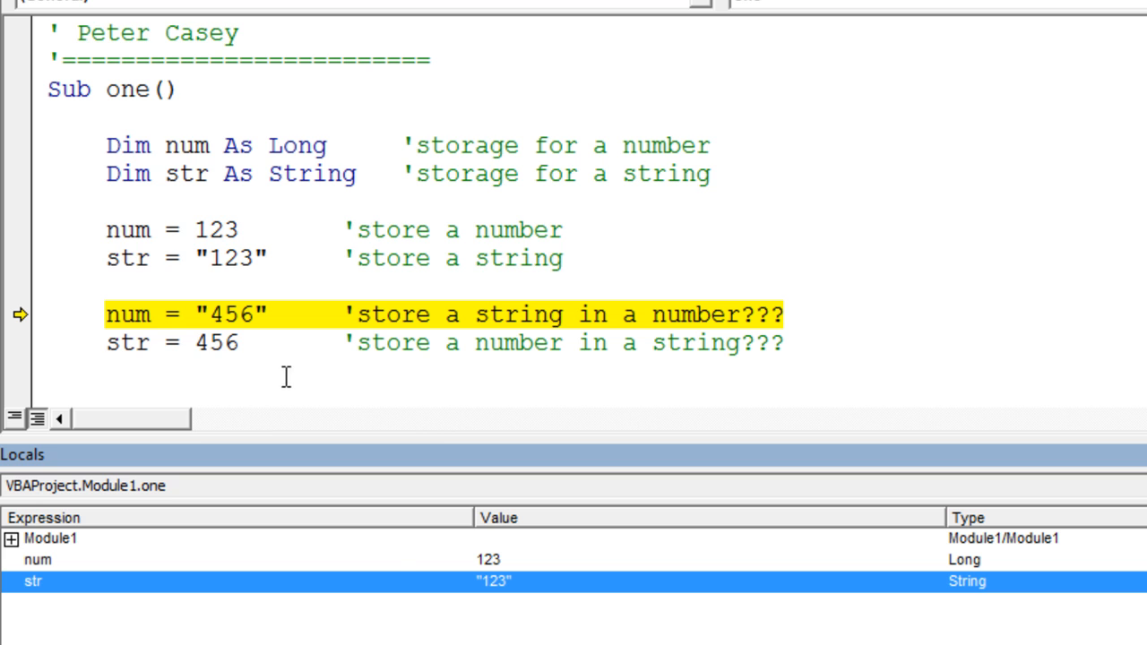
Step over the lines storing "456" in num and 456 in str
key(F8)
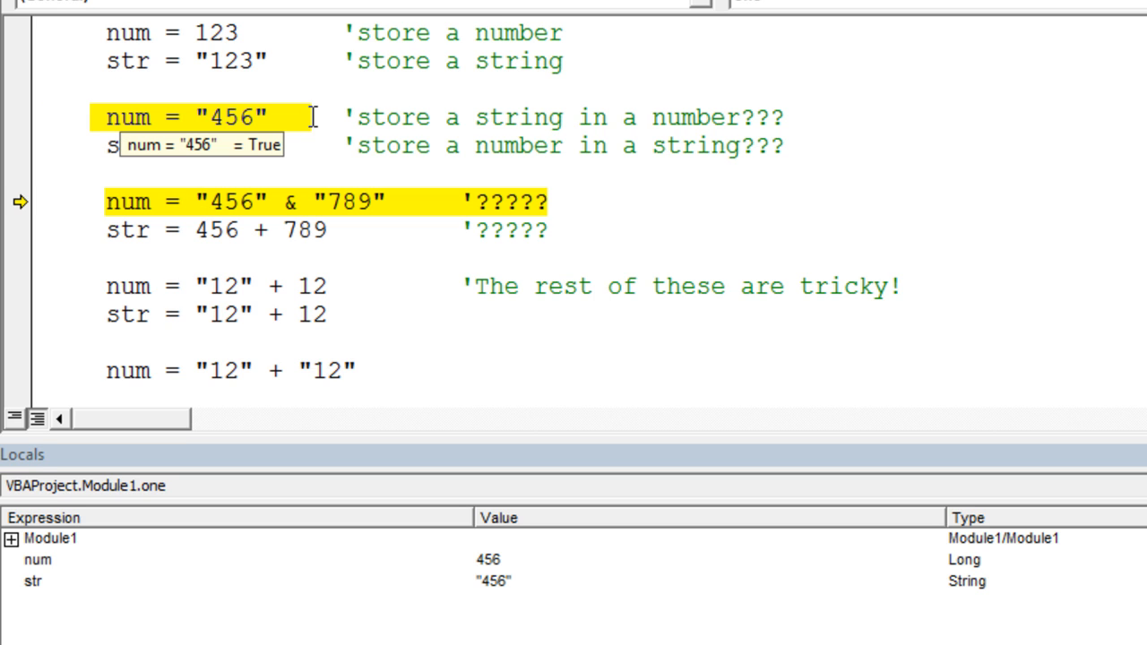
mouse_move(159, 124)
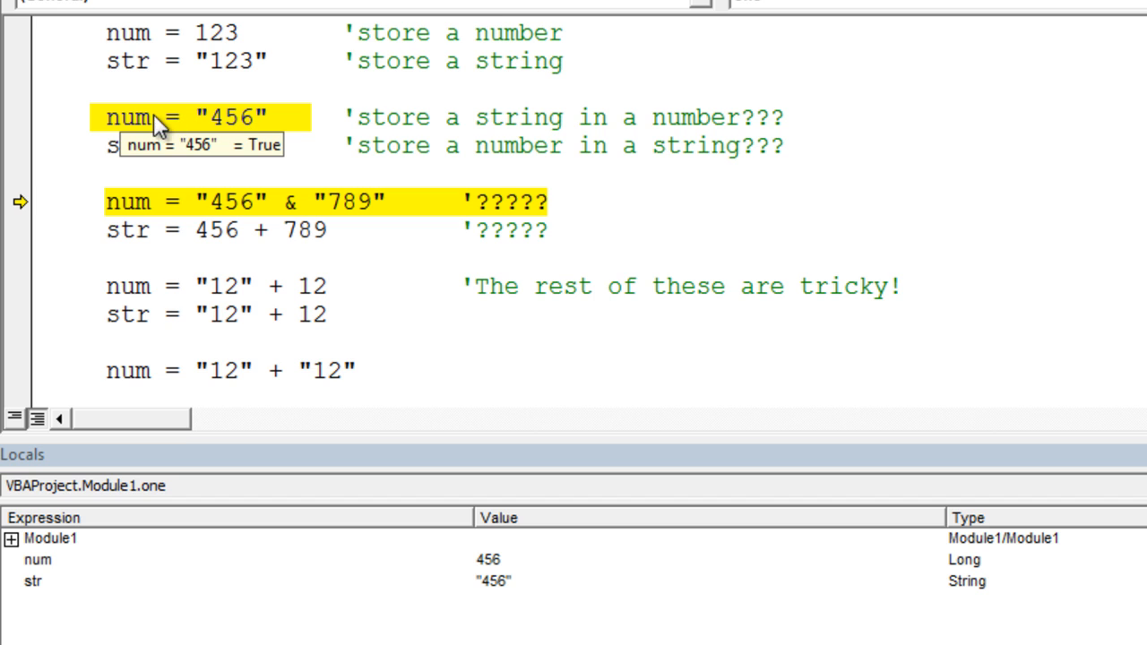
mouse_move(148, 130)
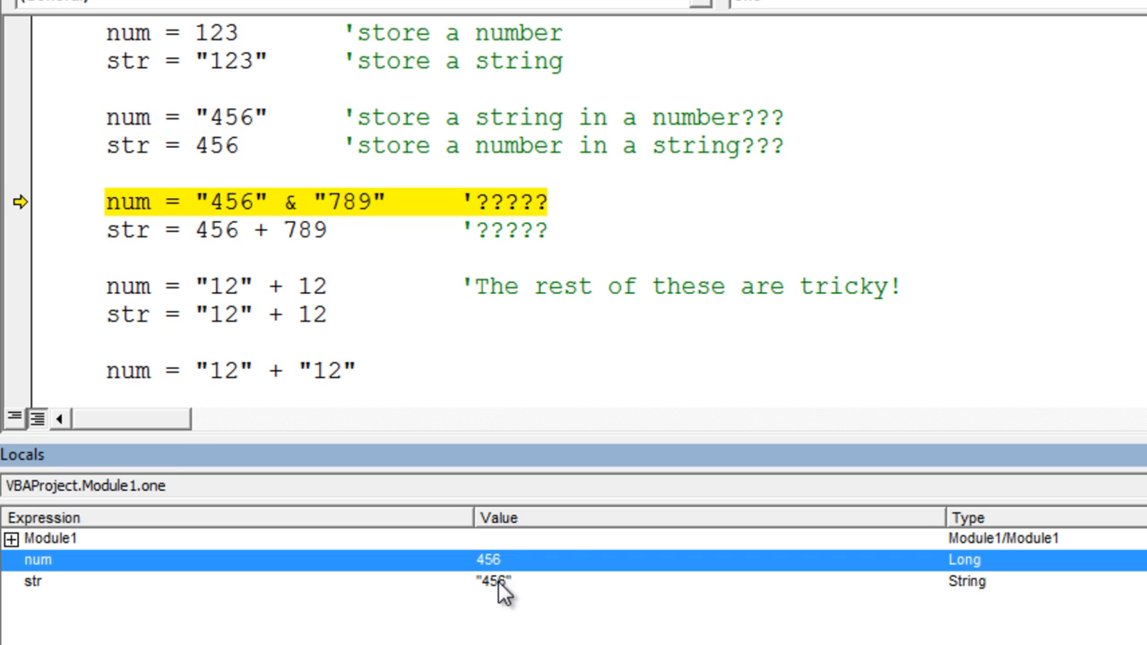
mouse_move(500, 639)
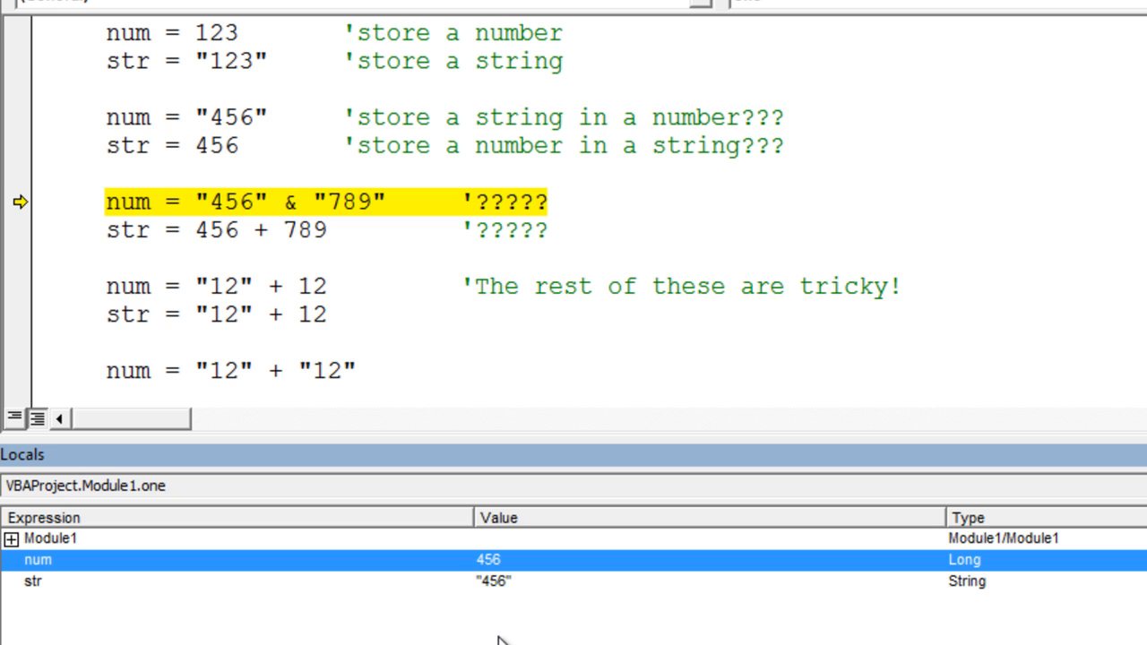
mouse_move(496, 576)
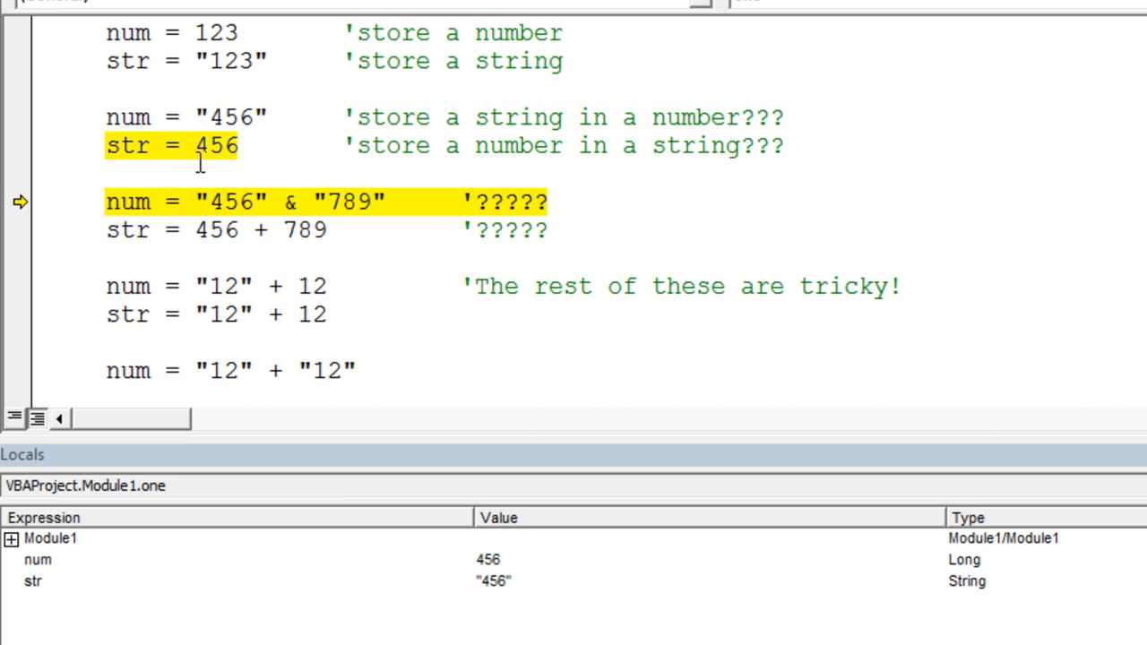
mouse_move(215, 146)
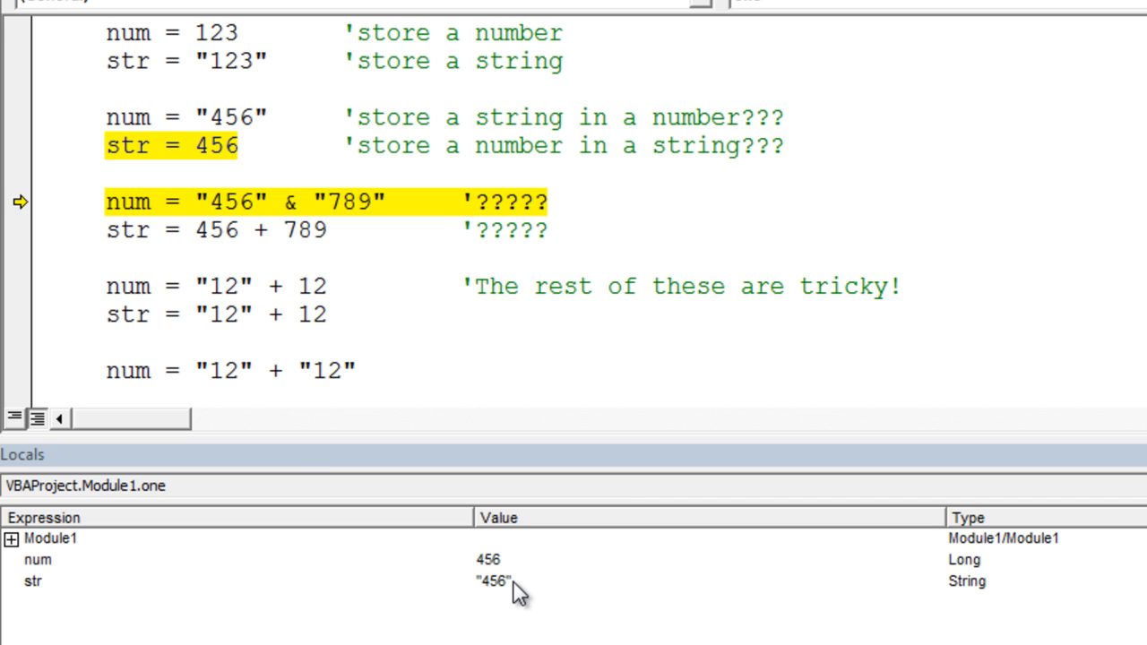
mouse_move(506, 600)
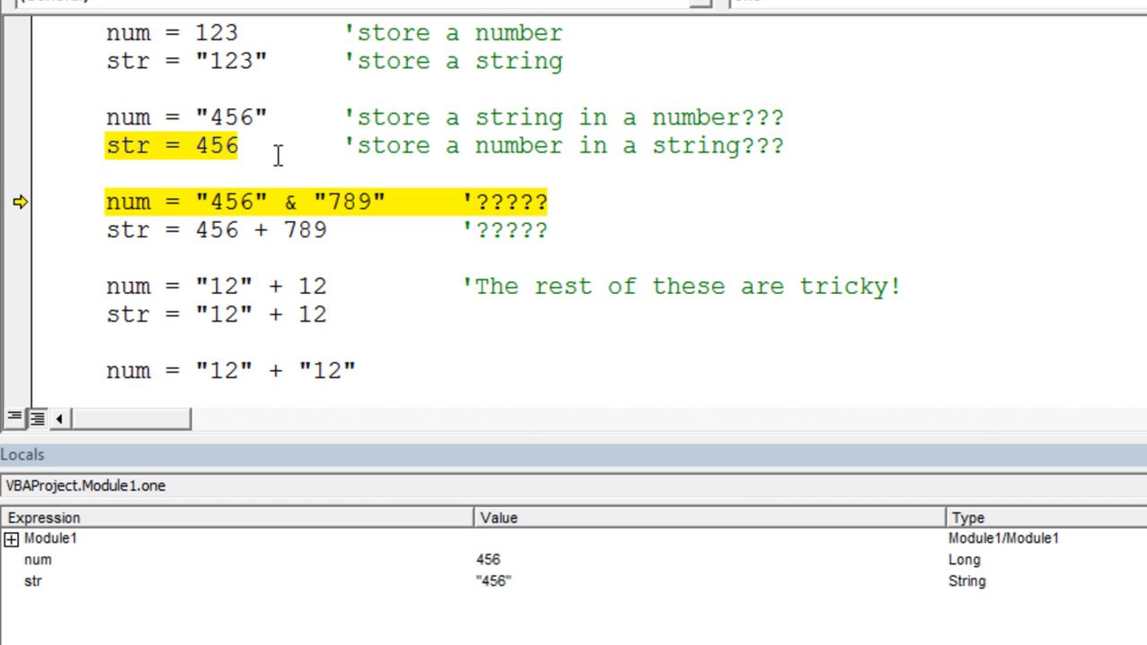
mouse_move(34, 121)
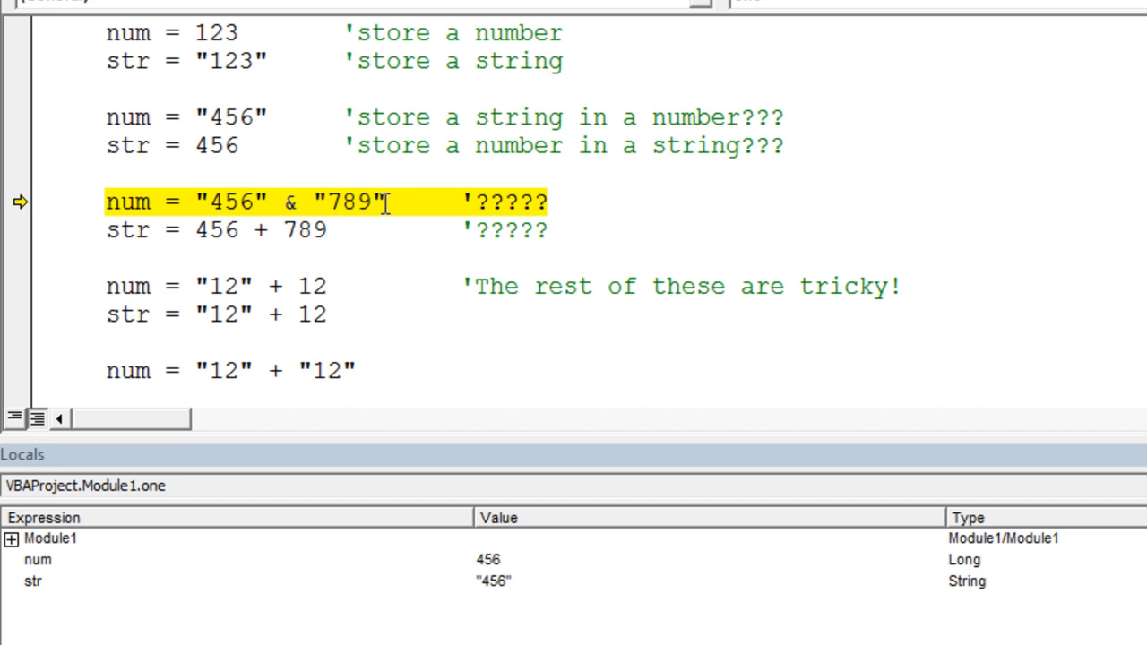
mouse_move(125, 202)
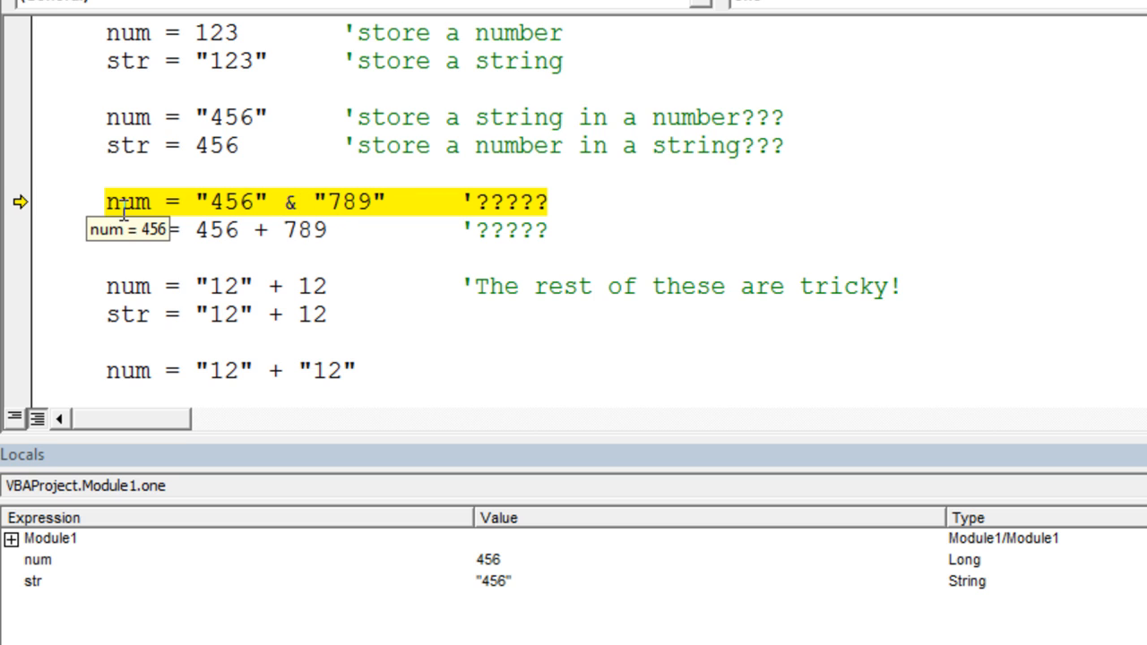
mouse_move(477, 261)
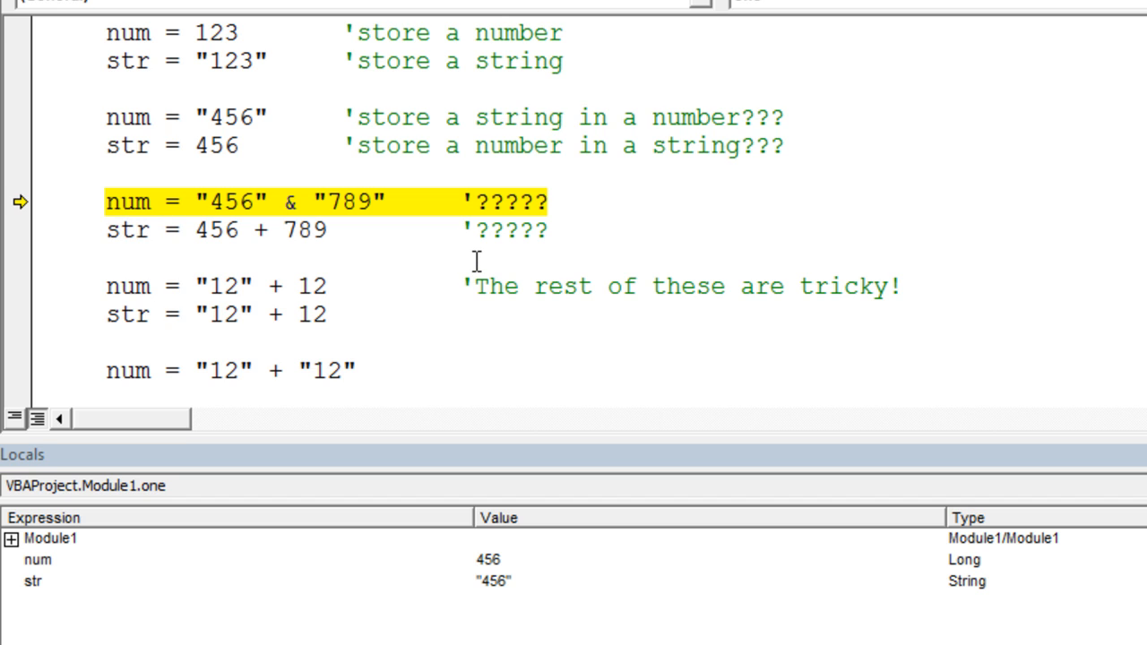
mouse_move(240, 214)
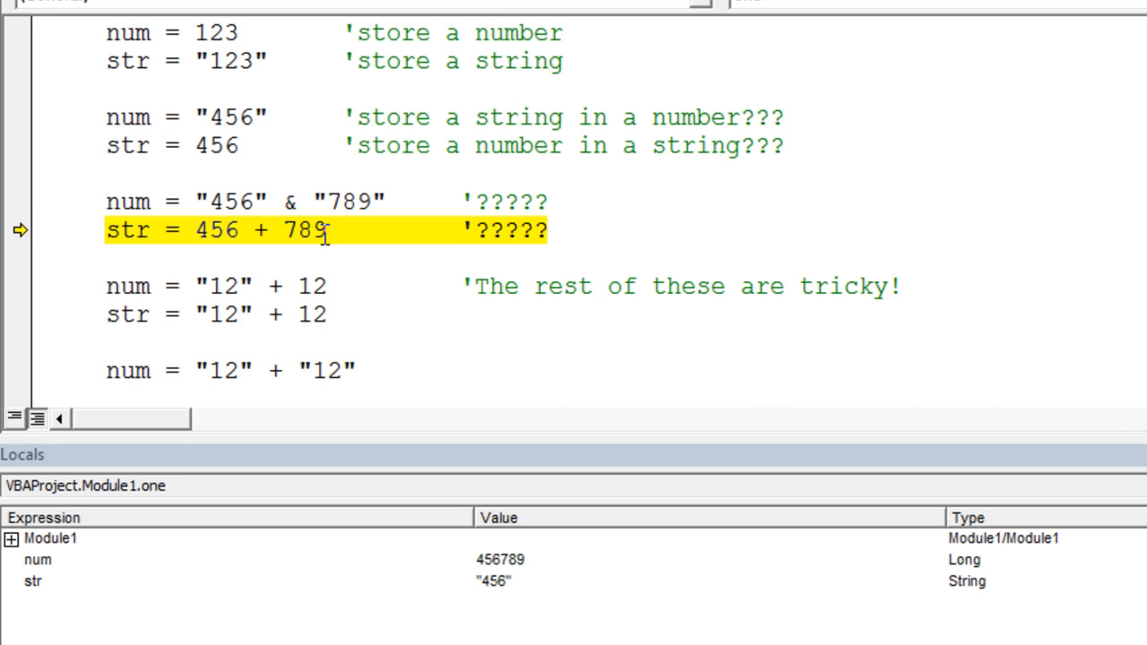
mouse_move(117, 230)
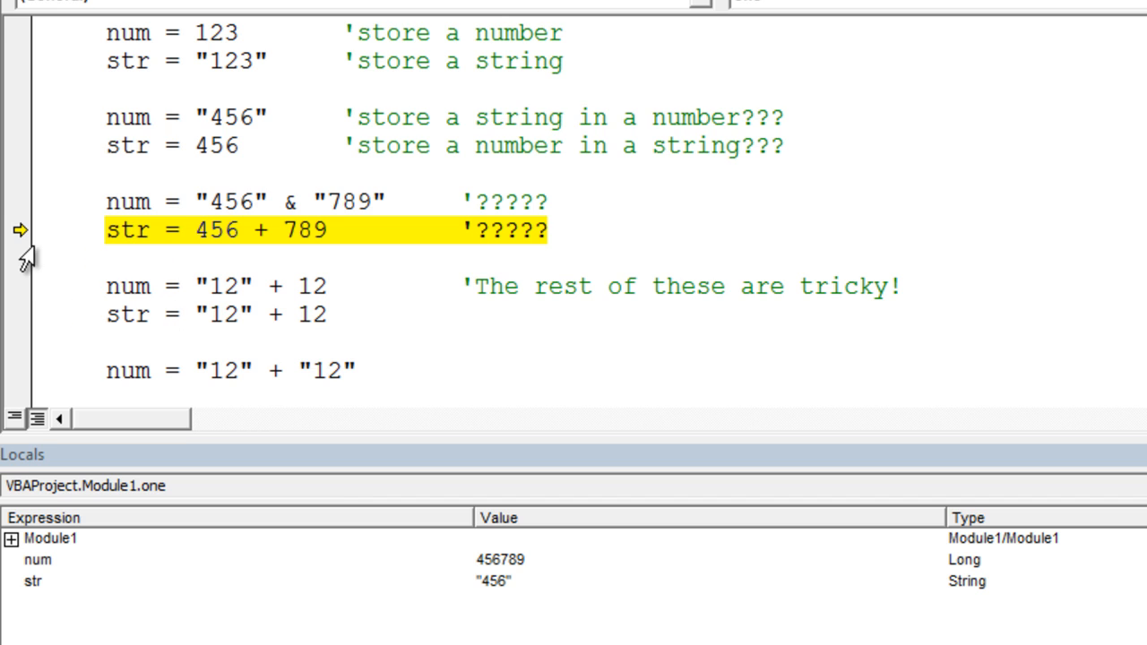
mouse_move(90, 330)
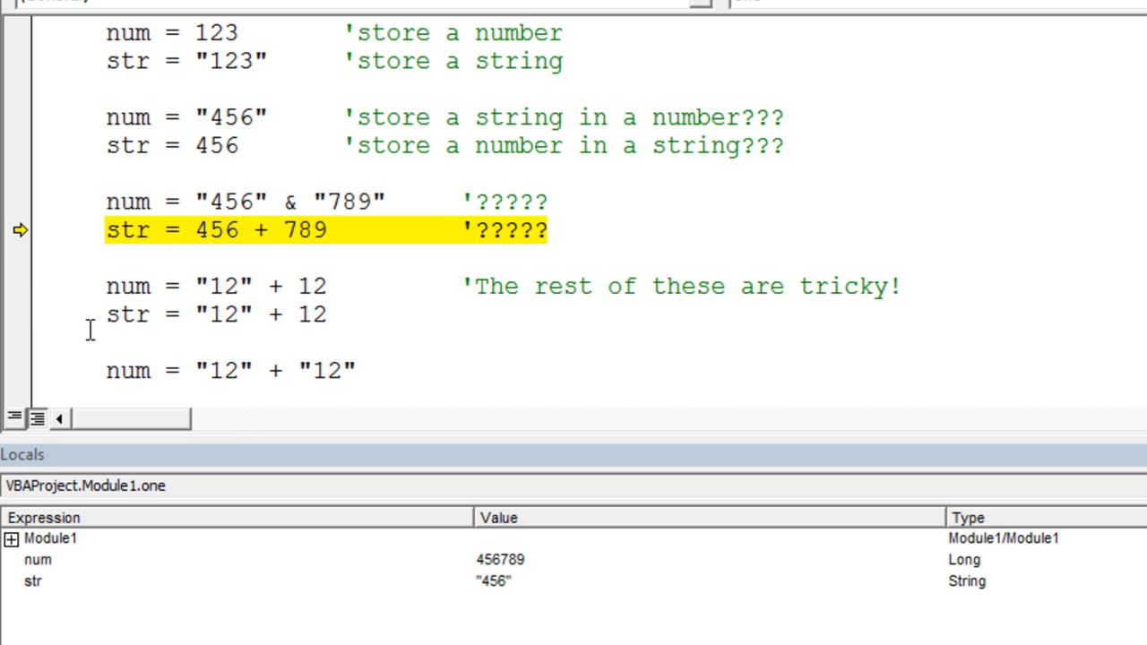
Step over str = 456 + 789 so str becomes "1245"
key(F8)
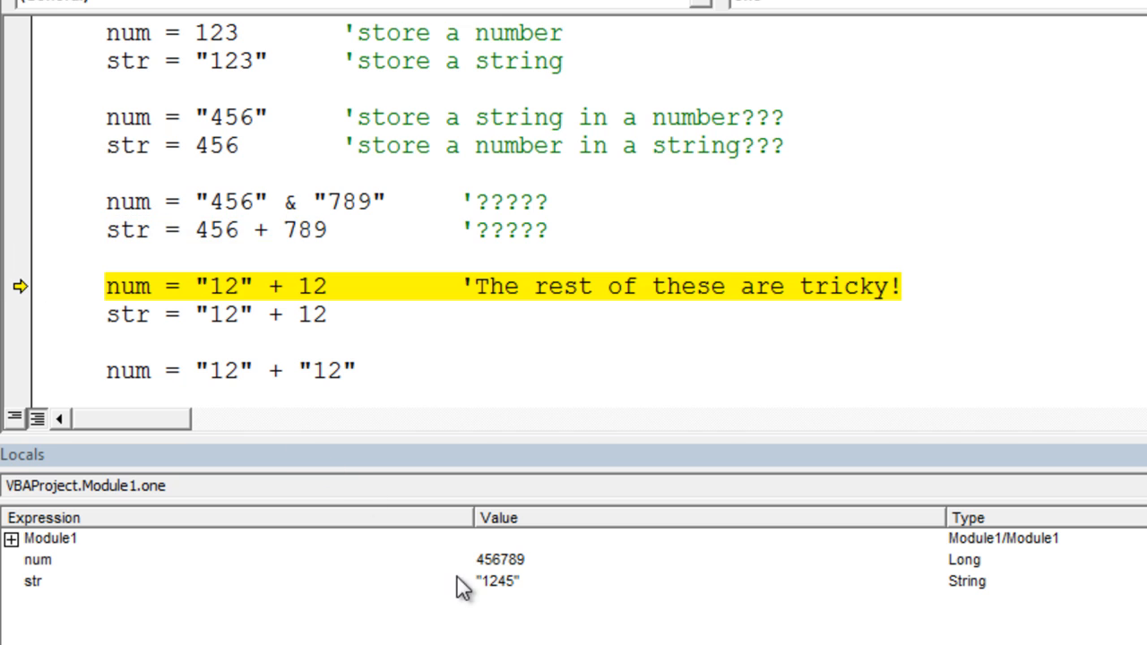
mouse_move(516, 605)
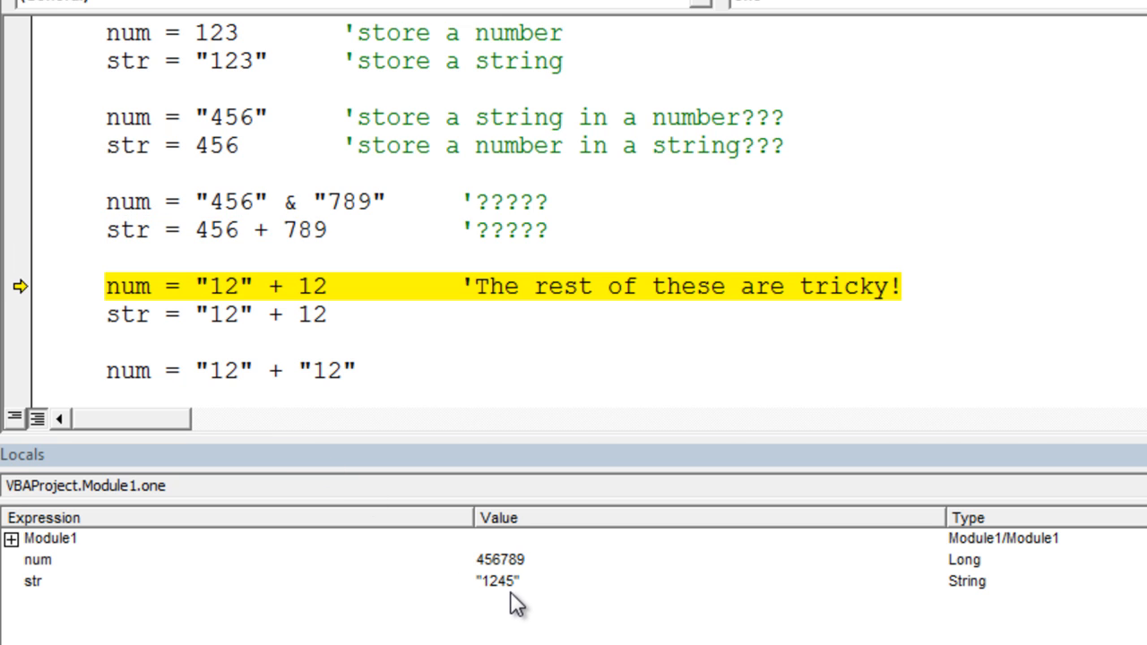
mouse_move(536, 593)
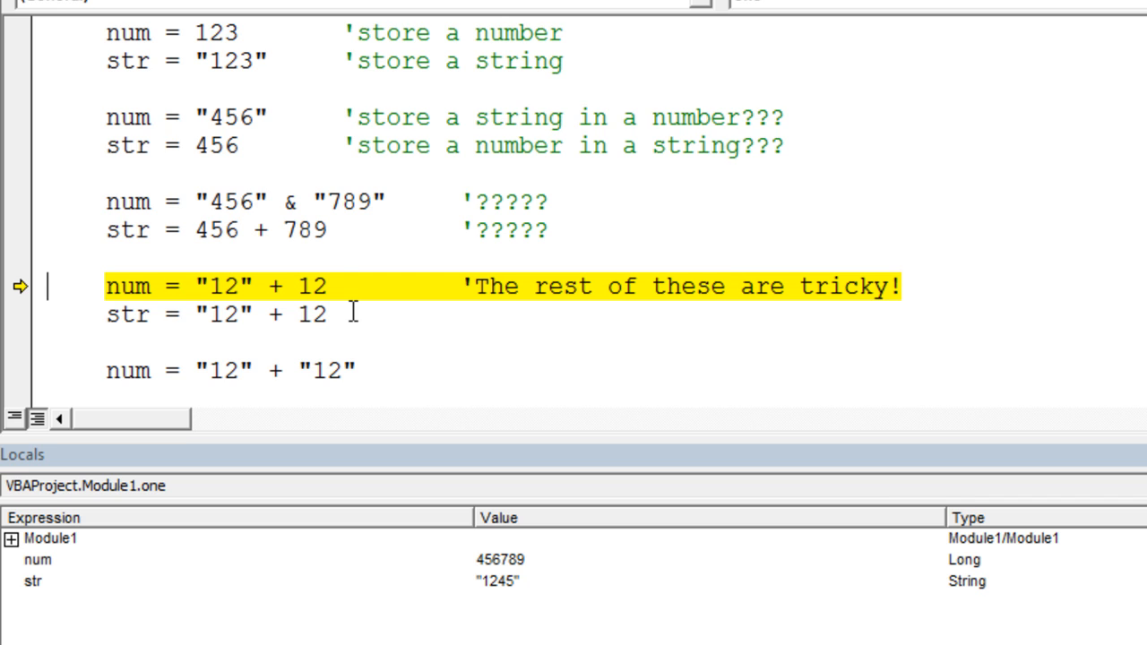
mouse_move(249, 285)
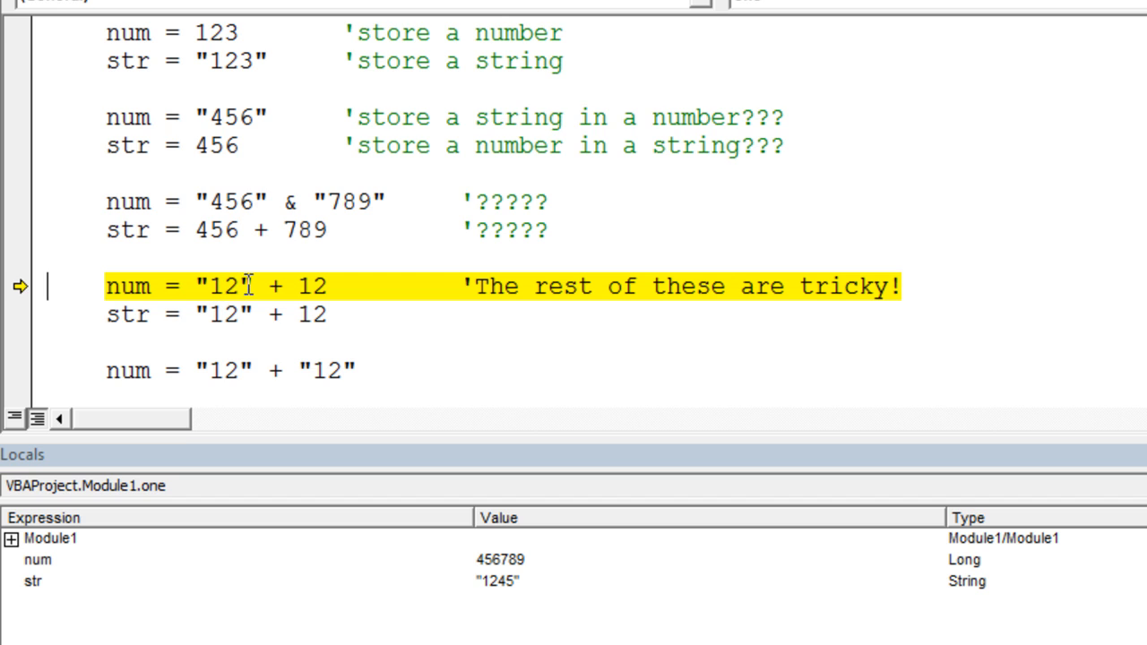
mouse_move(303, 287)
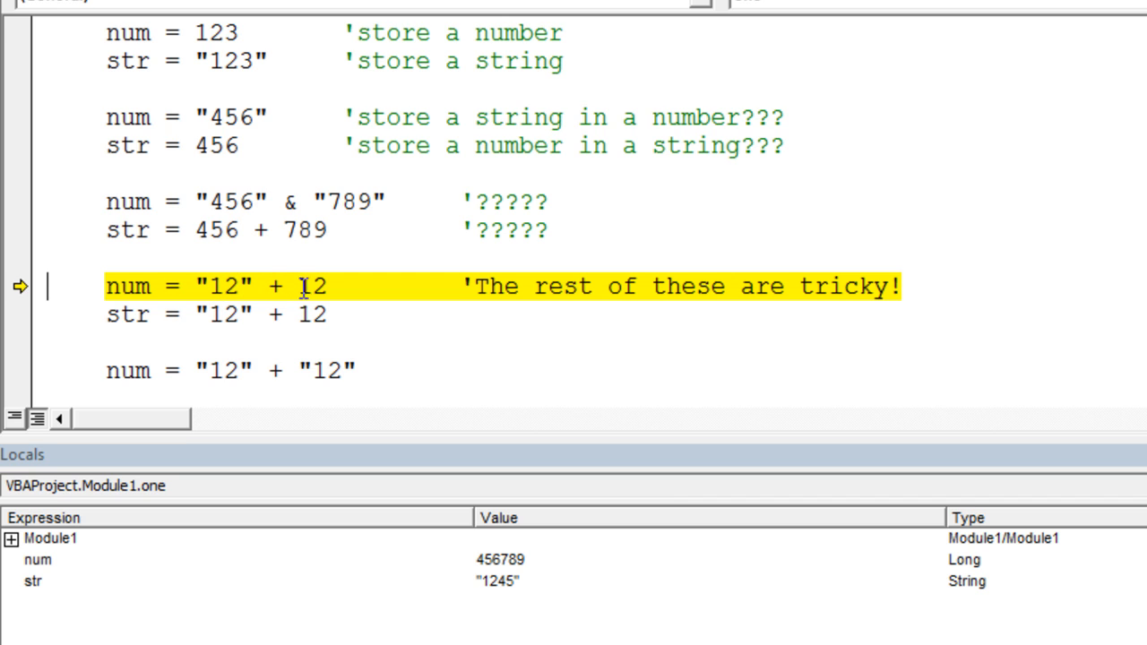
mouse_move(329, 286)
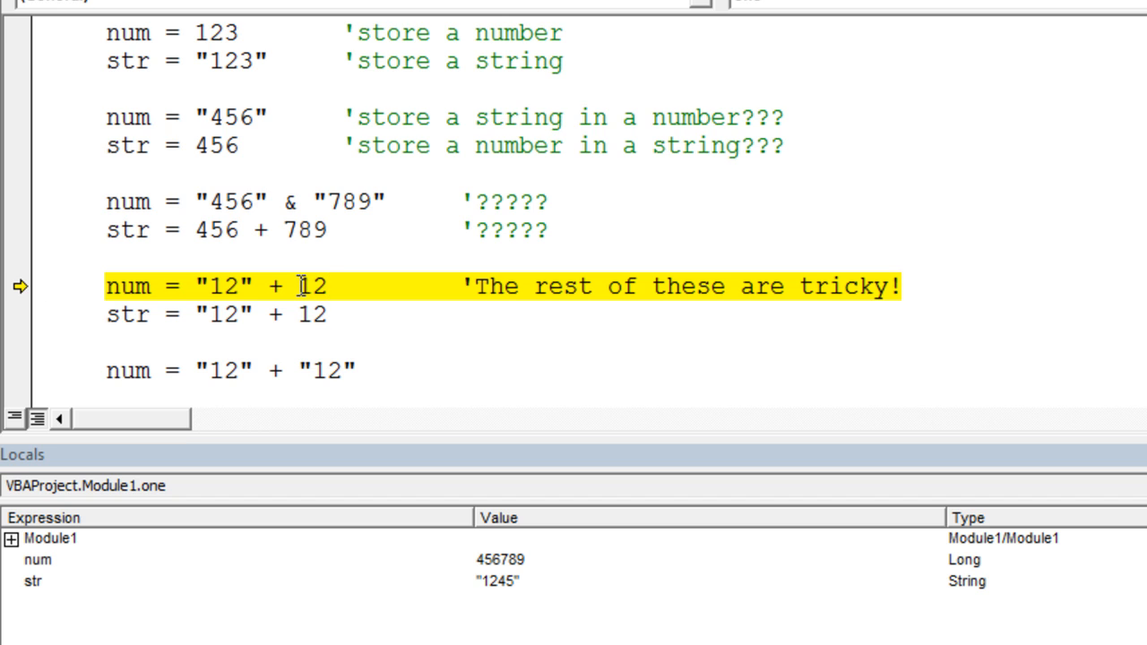
mouse_move(258, 286)
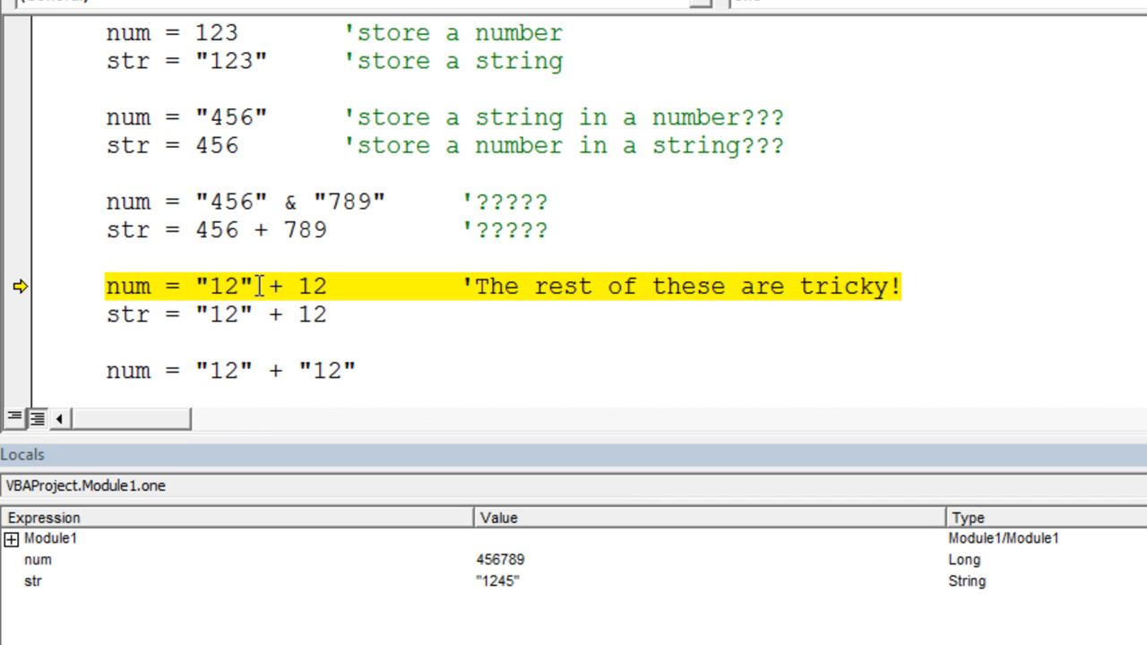
mouse_move(273, 296)
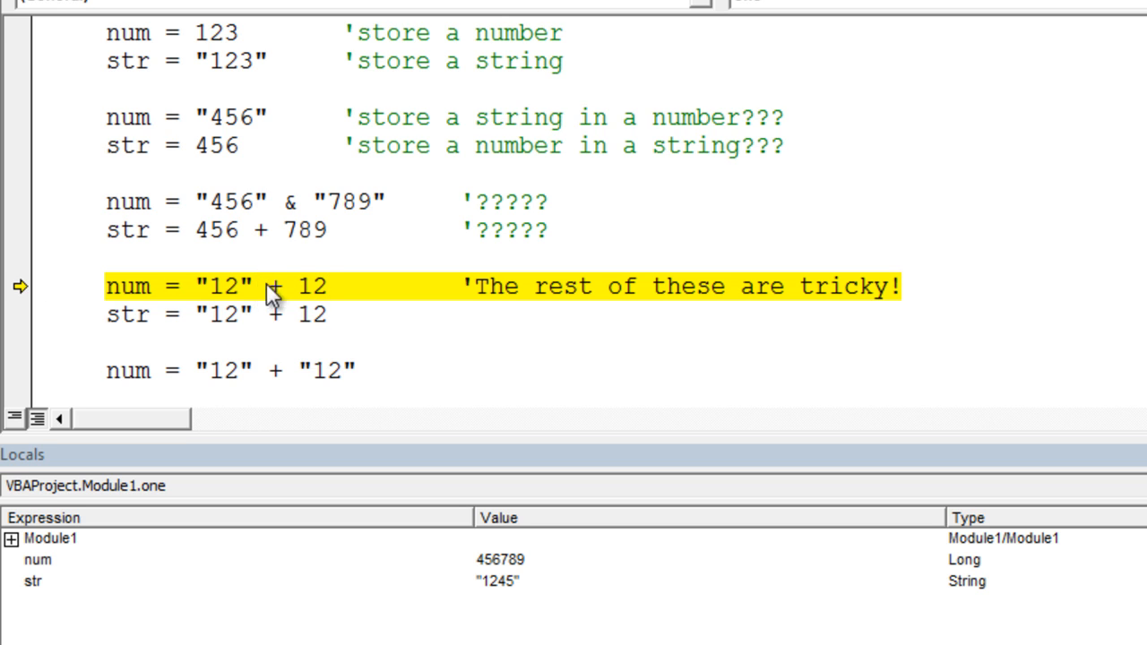
mouse_move(226, 272)
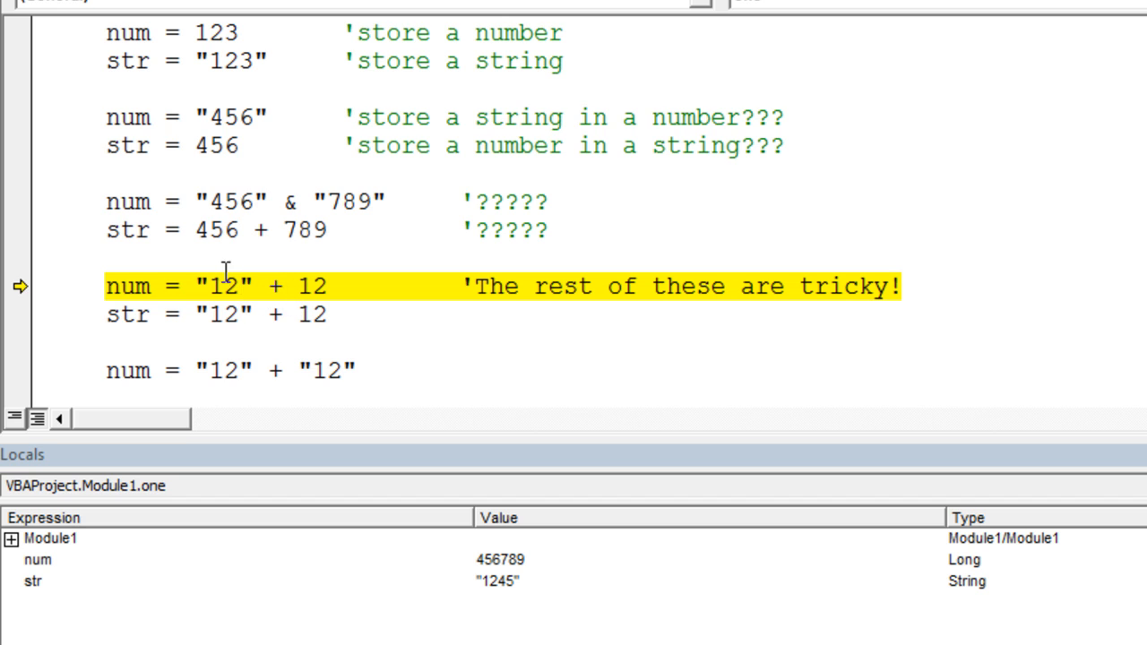
mouse_move(244, 288)
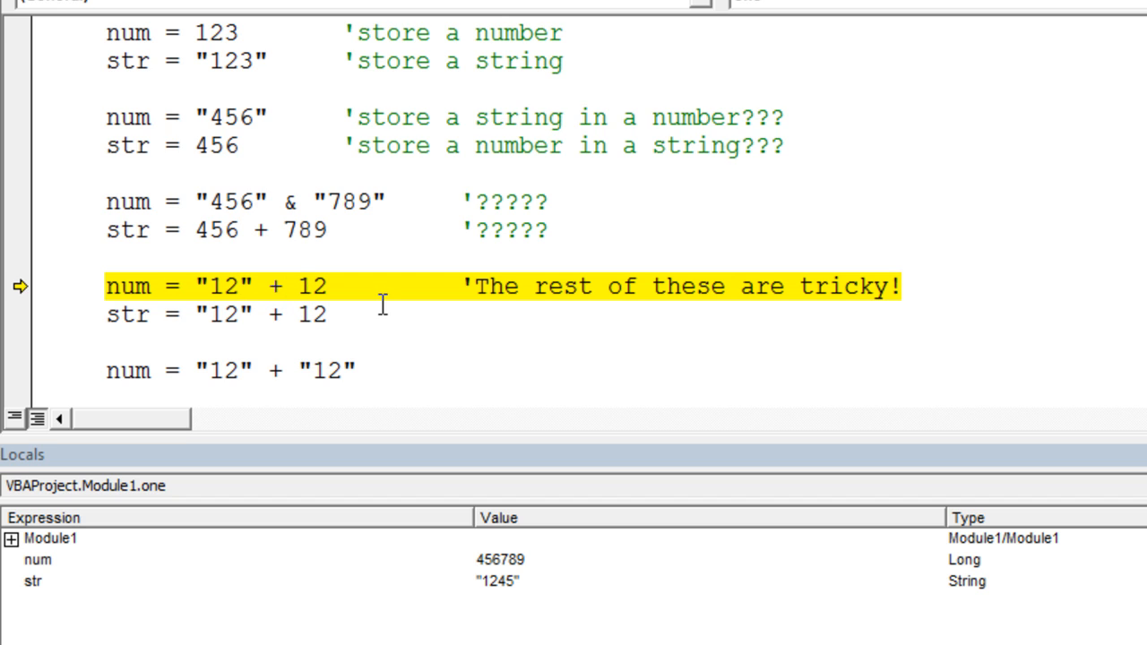
mouse_move(322, 461)
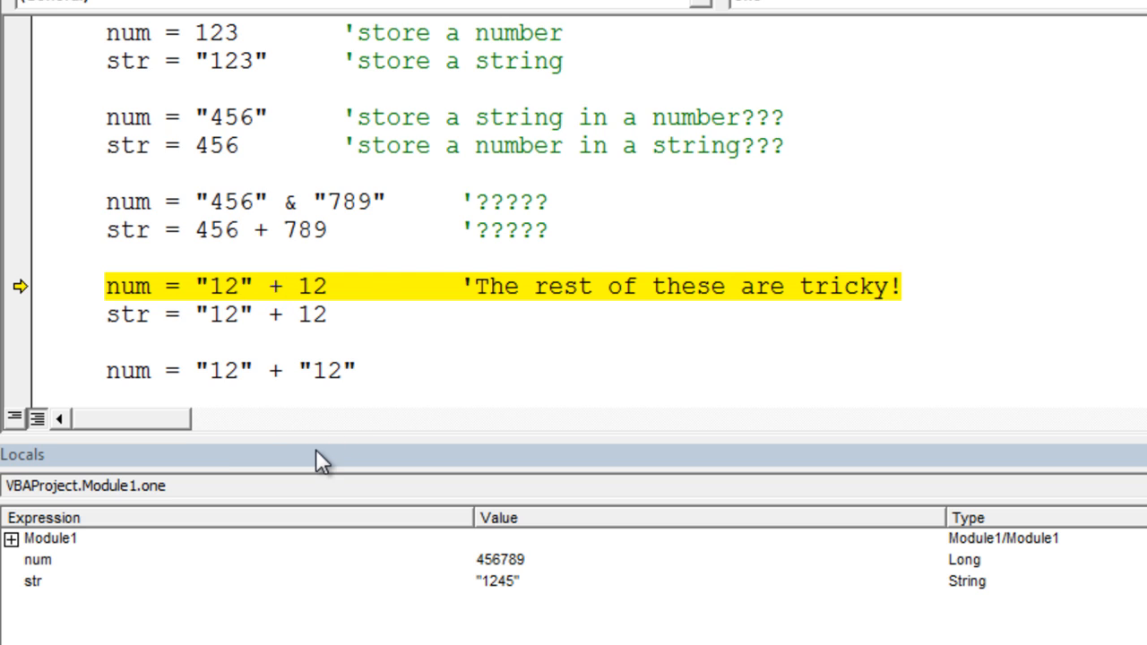
Step over num = "12" + 12, giving num the value 24
key(F8)
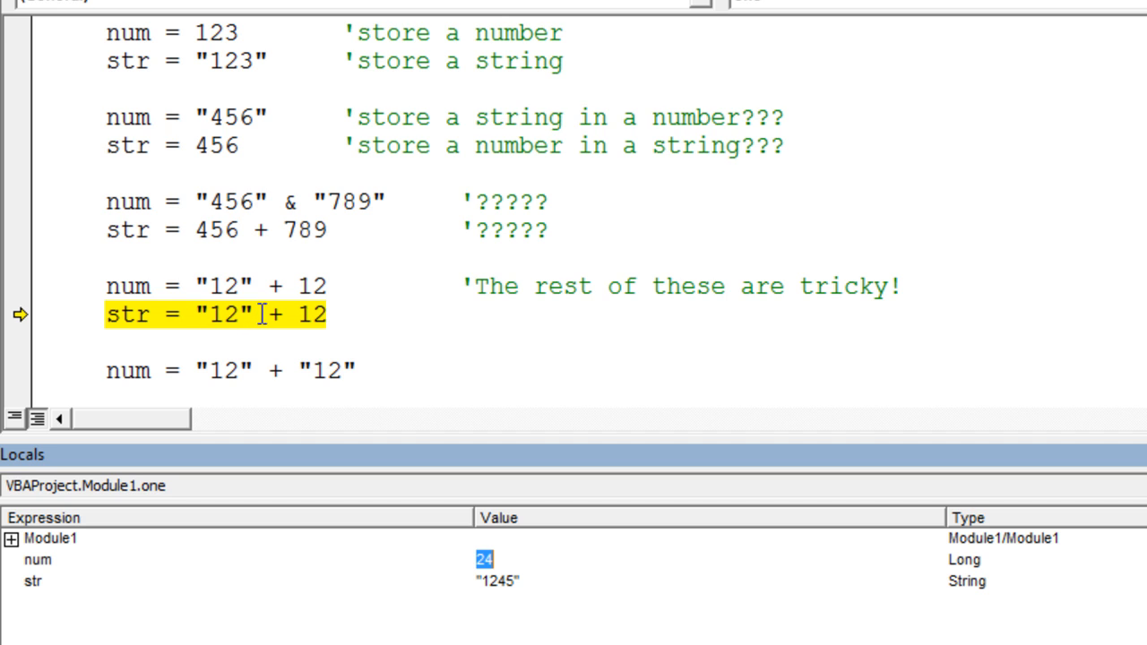
mouse_move(343, 326)
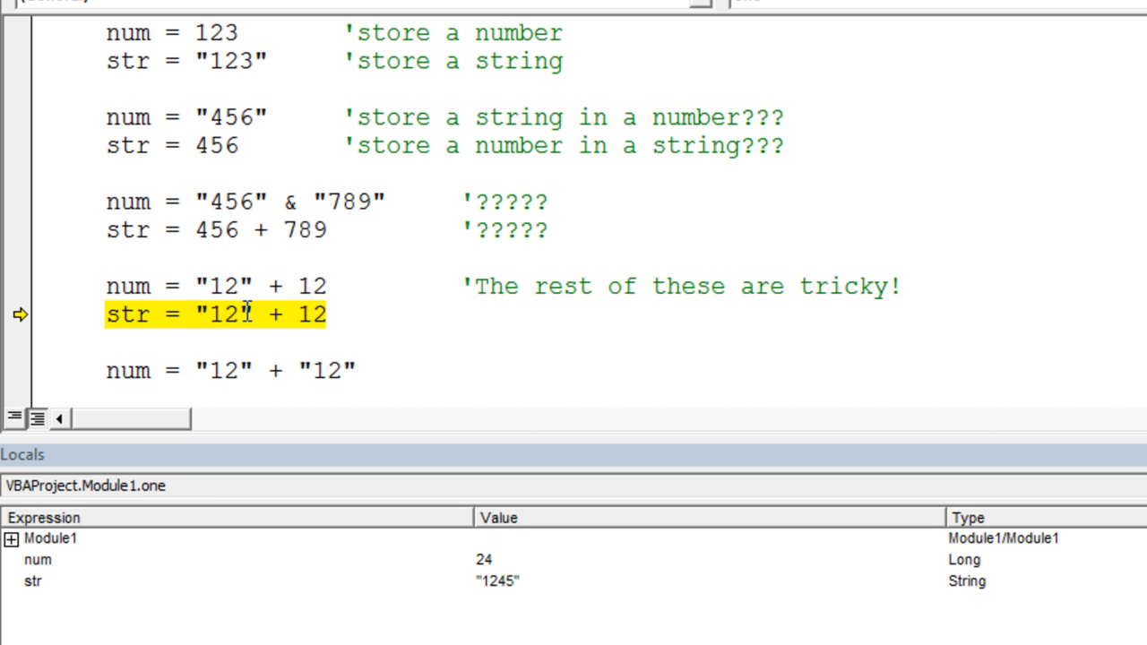
mouse_move(273, 325)
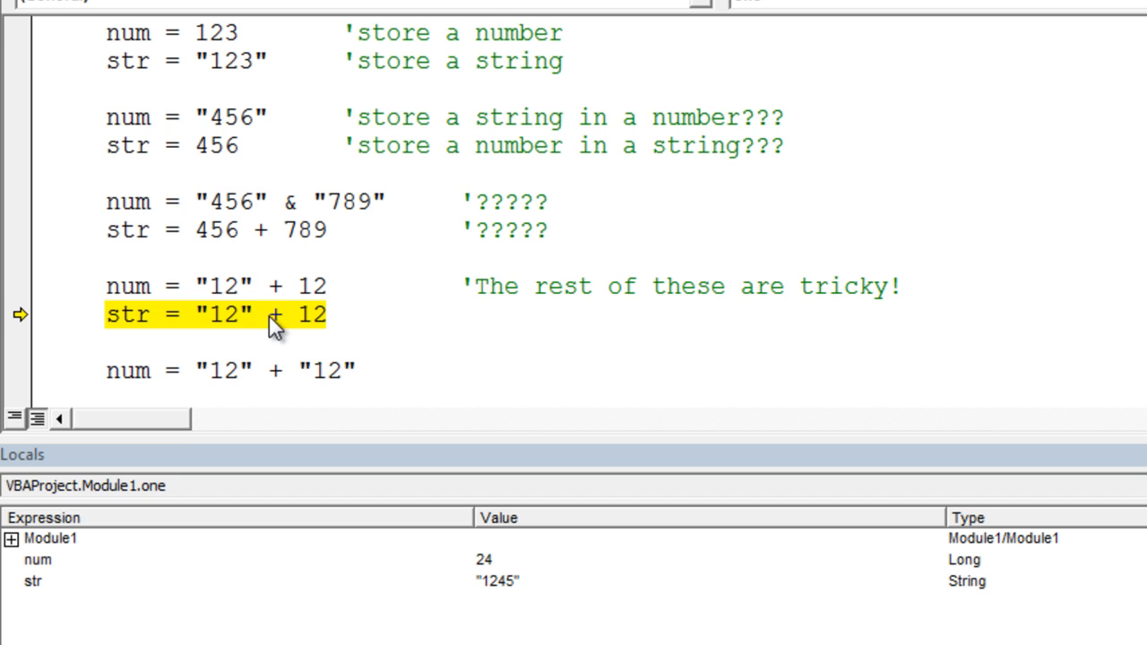
mouse_move(323, 327)
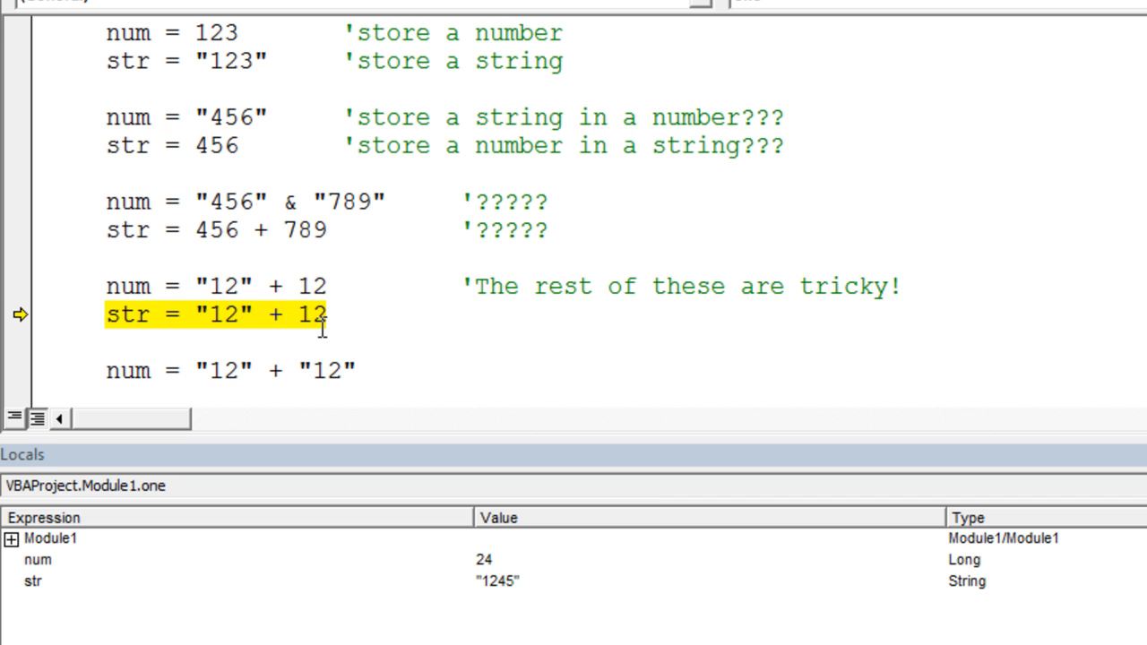
mouse_move(448, 299)
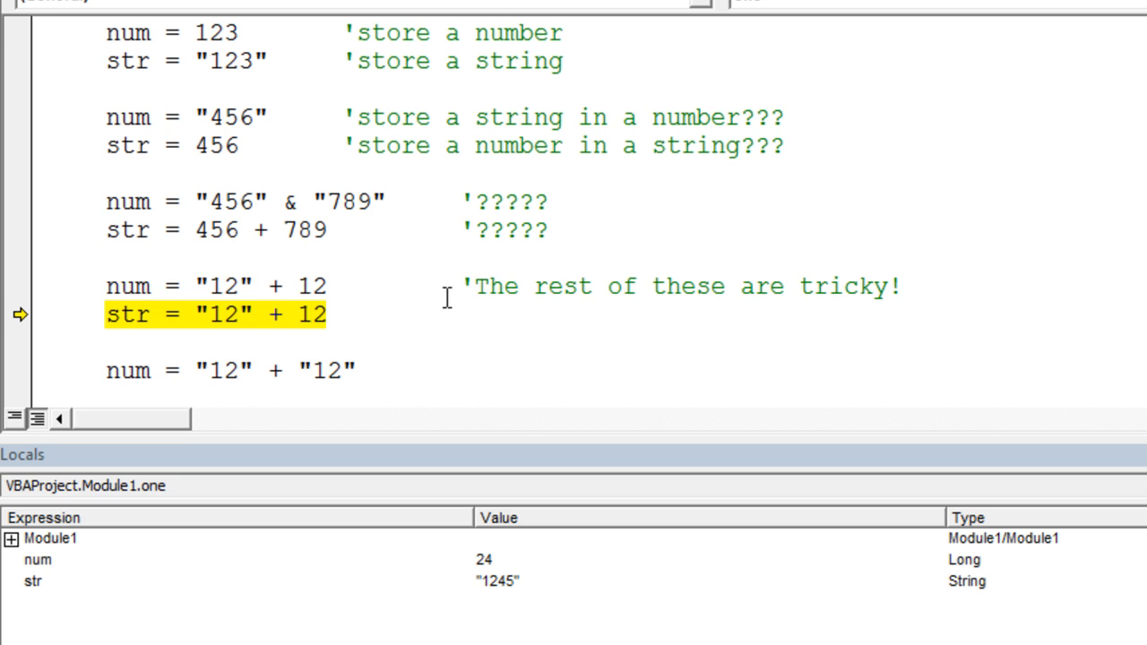
key(F8)
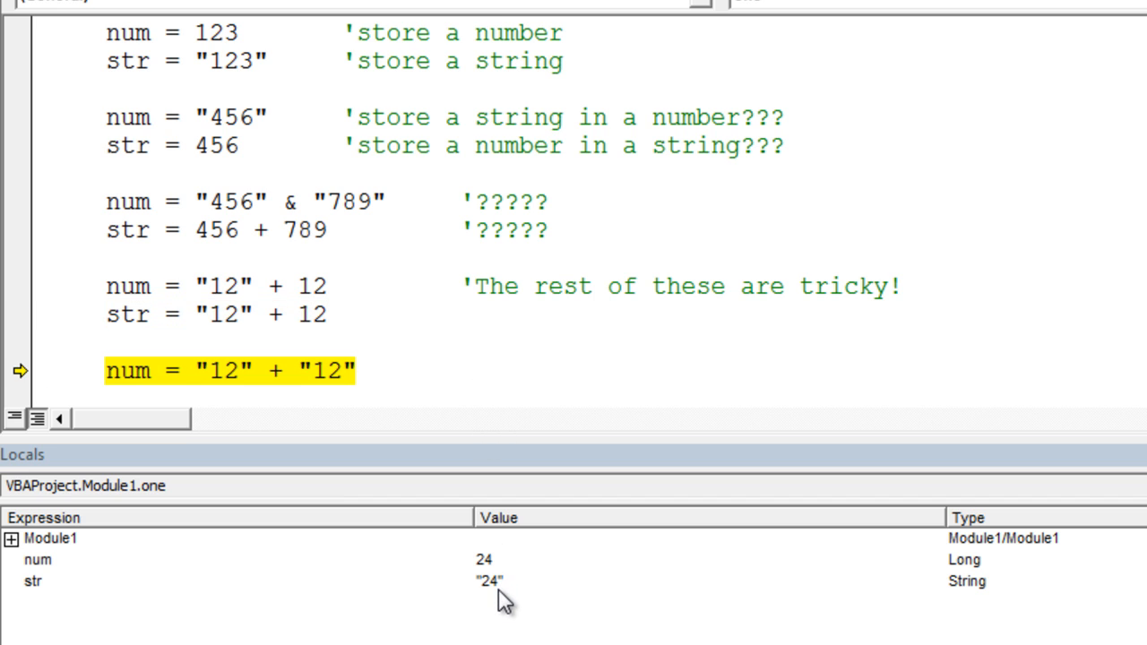
click(33, 581)
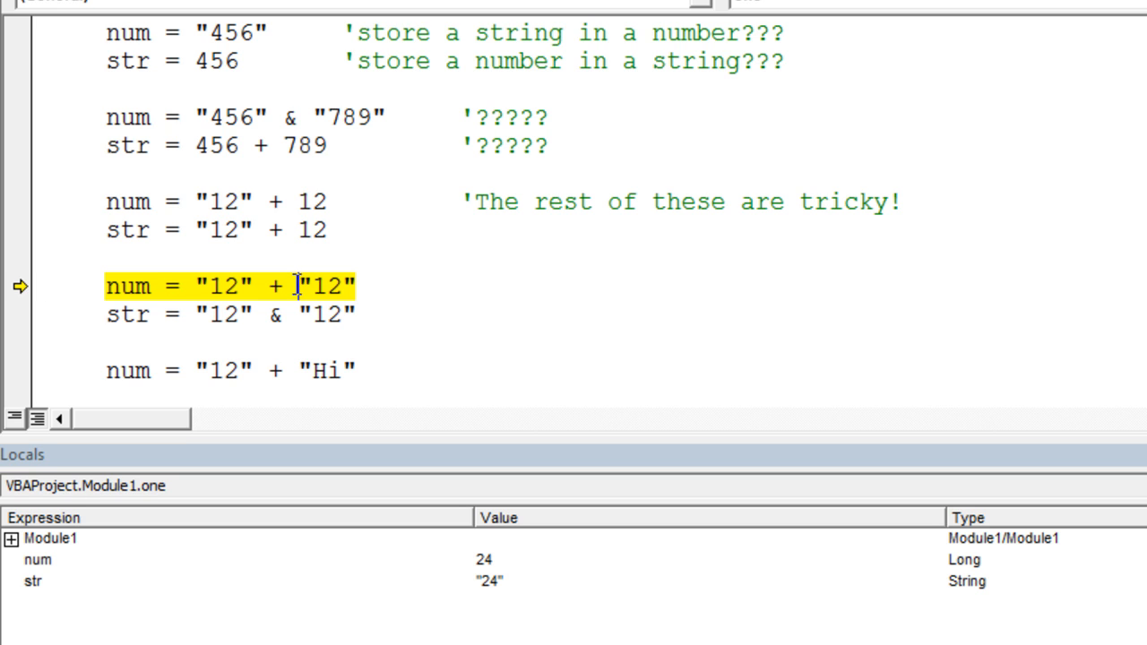
mouse_move(271, 286)
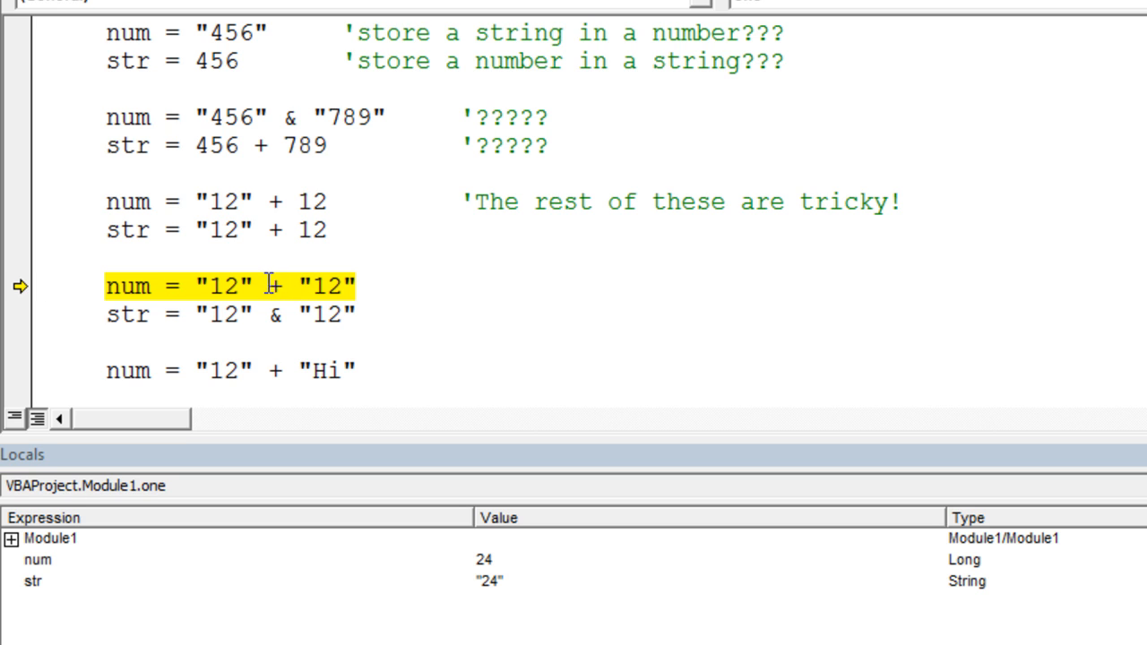
mouse_move(264, 294)
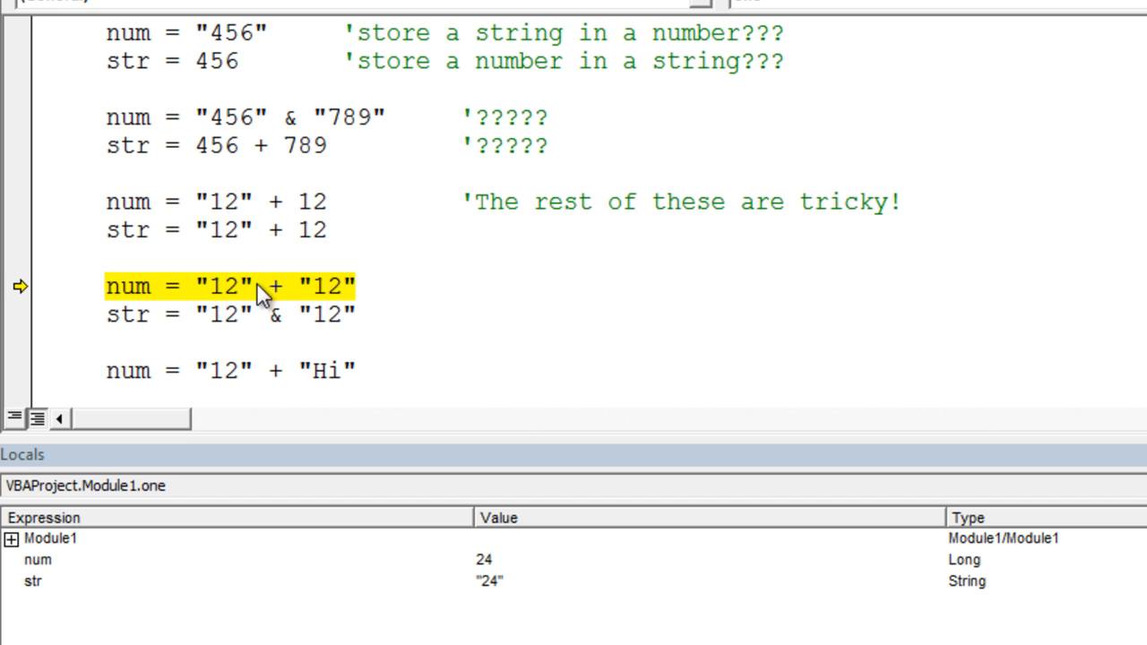
mouse_move(326, 283)
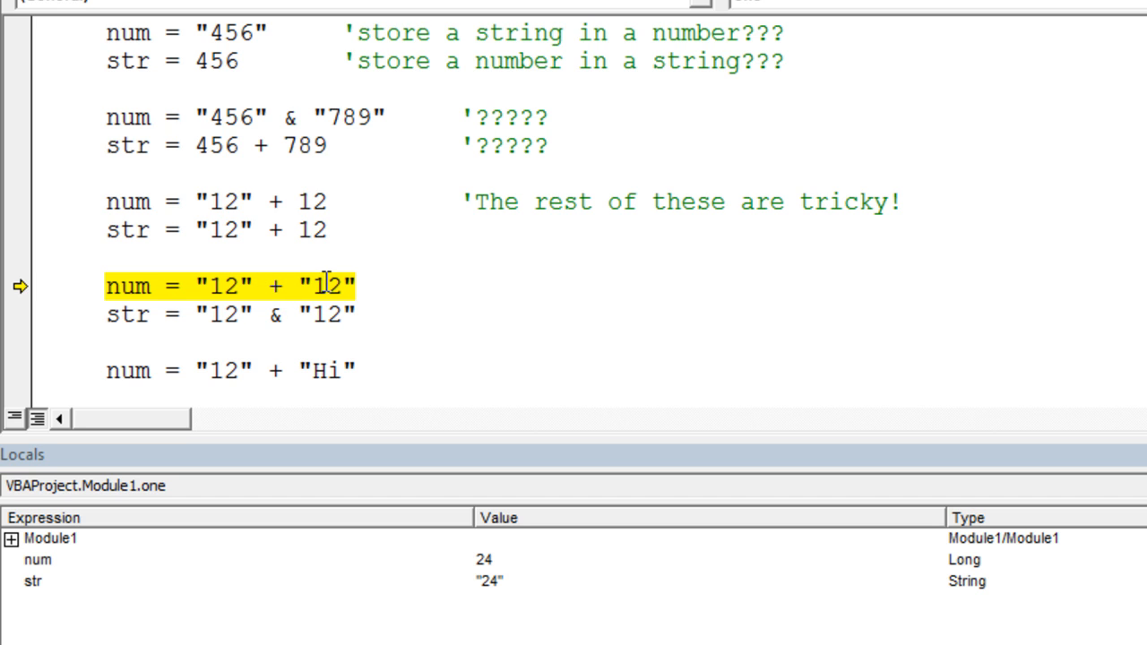
mouse_move(539, 290)
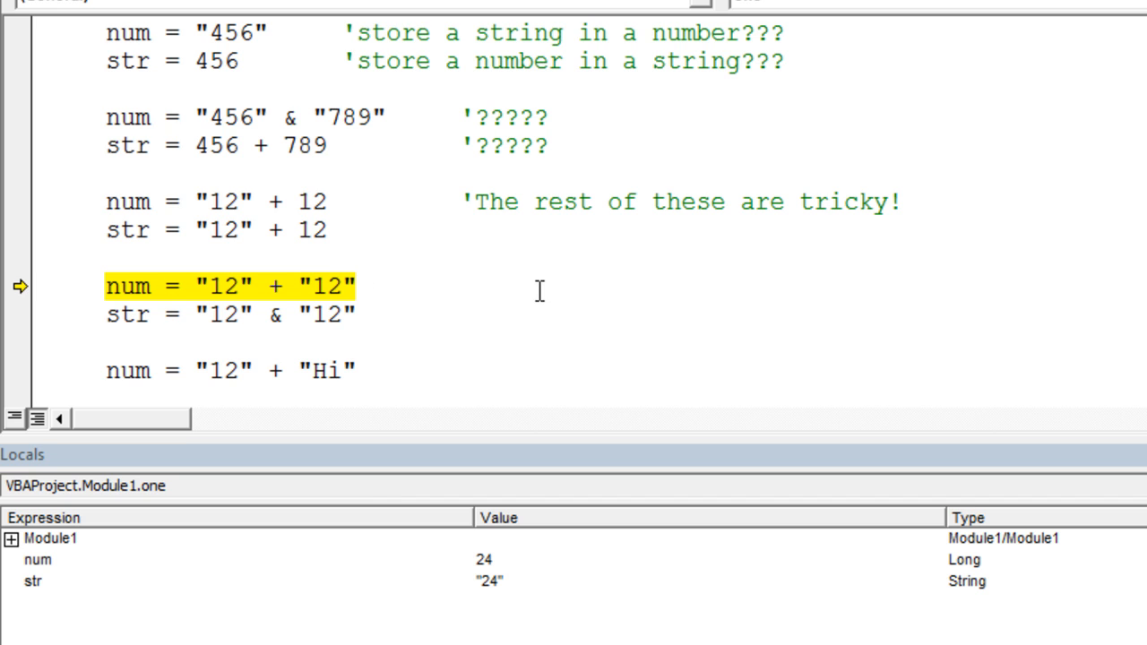
Step over num = "12" + "12", so num becomes 1212
key(F8)
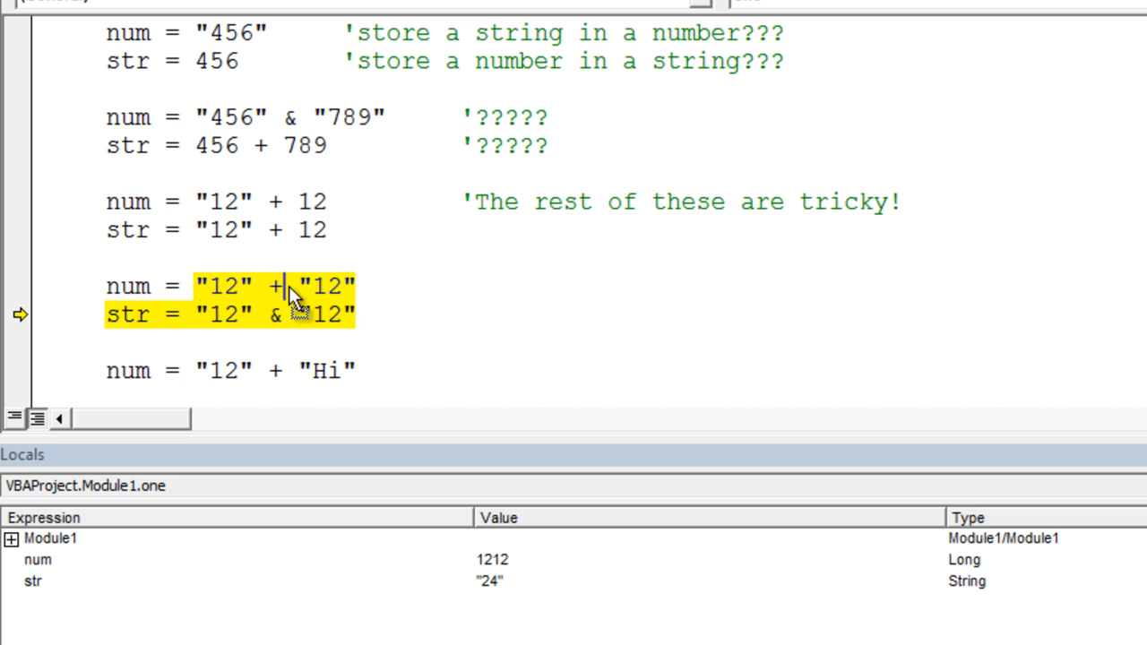
mouse_move(242, 292)
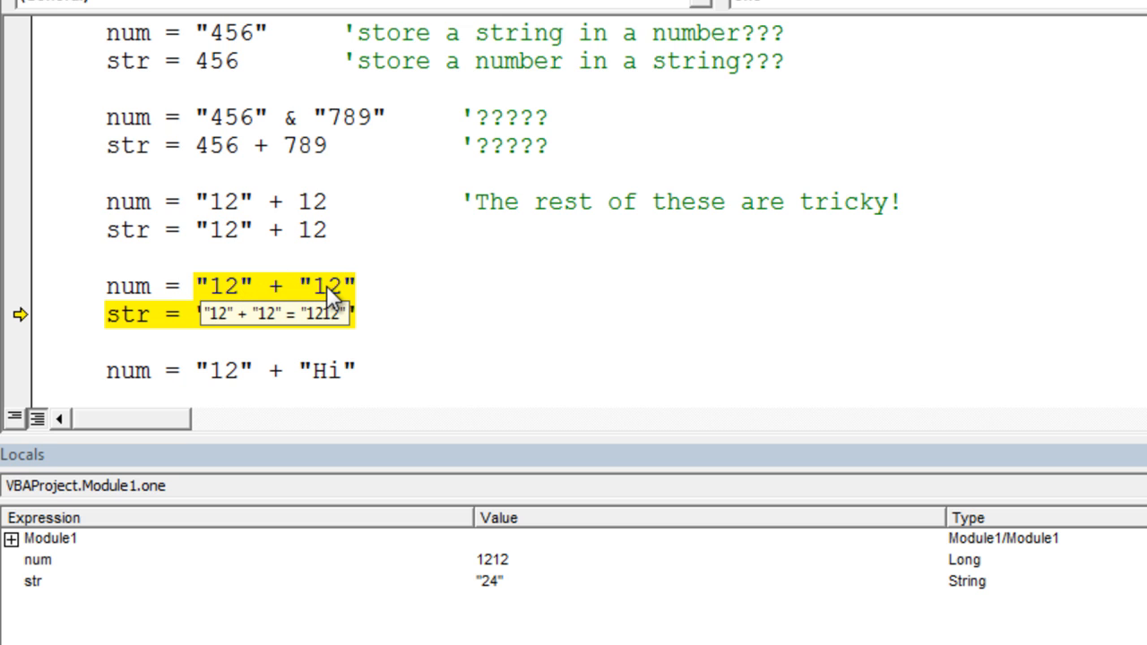
mouse_move(336, 301)
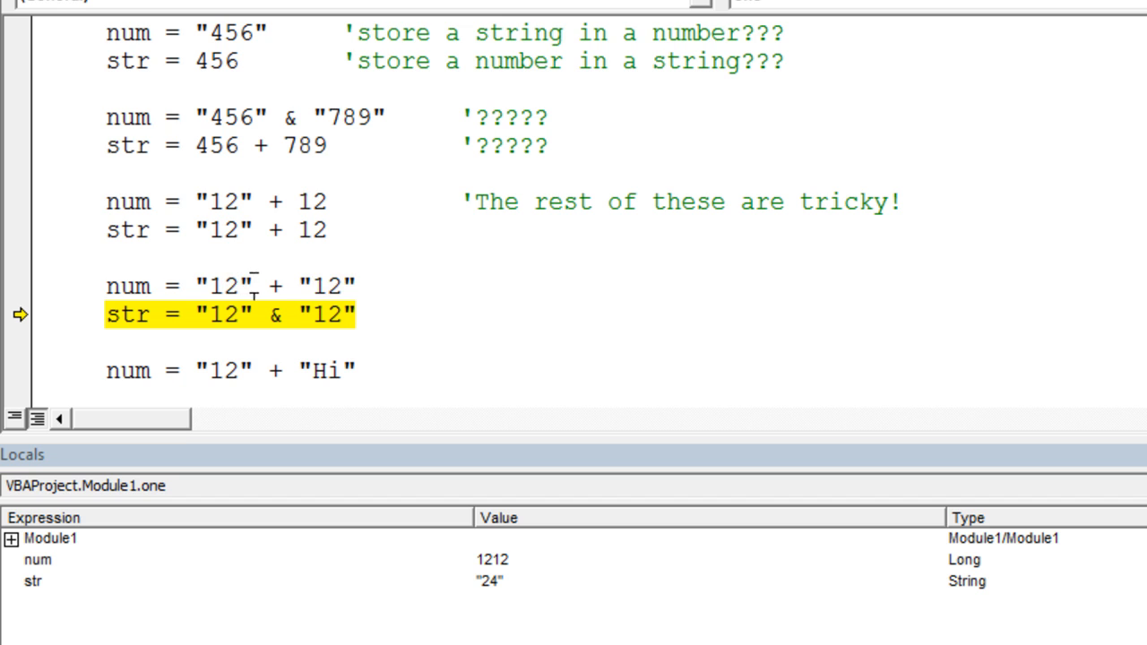
mouse_move(222, 287)
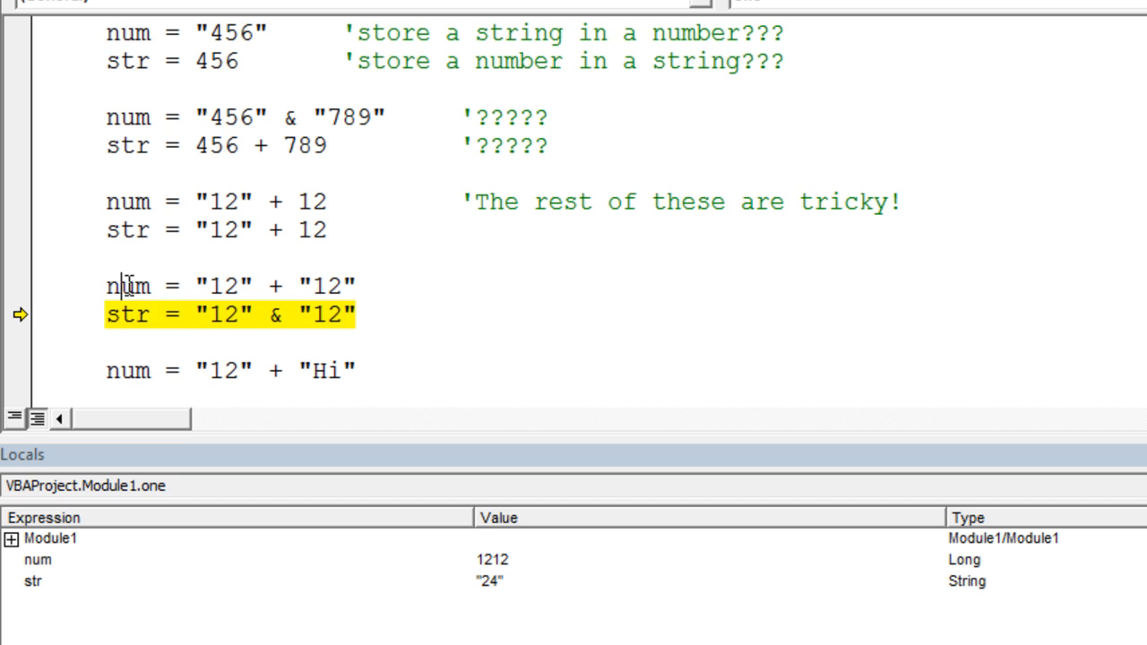
mouse_move(129, 285)
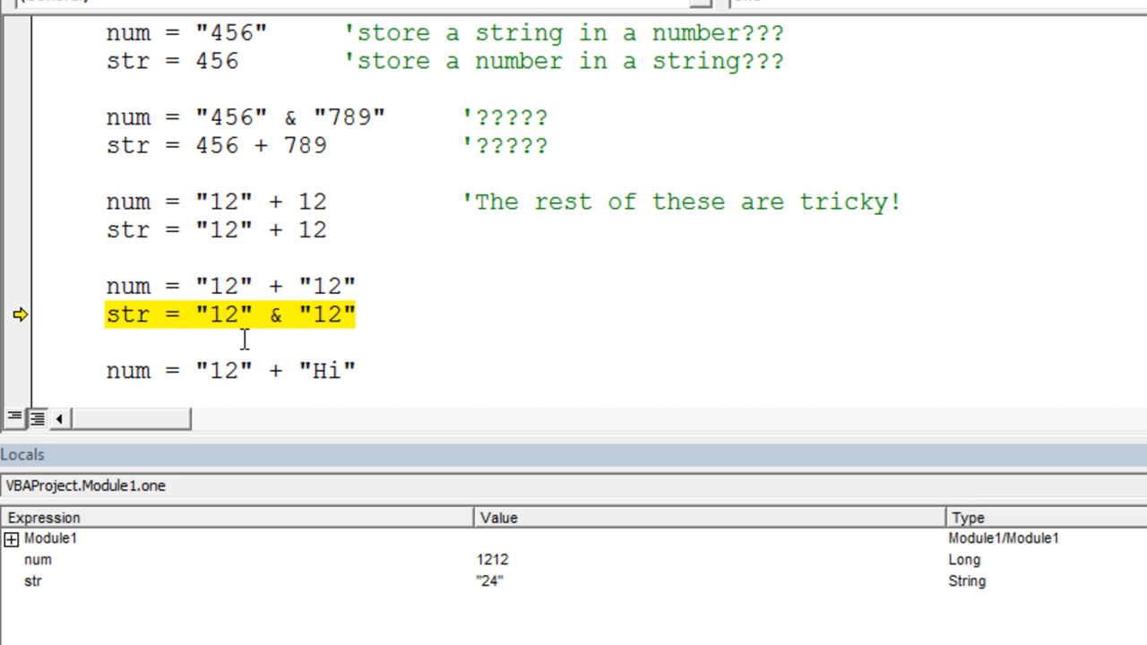
mouse_move(216, 316)
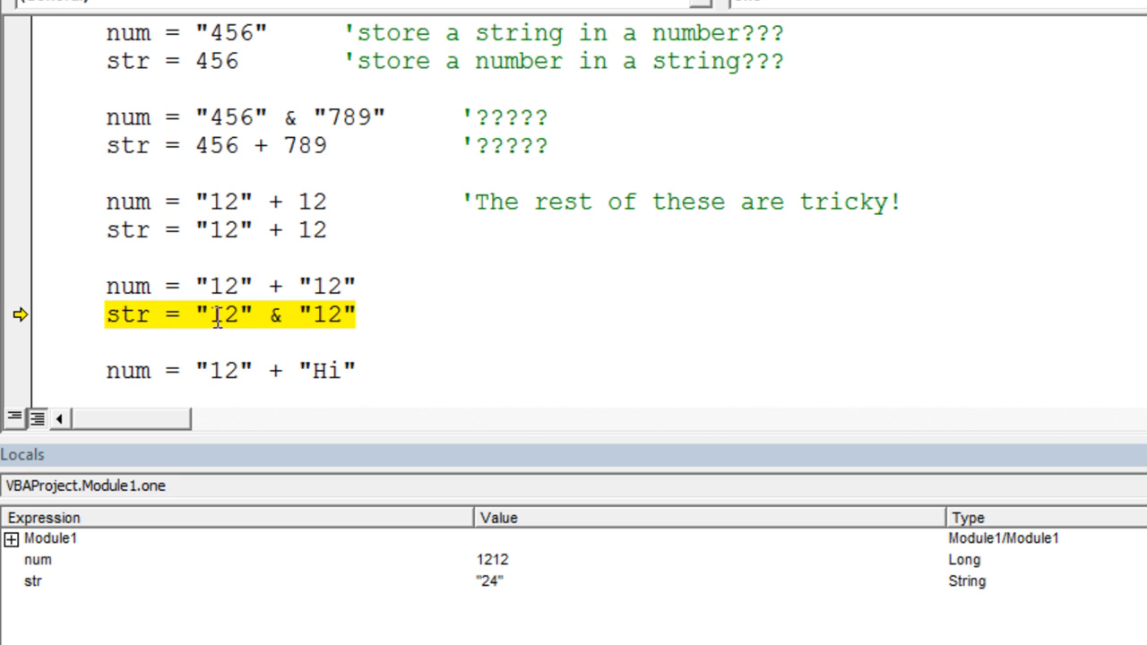
mouse_move(159, 323)
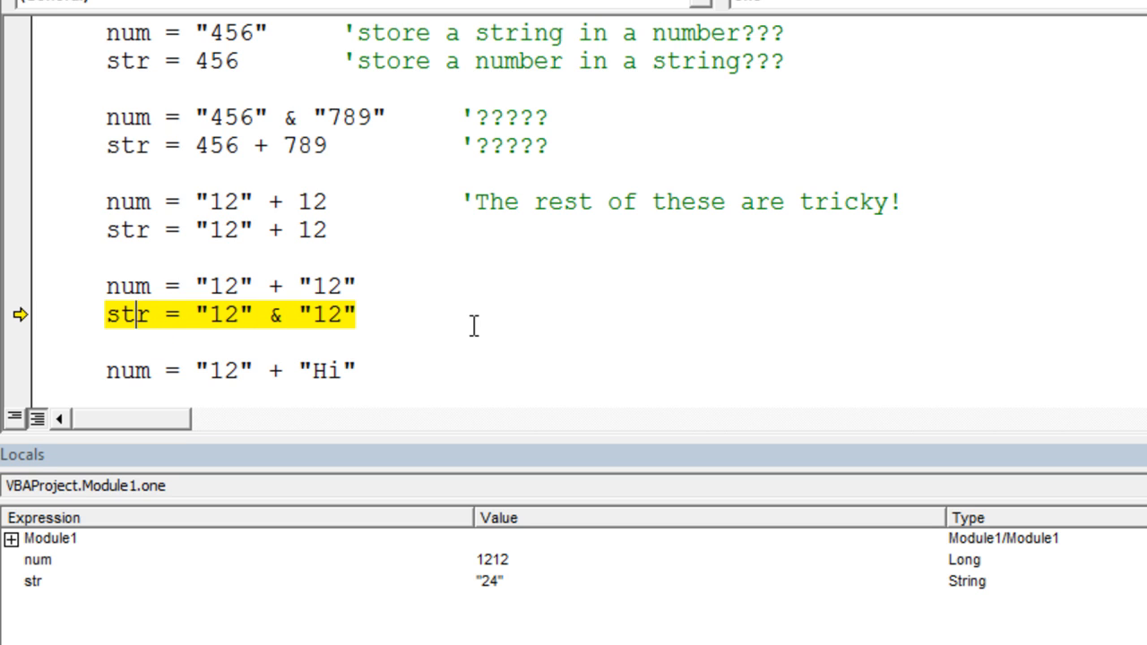
Step over str = "12" & "12", so str becomes "1212"
key(F8)
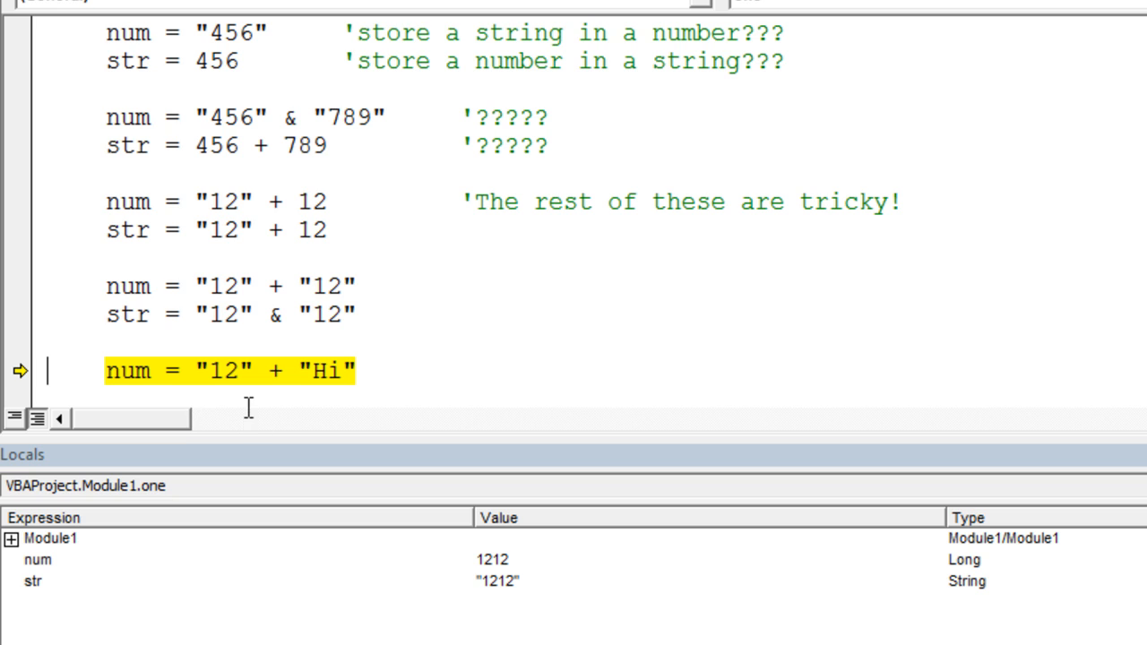
mouse_move(250, 372)
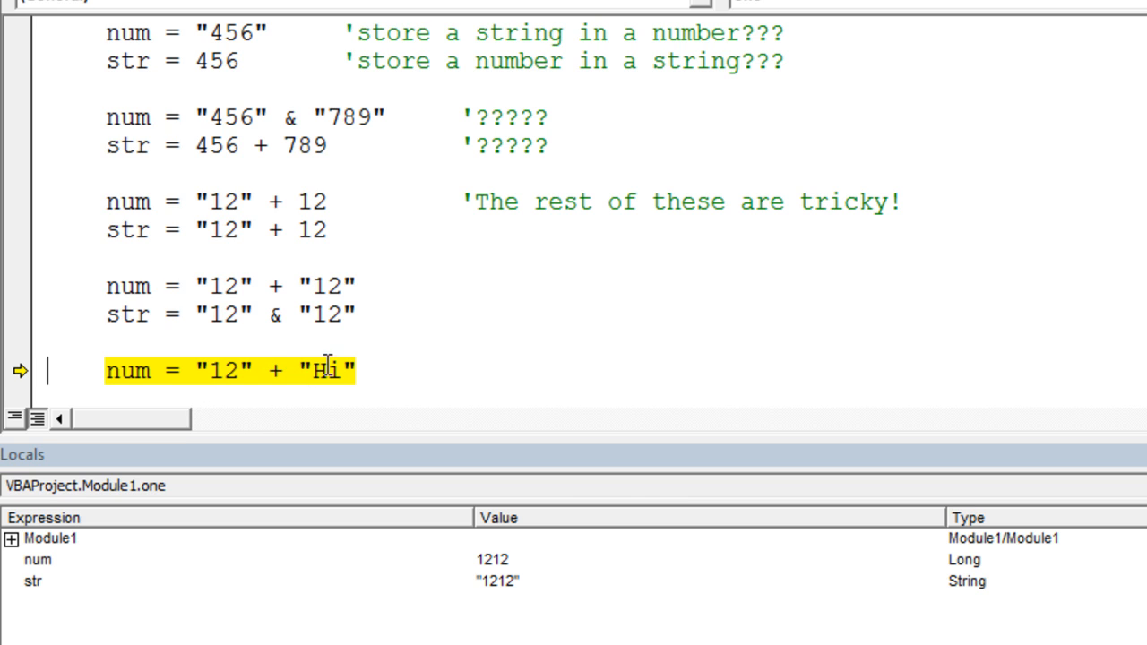
mouse_move(128, 370)
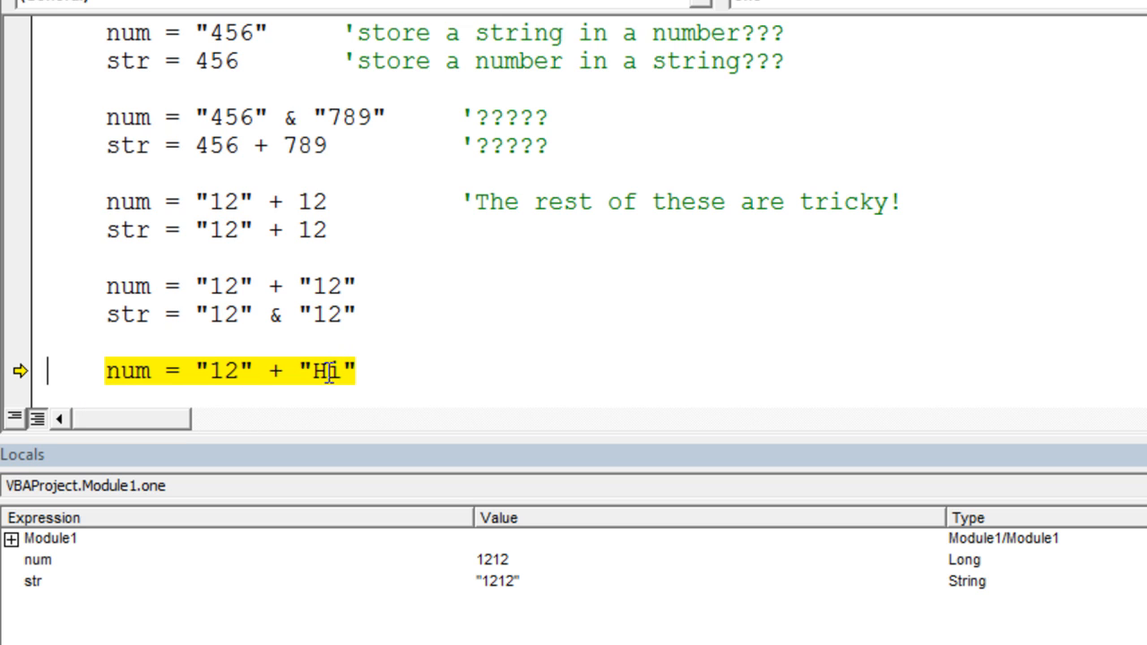
mouse_move(358, 370)
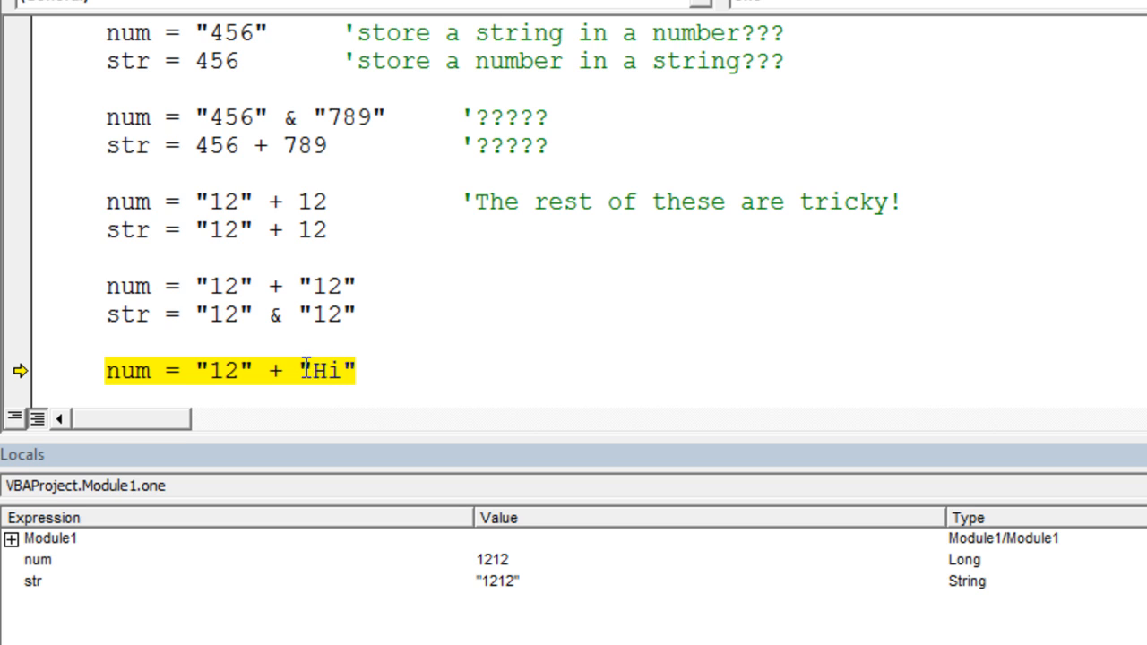
mouse_move(375, 367)
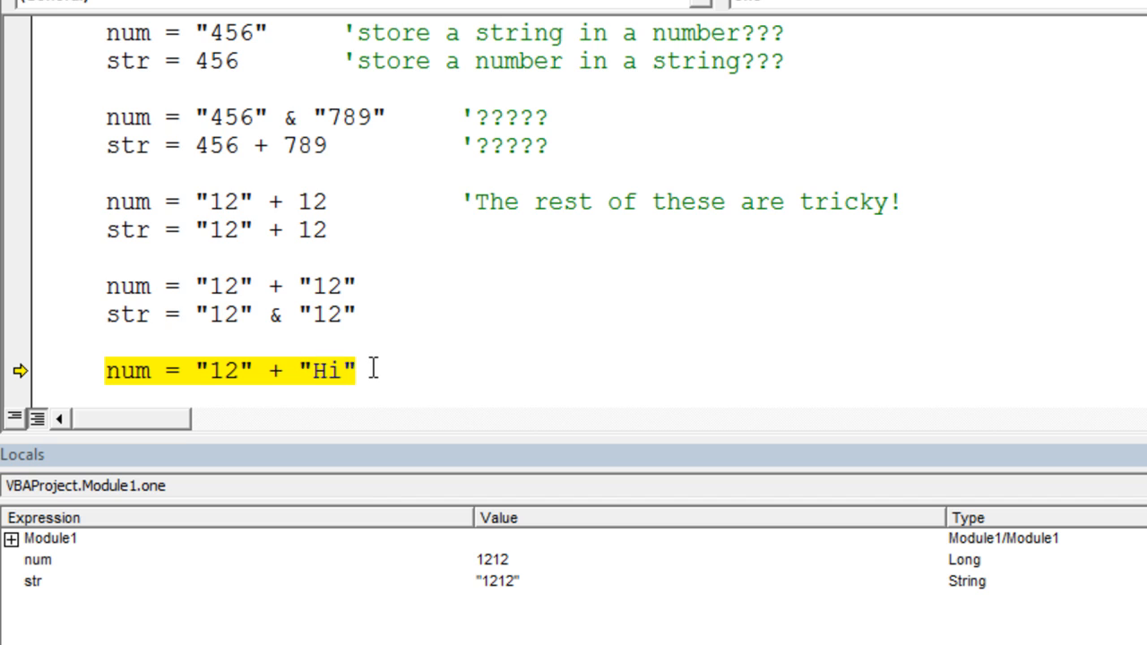
mouse_move(518, 334)
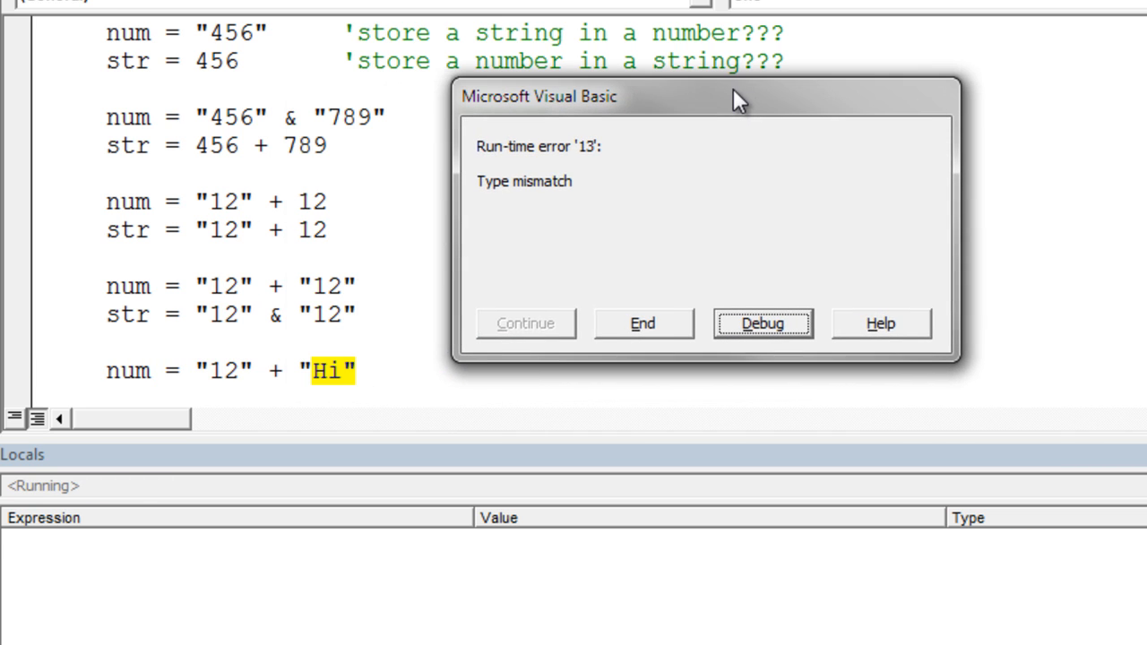
mouse_move(643, 336)
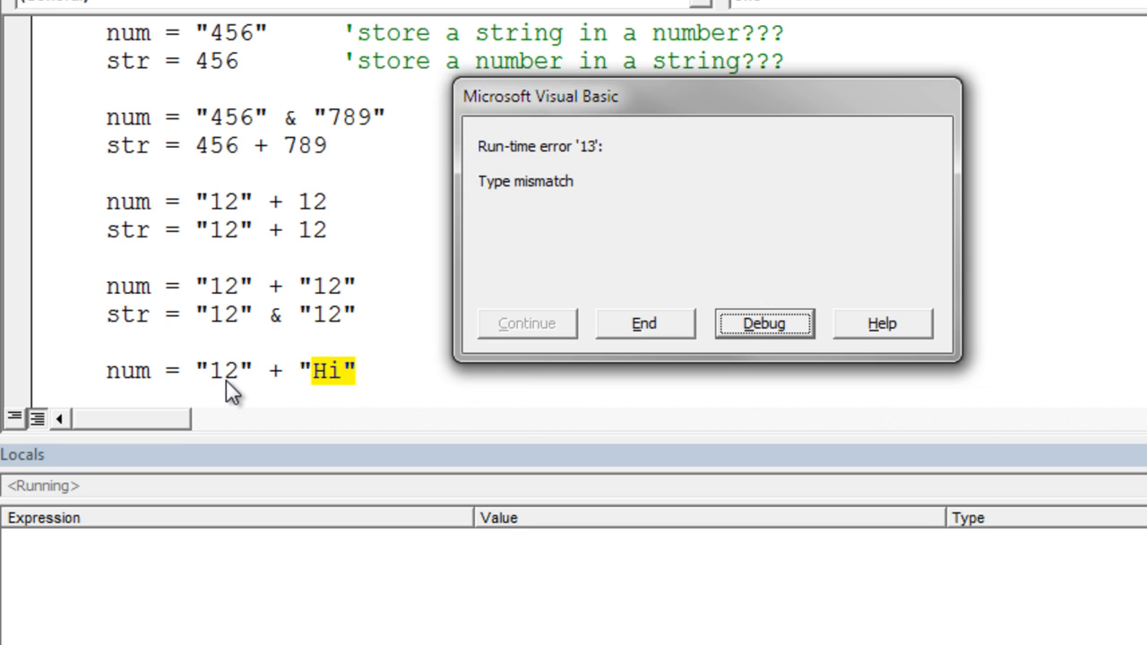
mouse_move(205, 386)
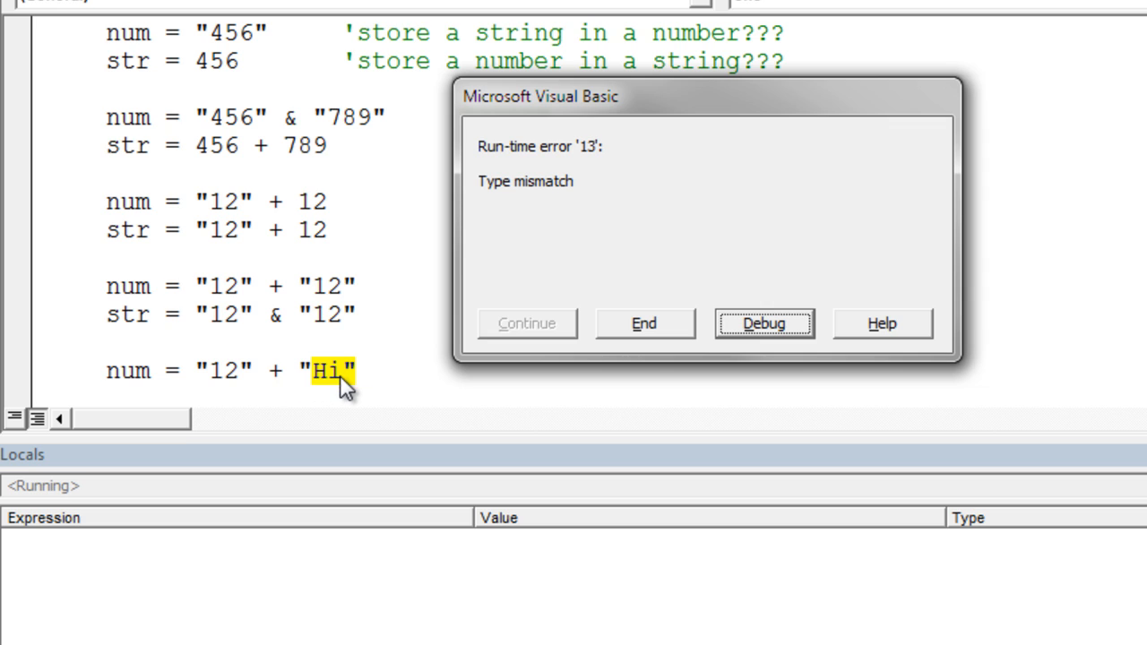
mouse_move(224, 376)
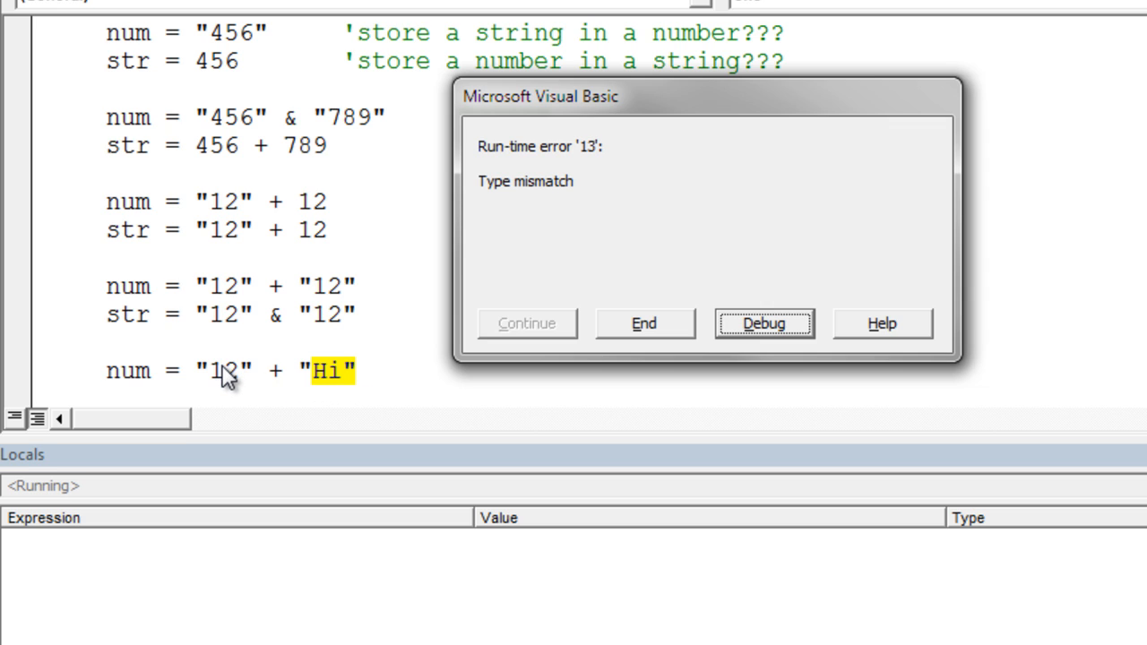
mouse_move(246, 398)
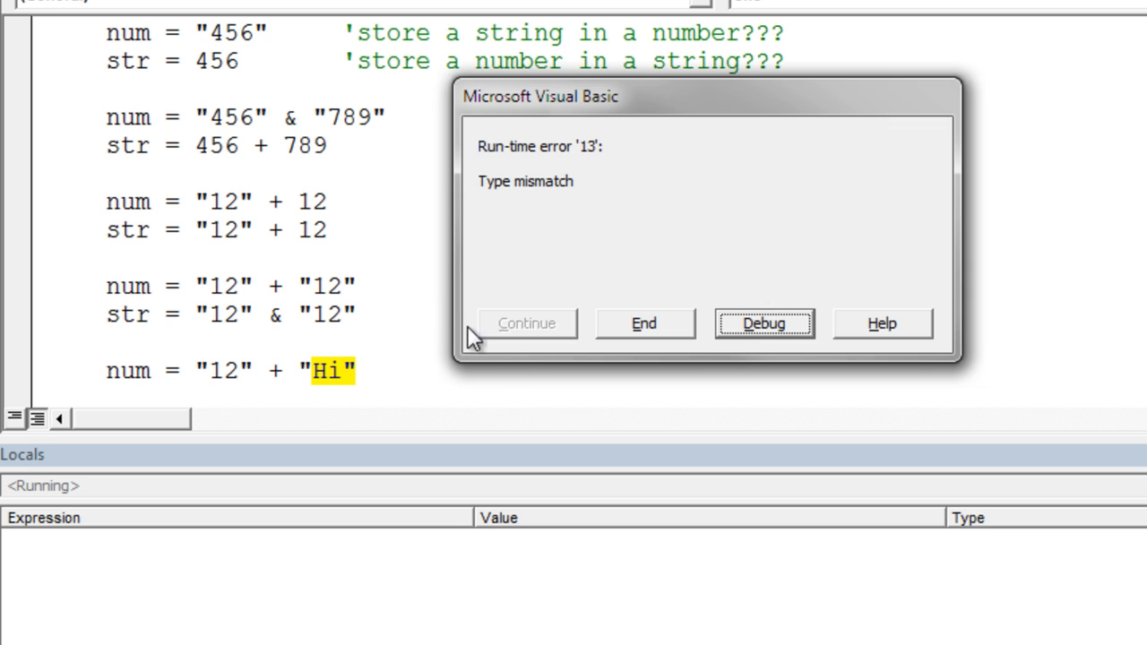
mouse_move(319, 246)
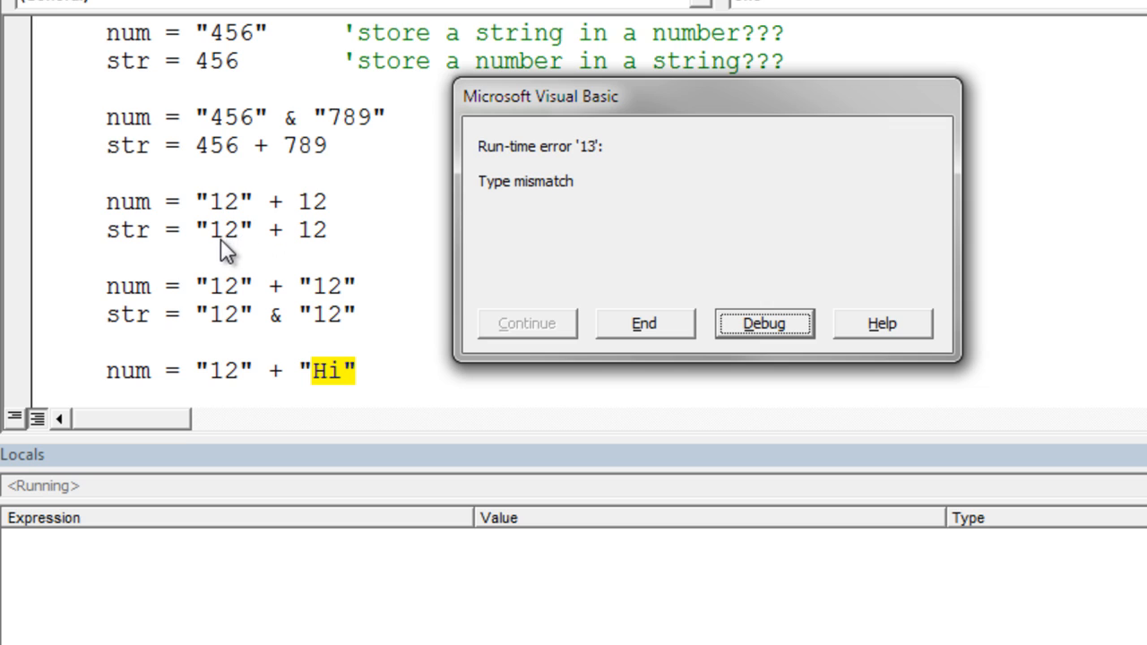
mouse_move(235, 249)
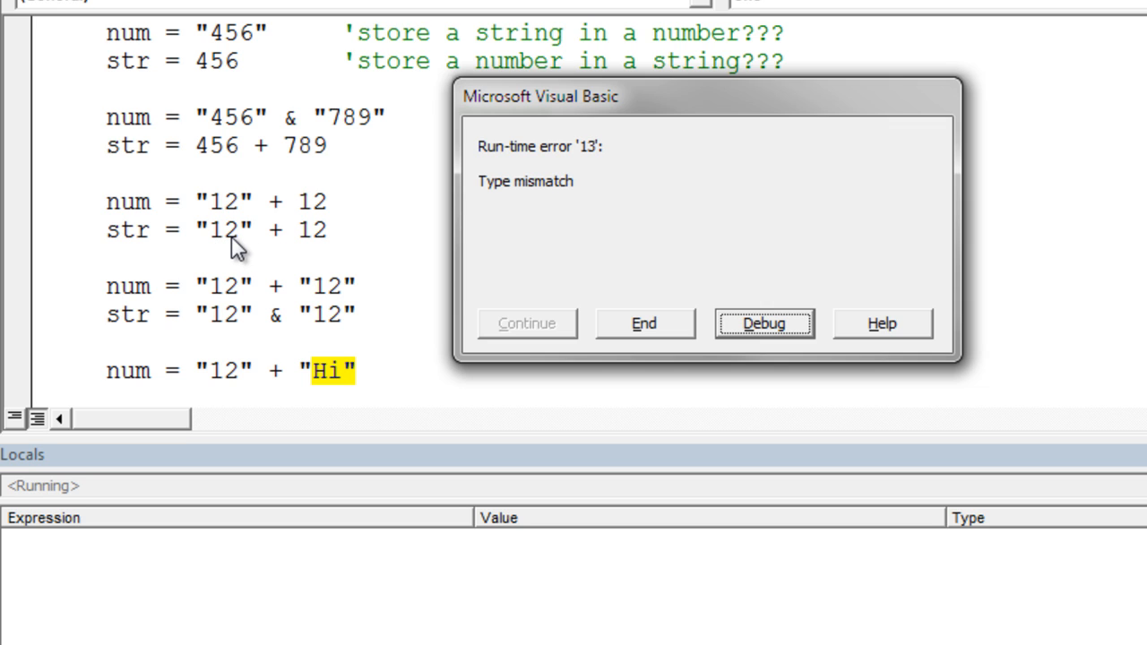
mouse_move(237, 386)
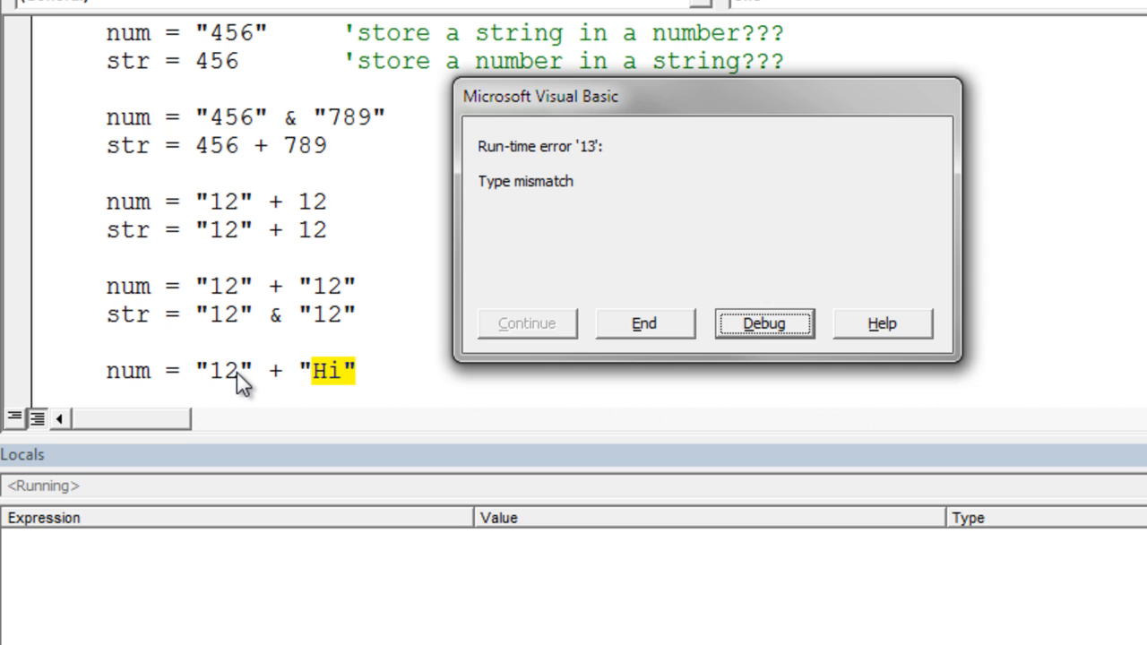
mouse_move(322, 386)
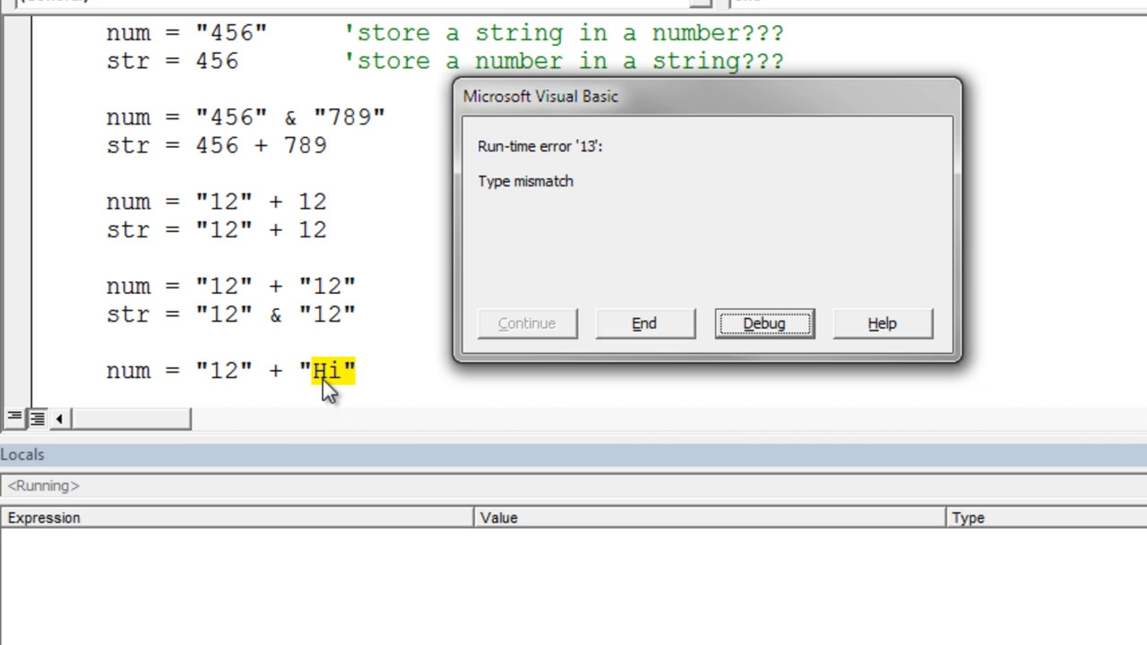
mouse_move(726, 345)
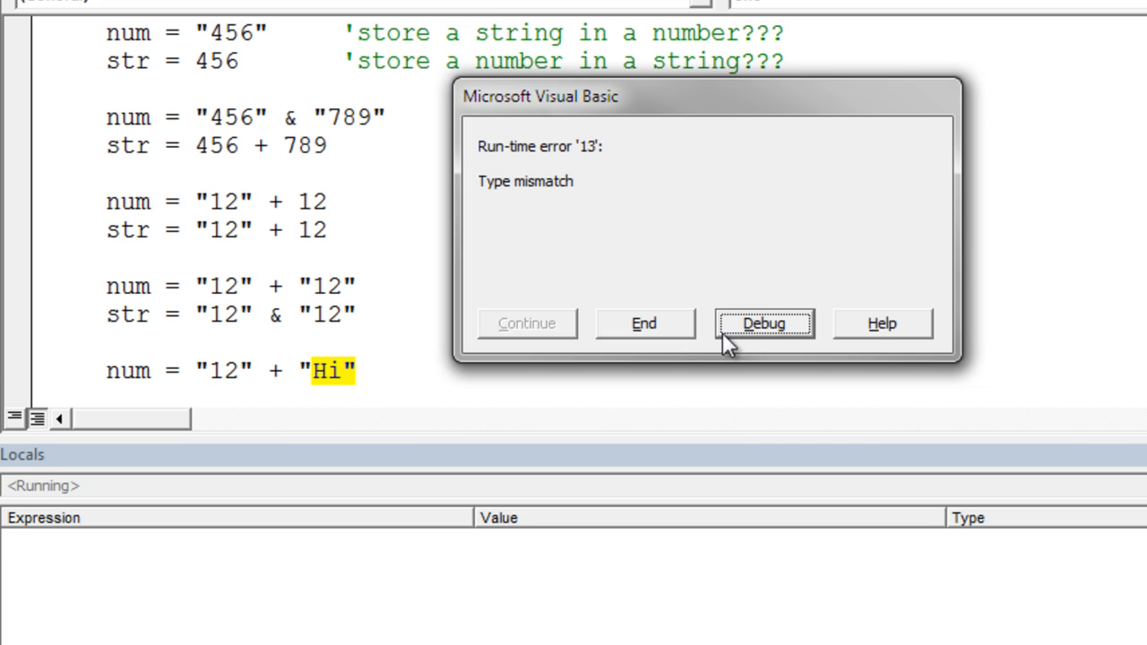
Choose Debug on the Type mismatch error for num = "12" + "Hi"
click(764, 324)
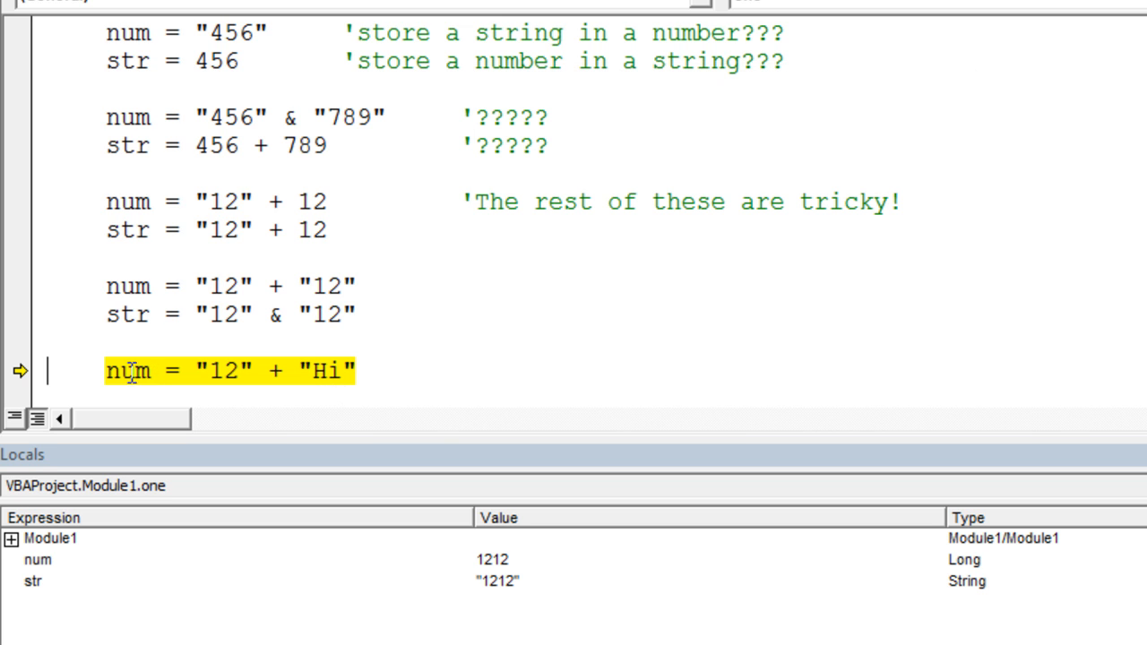
mouse_move(127, 371)
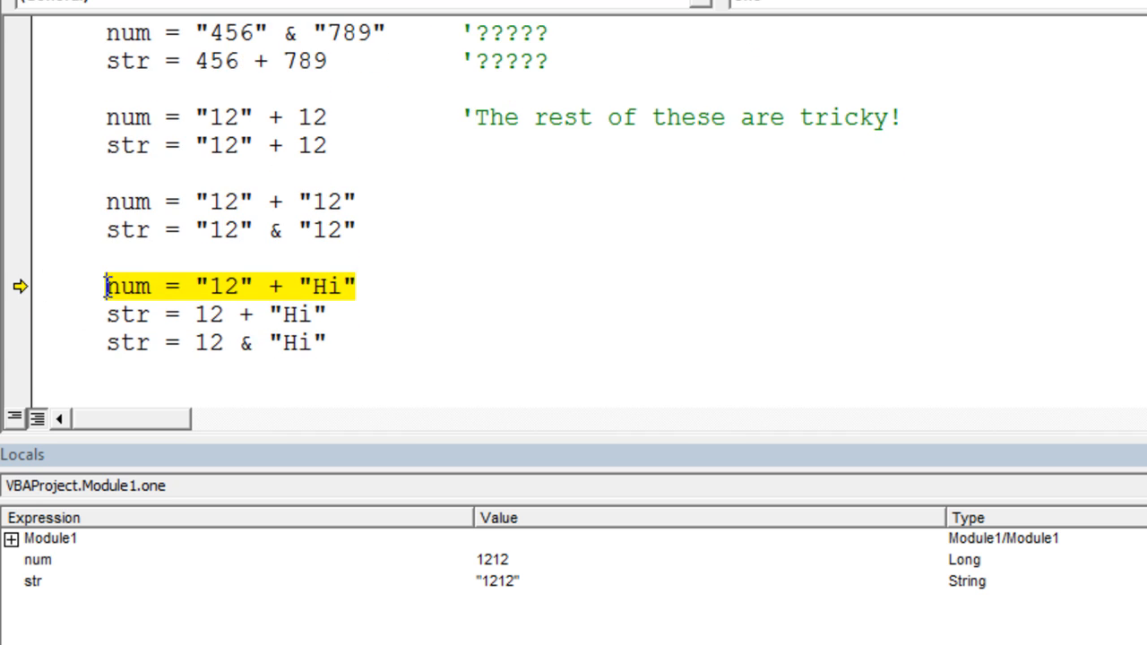
mouse_move(16, 286)
text(')
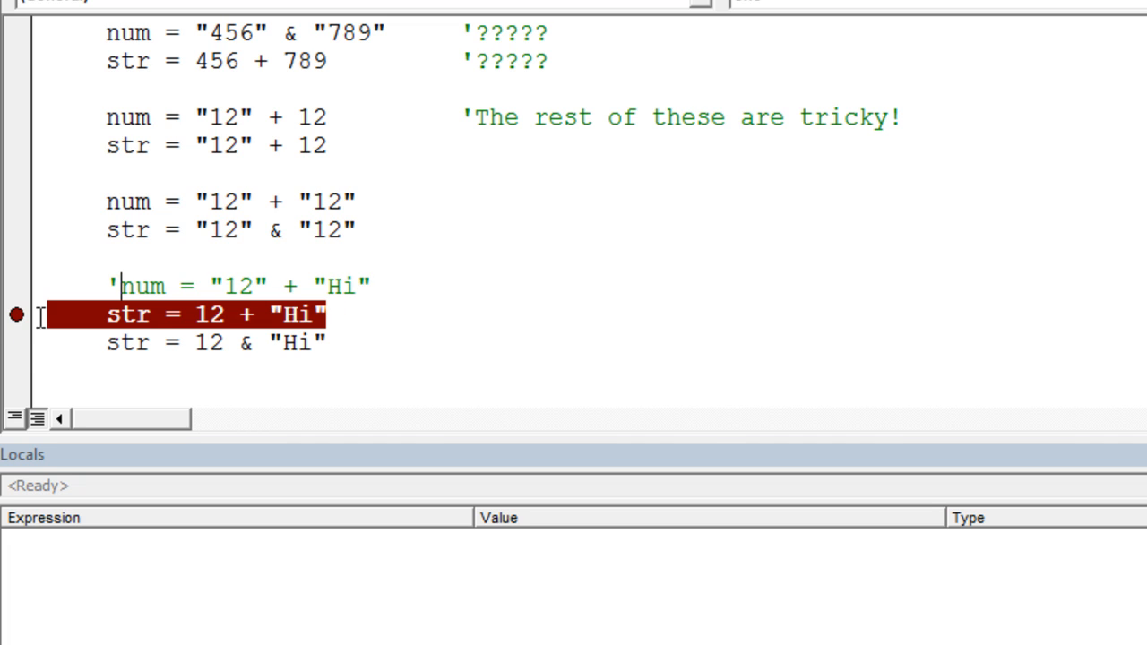
mouse_move(148, 87)
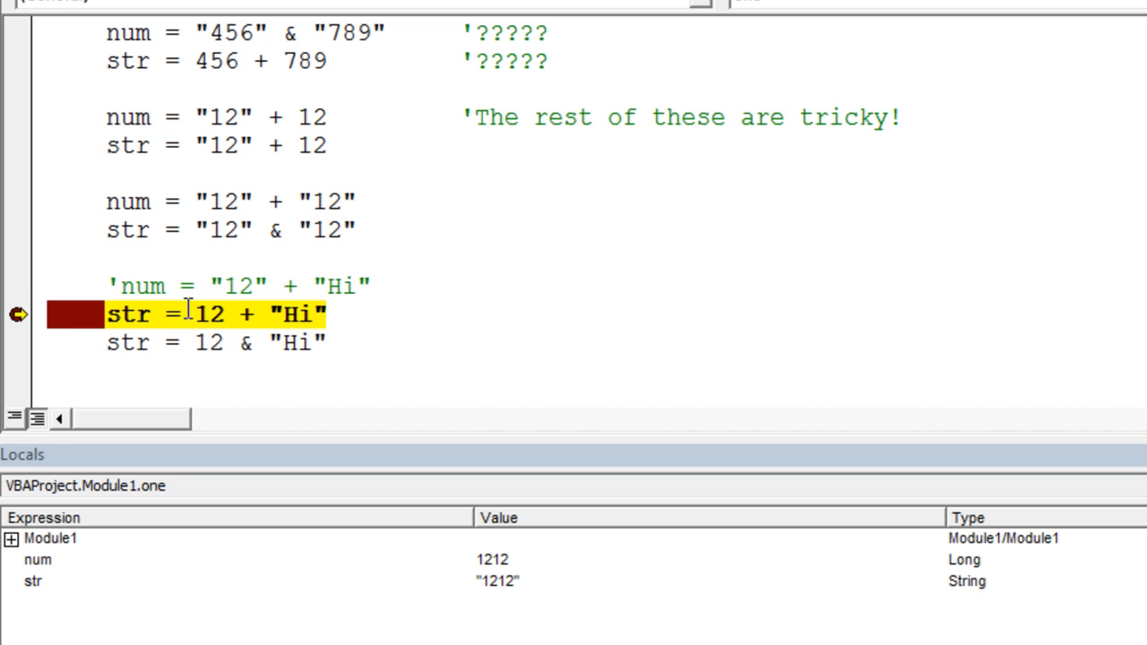
mouse_move(144, 368)
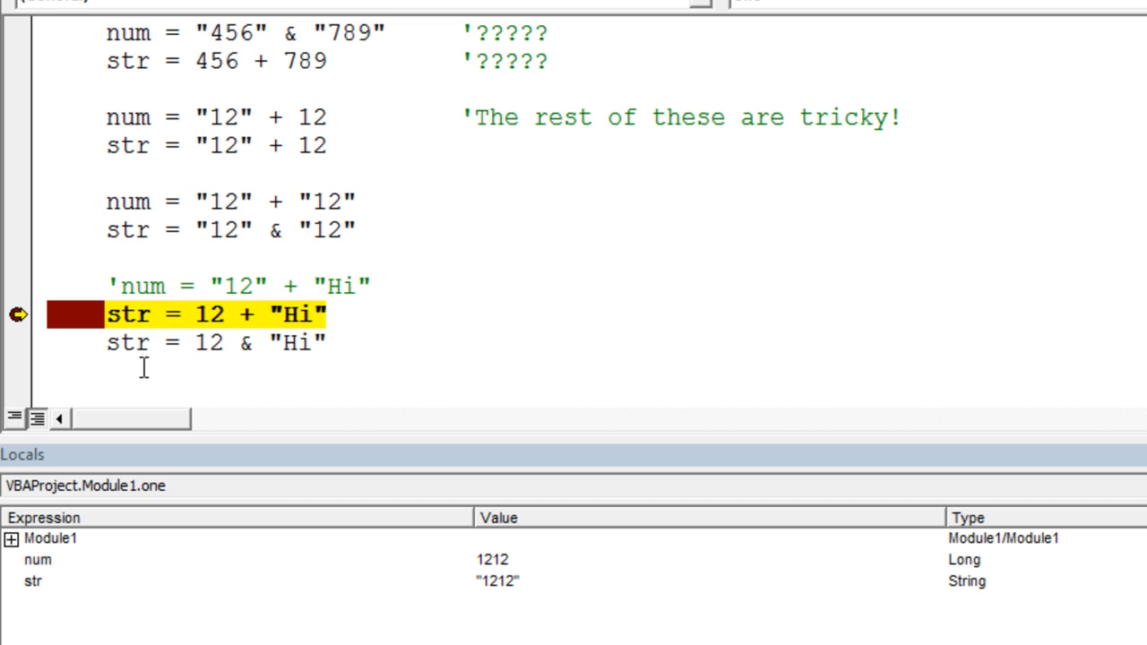
mouse_move(322, 359)
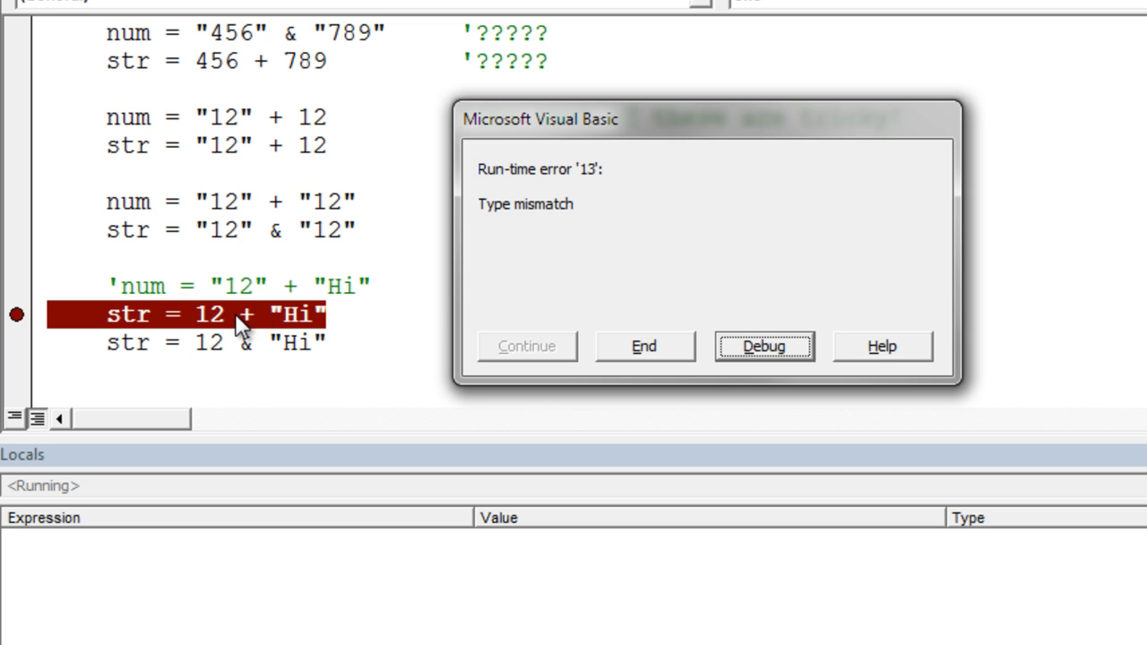
mouse_move(318, 336)
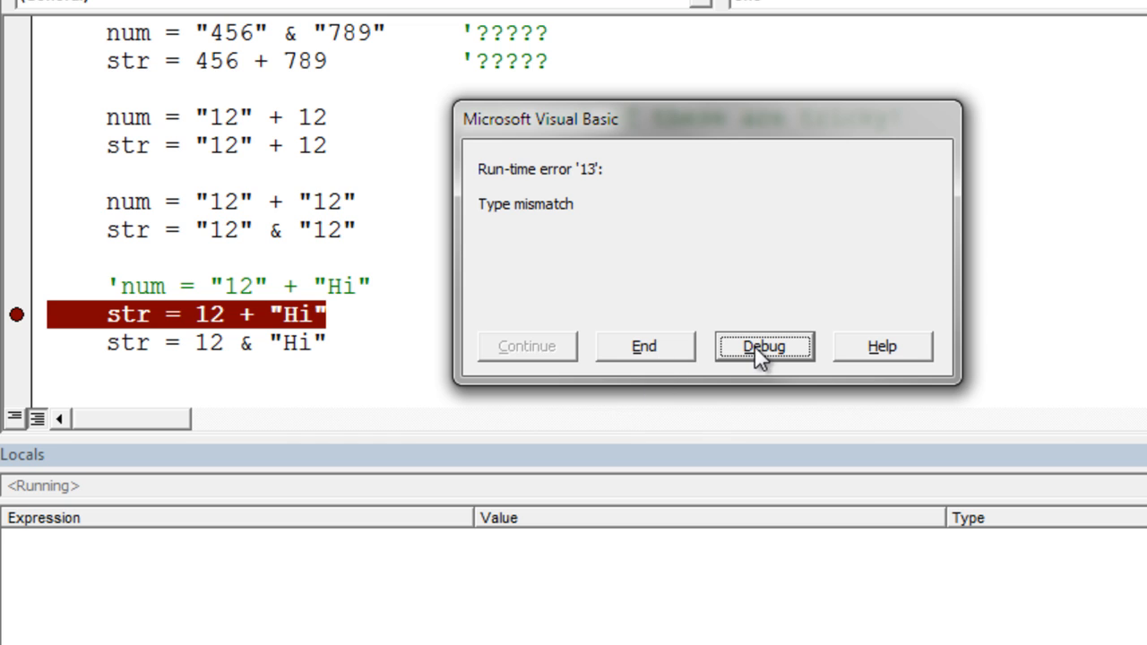
Choose Debug on the Type mismatch error for str = 12 + "Hi"
click(764, 346)
text(')
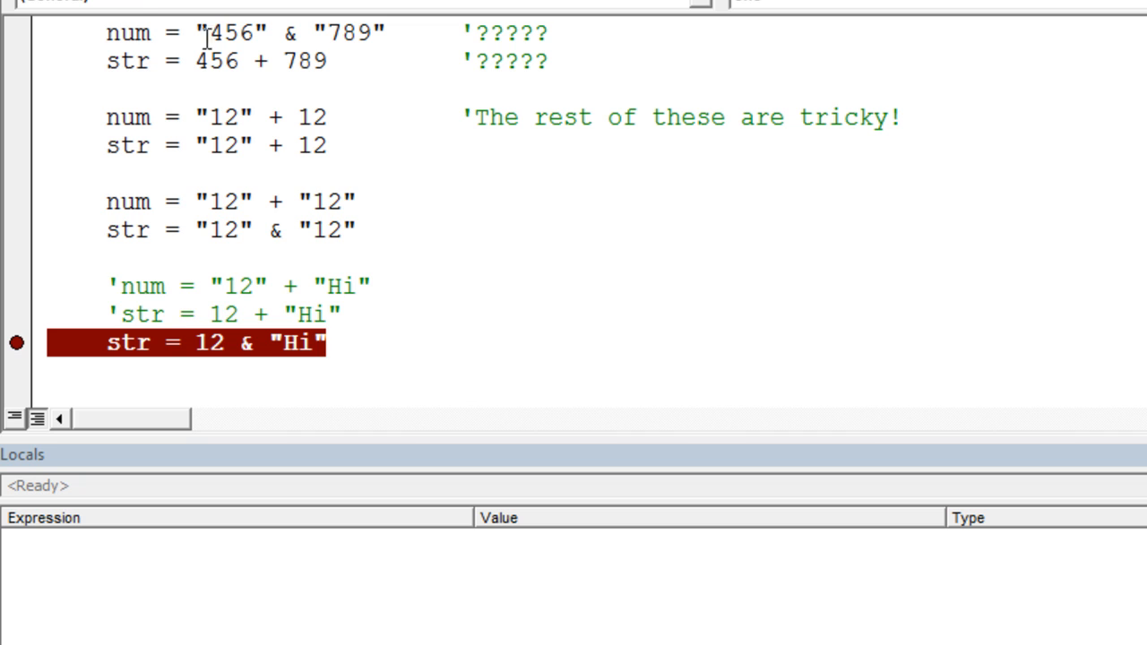
Step the macro forward to the str = 12 & "Hi" line
key(F8)
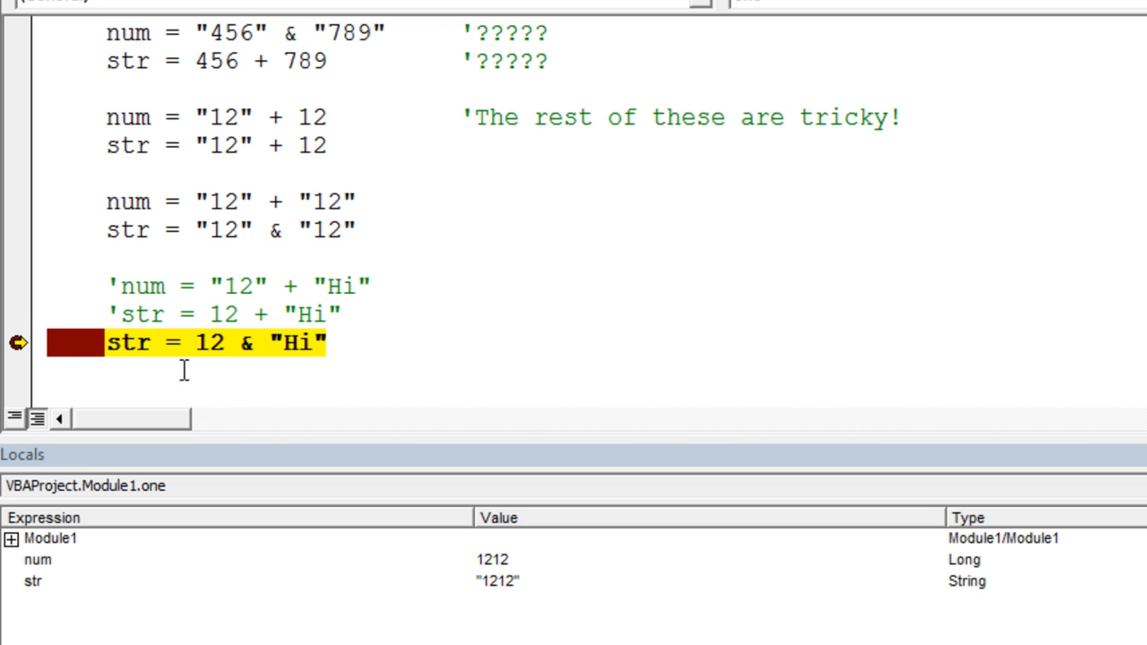
mouse_move(197, 344)
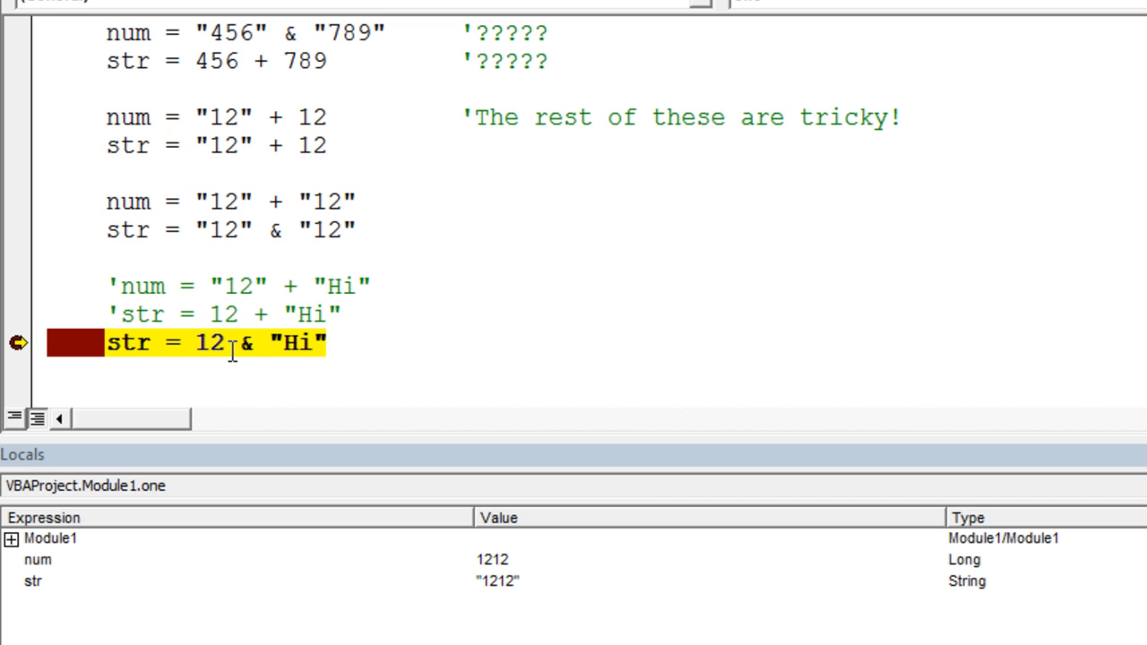
mouse_move(251, 345)
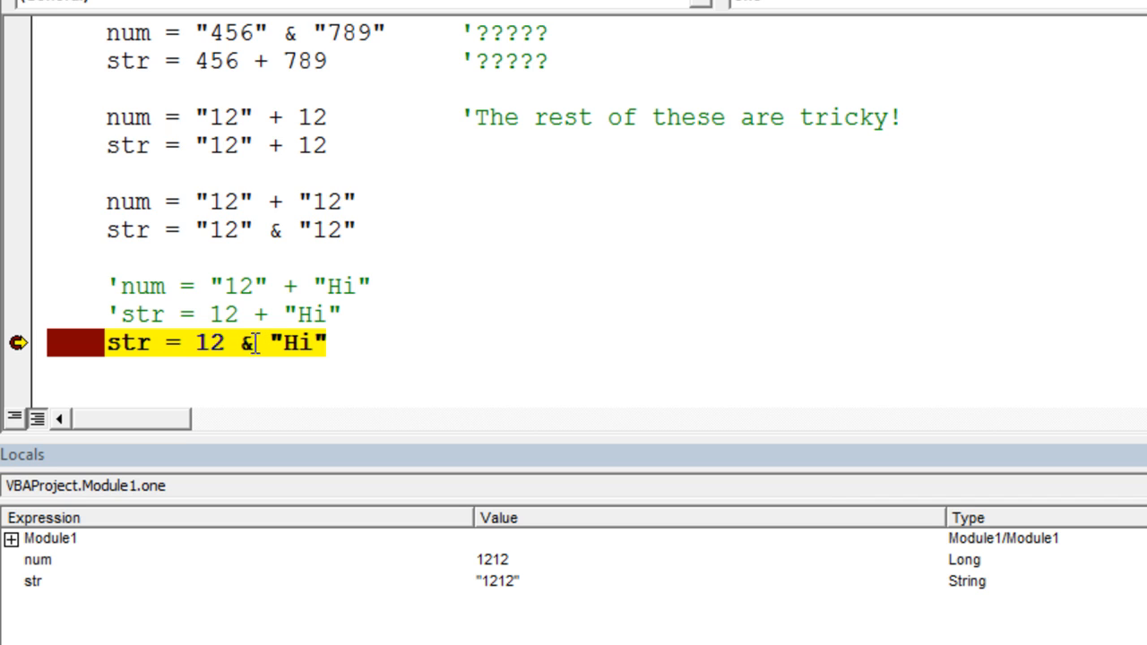
mouse_move(209, 342)
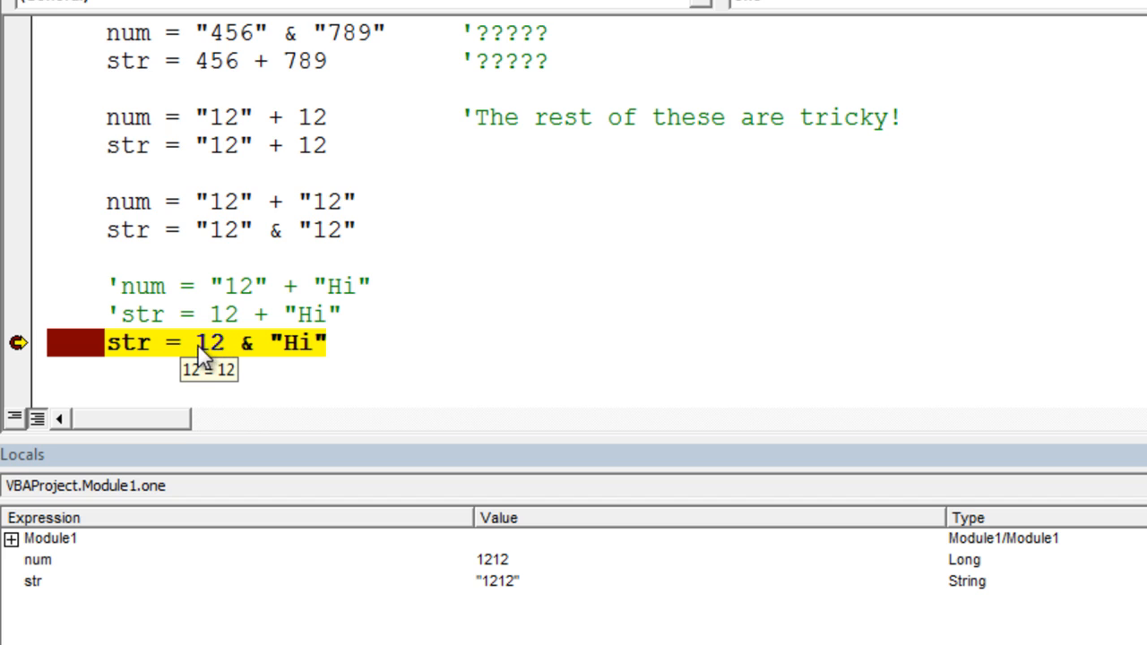
mouse_move(406, 453)
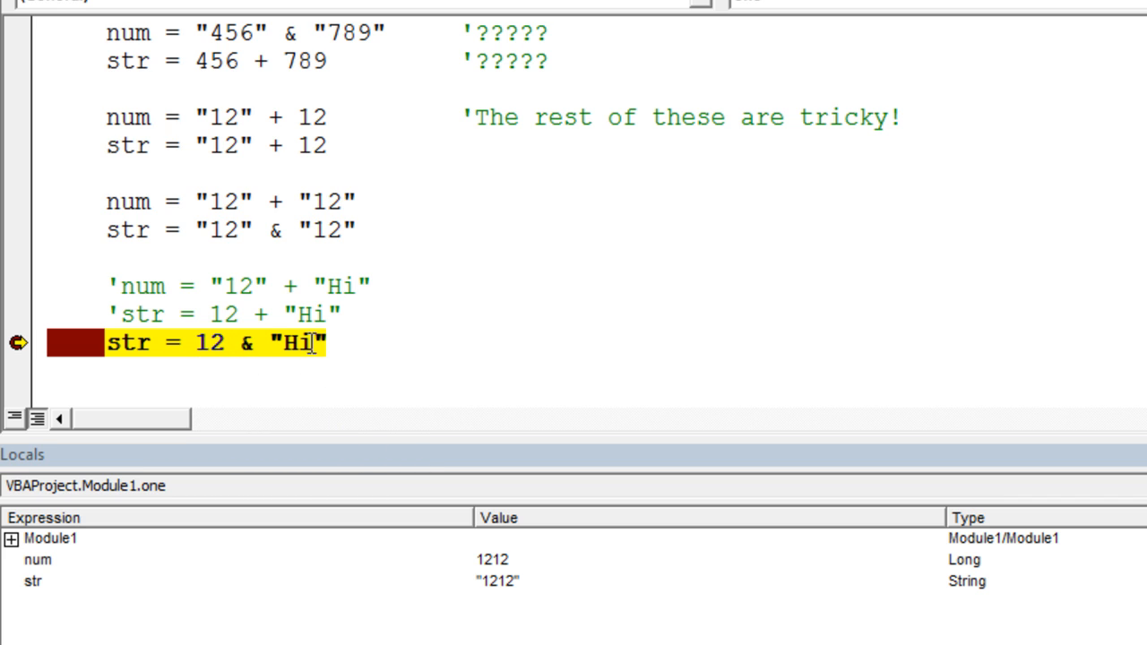
mouse_move(420, 403)
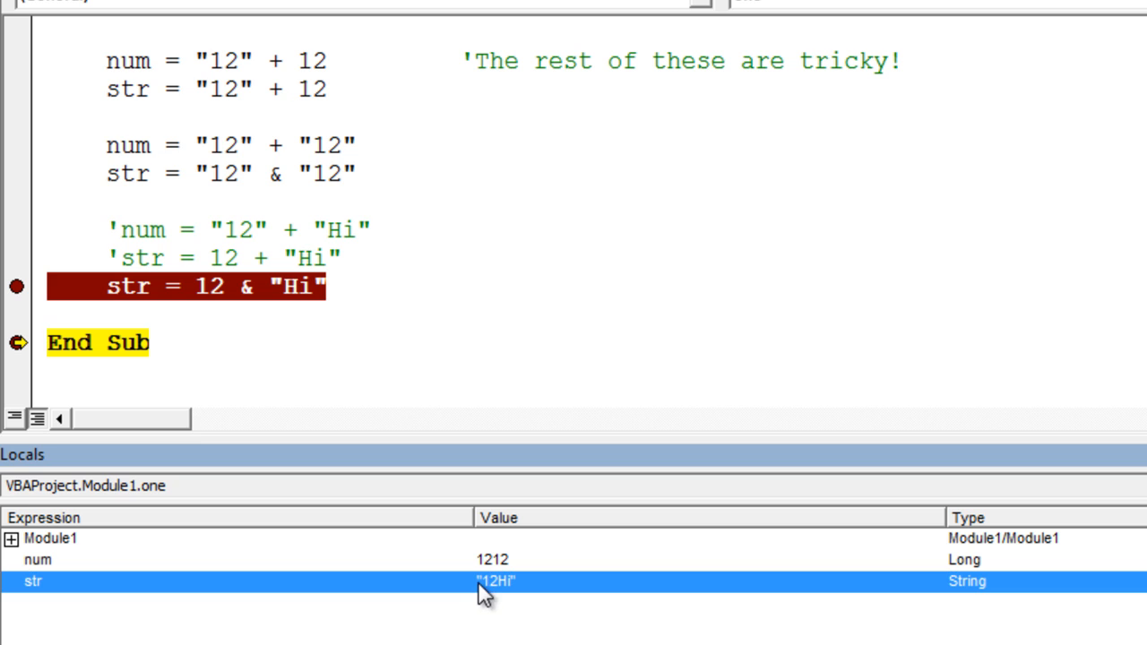
mouse_move(383, 439)
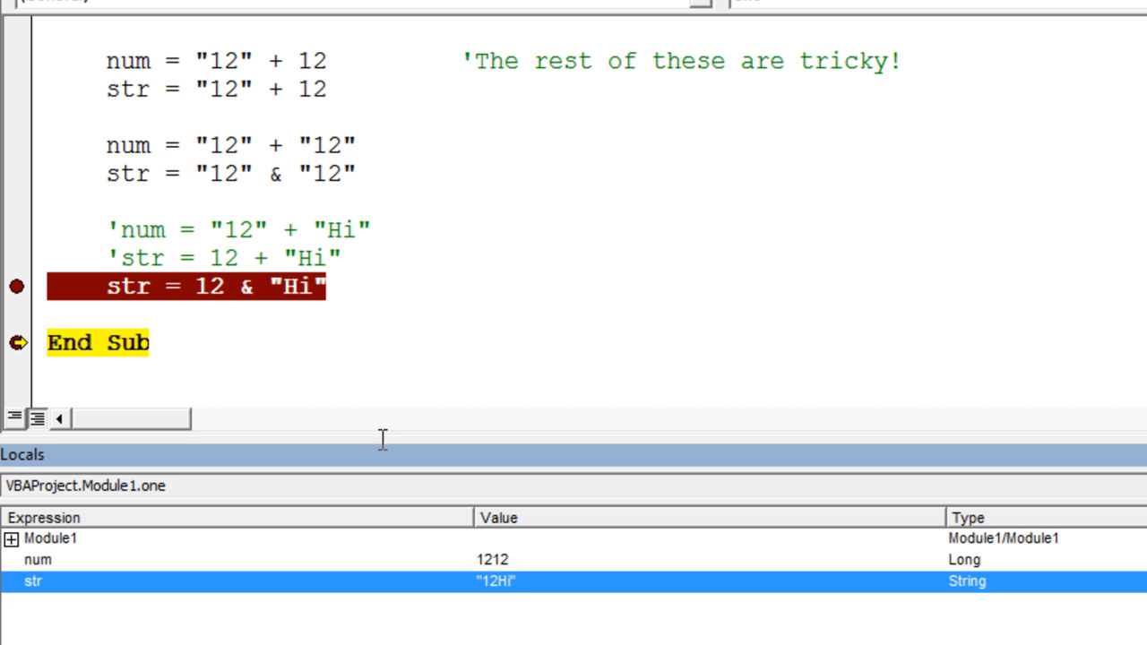
mouse_move(201, 324)
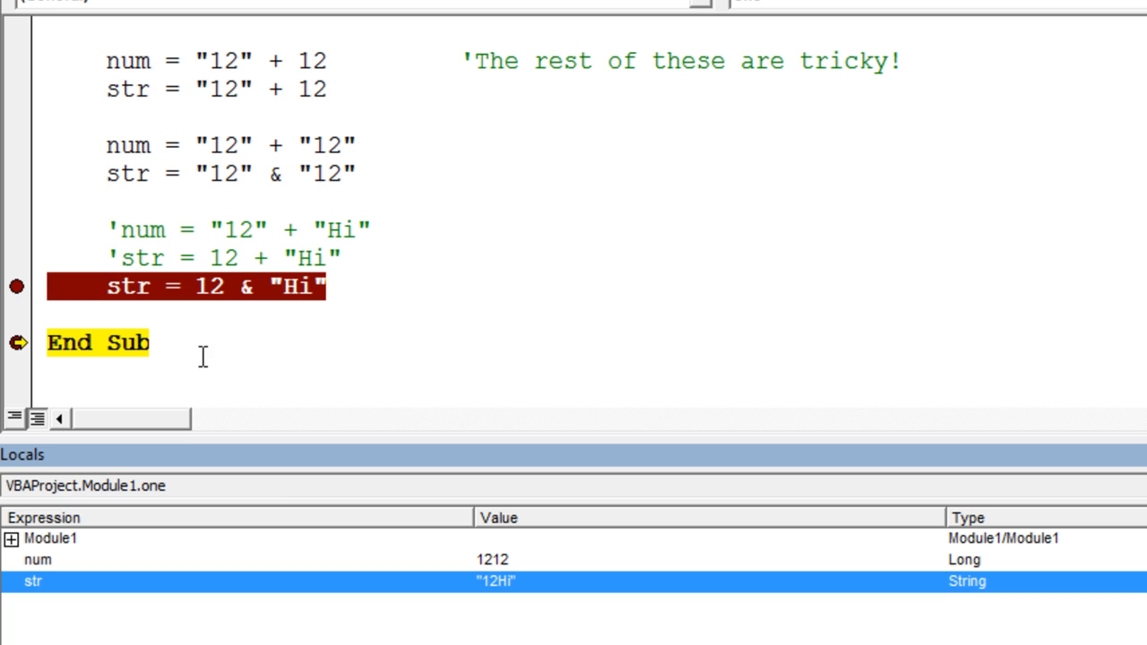
click(153, 342)
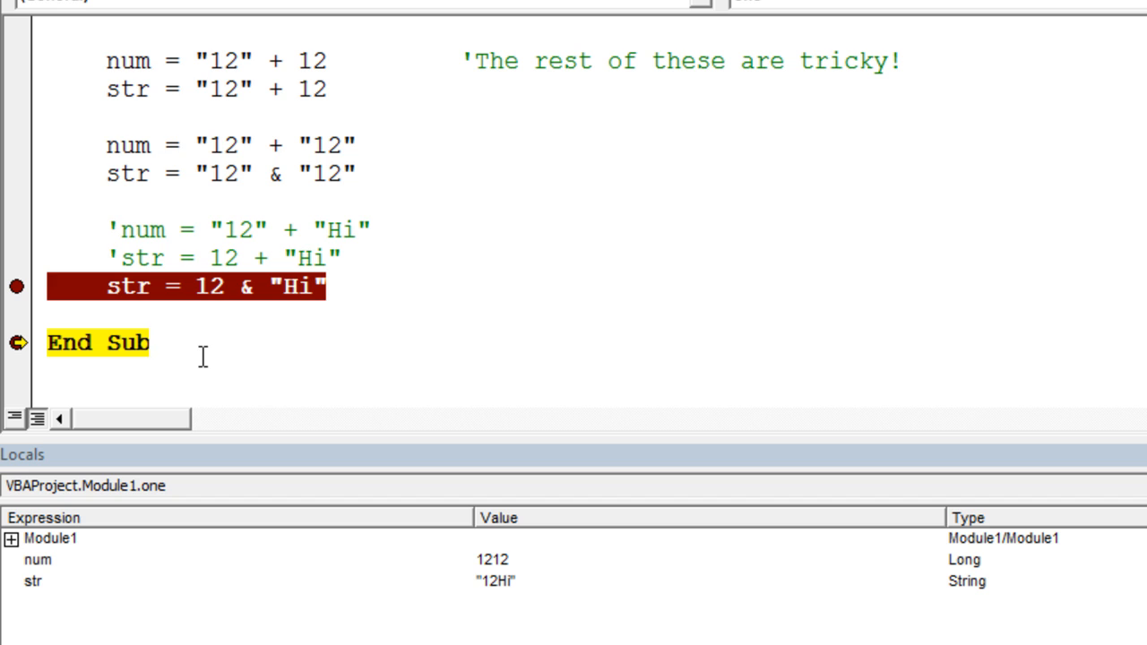
mouse_move(859, 367)
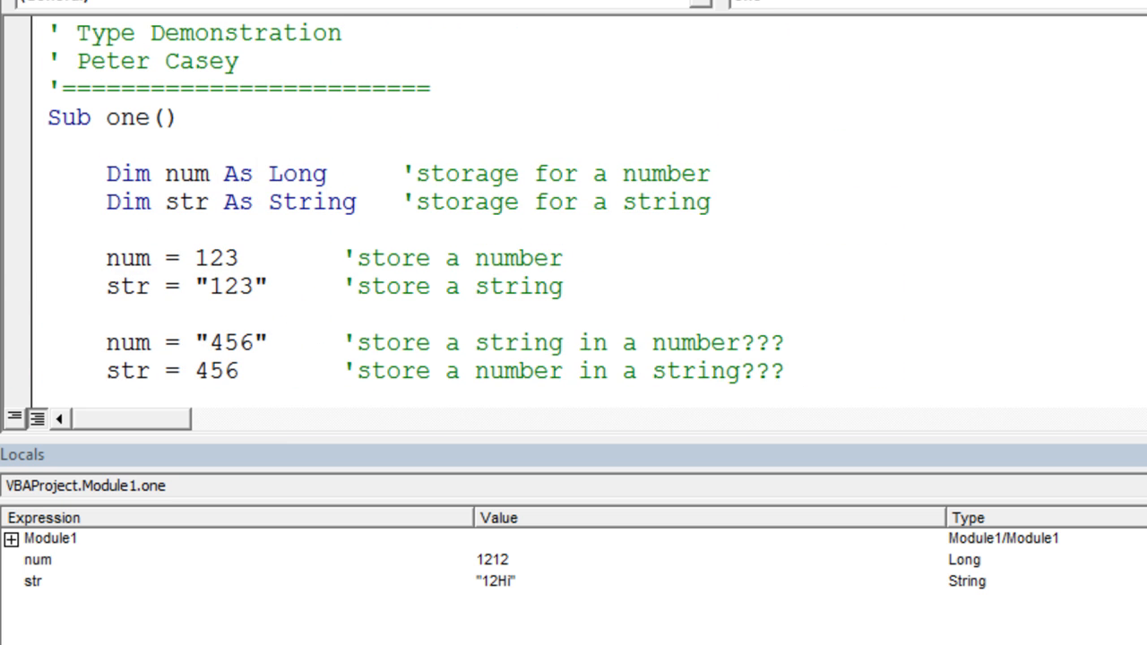
mouse_move(300, 170)
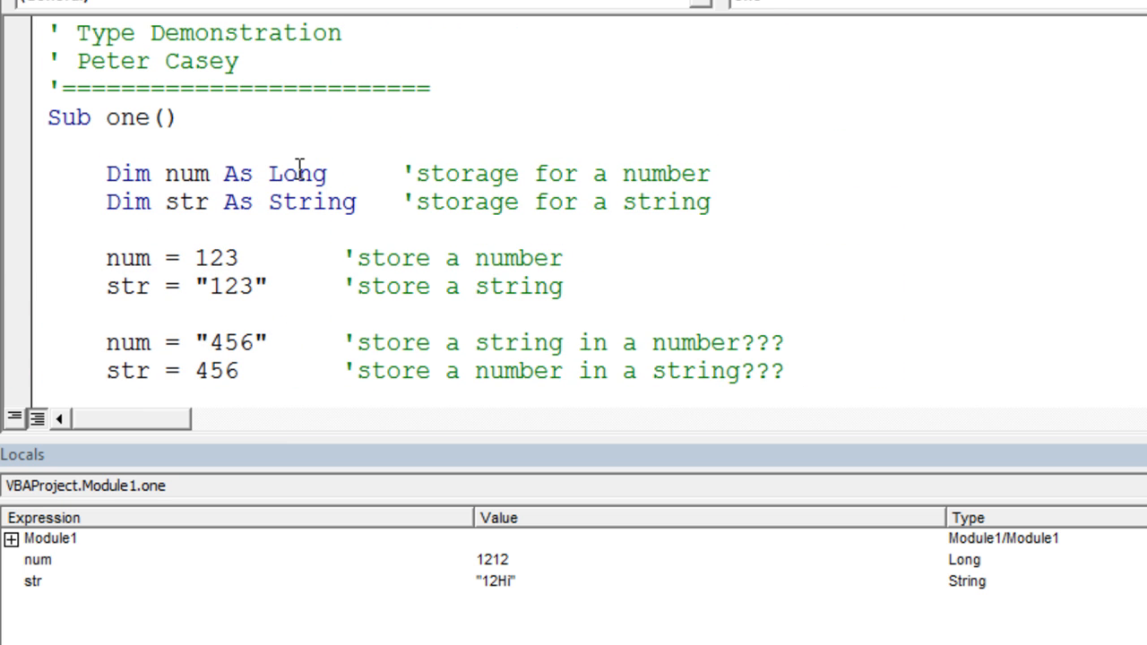
double_click(298, 173)
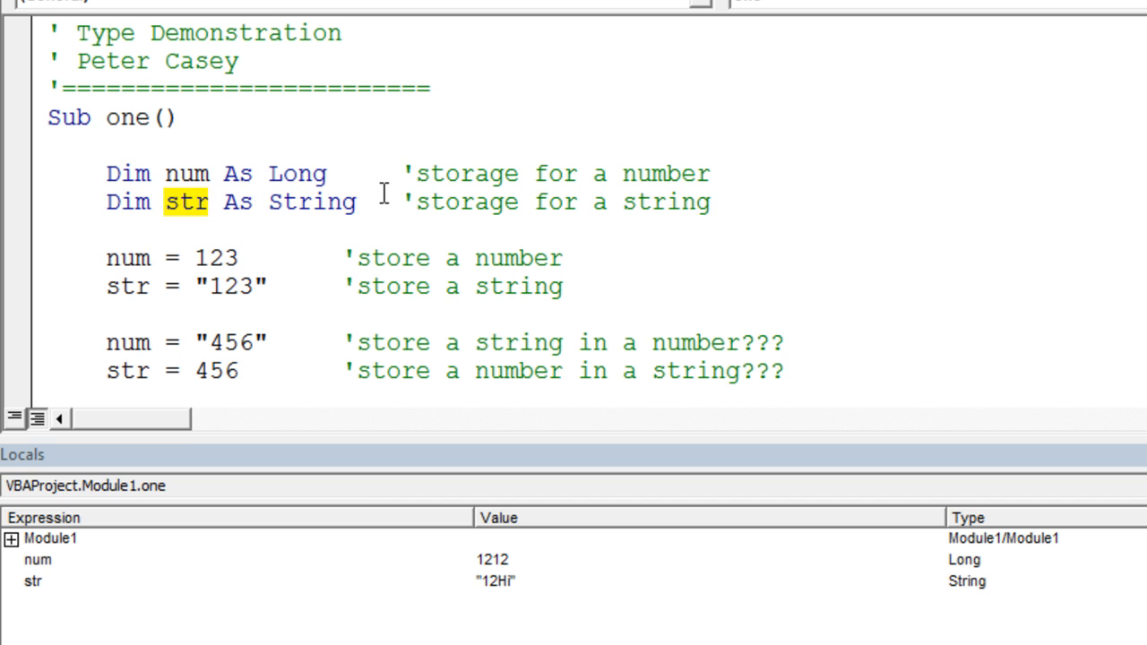
mouse_move(179, 201)
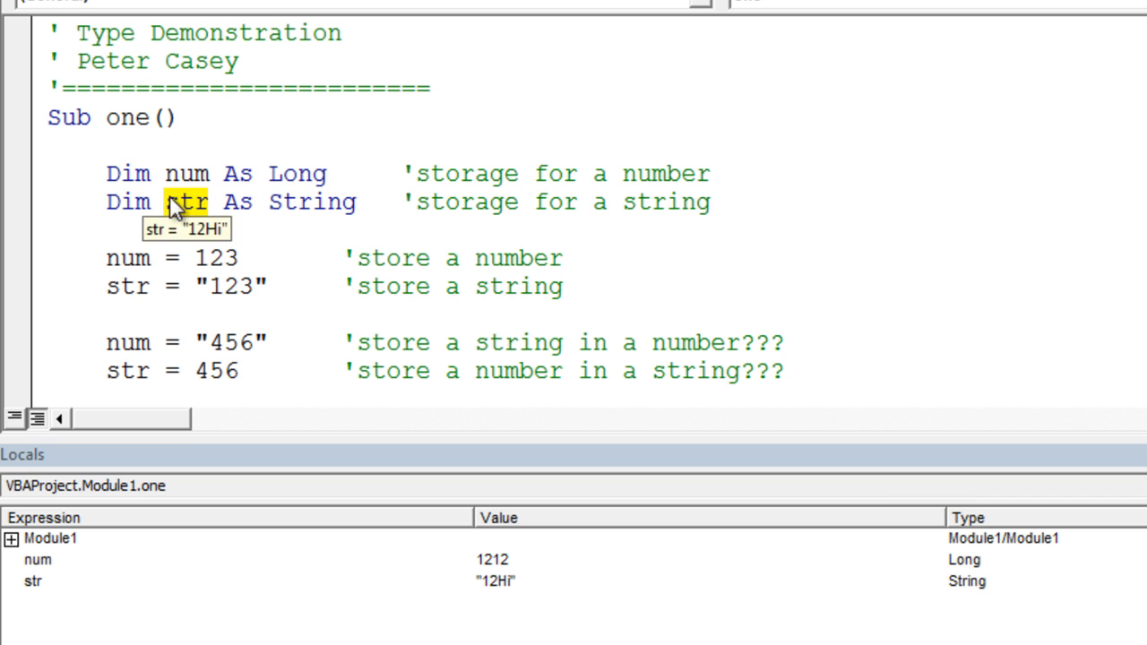
mouse_move(281, 254)
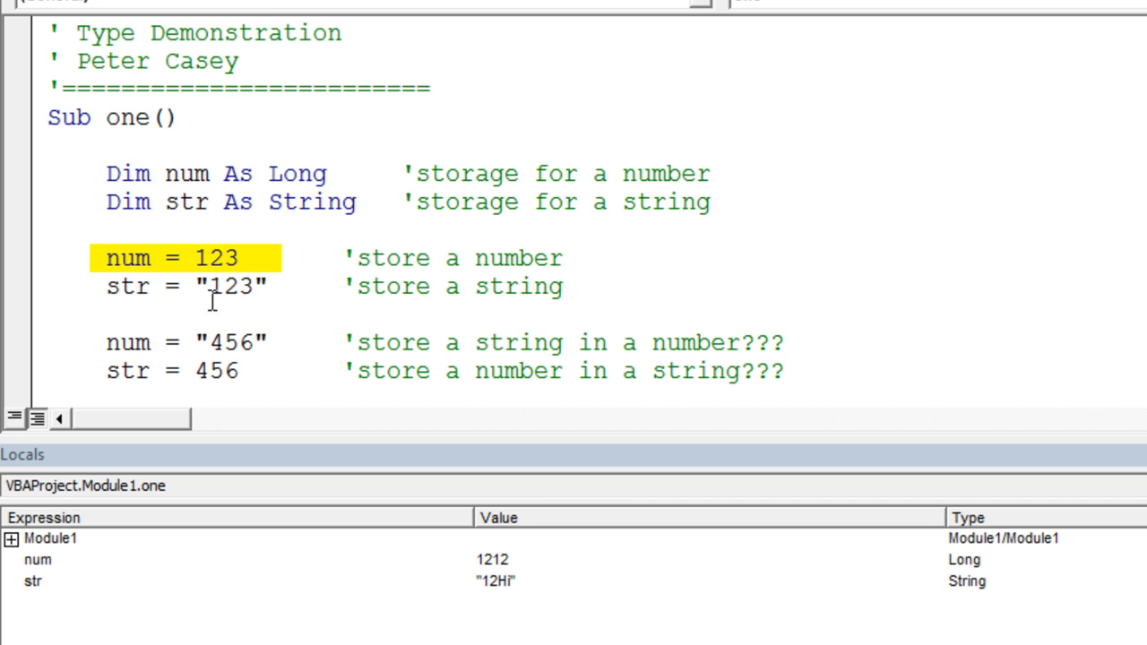
click(282, 286)
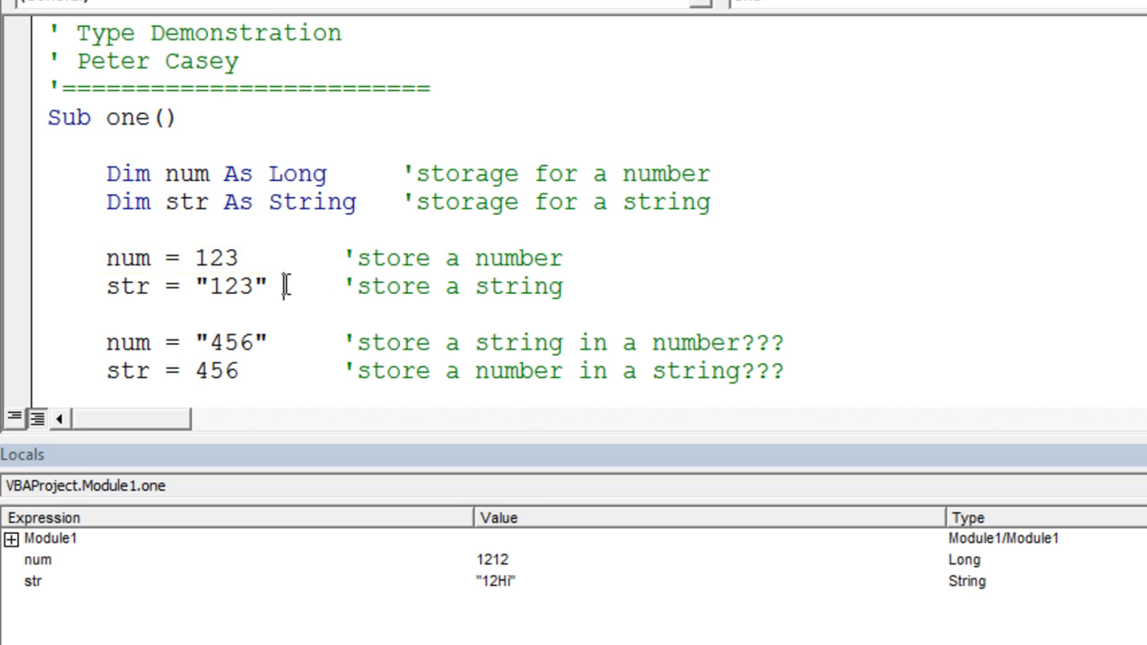